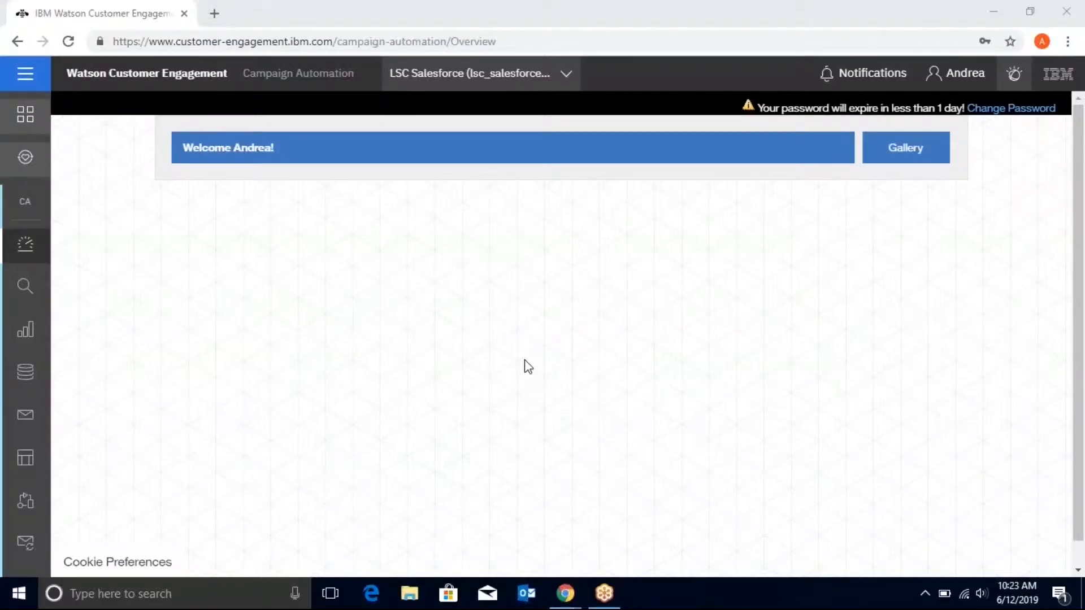
{"action": "mouse_move", "coordinate": [646, 329]}
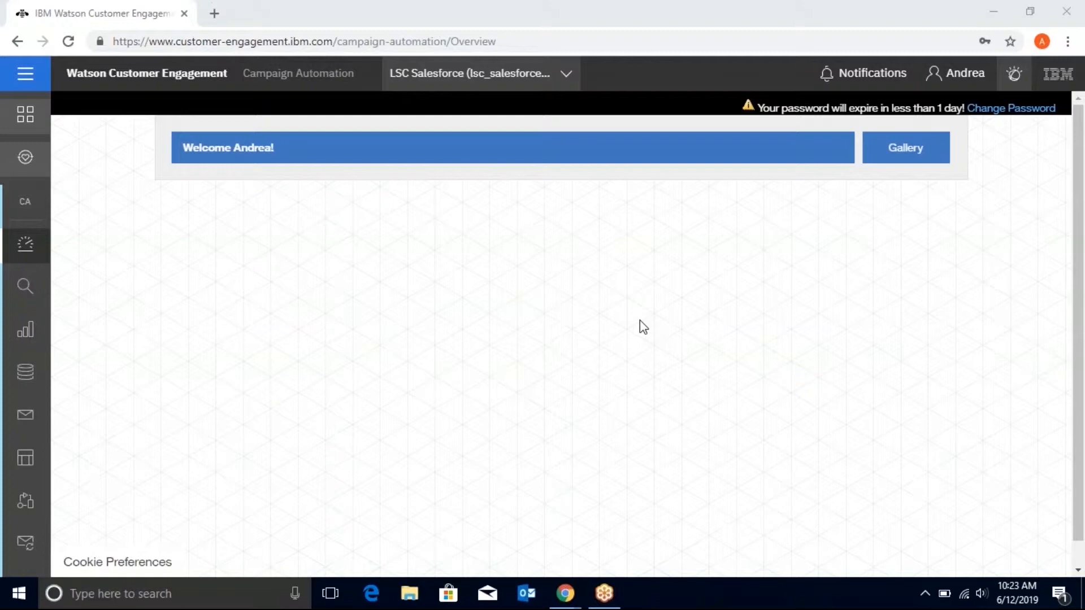
{"action": "mouse_move", "coordinate": [636, 332]}
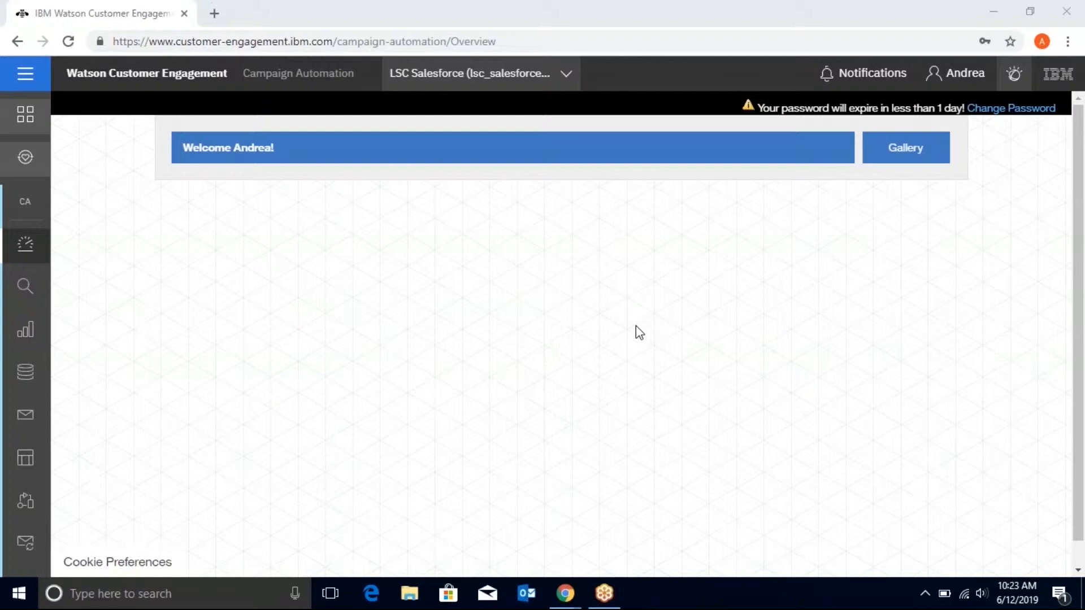
{"action": "mouse_move", "coordinate": [632, 329]}
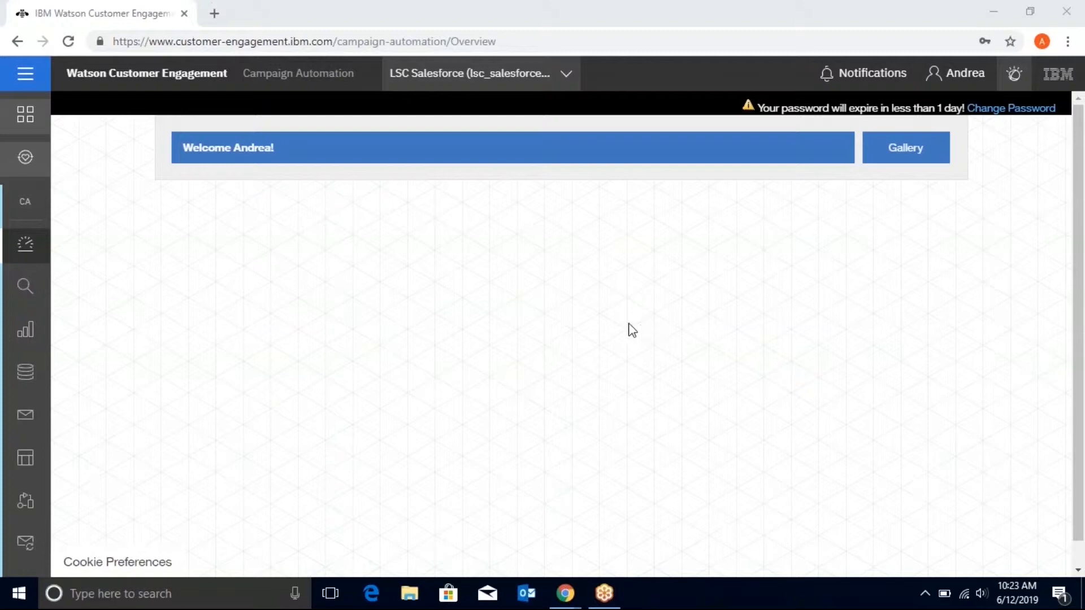
{"action": "mouse_move", "coordinate": [566, 323]}
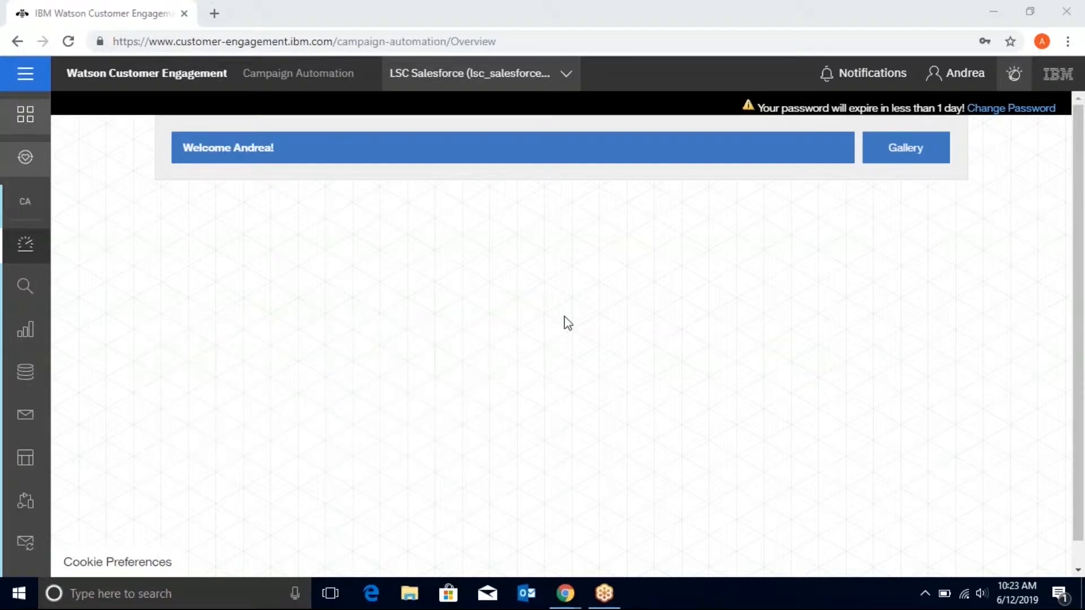
{"action": "mouse_move", "coordinate": [401, 287]}
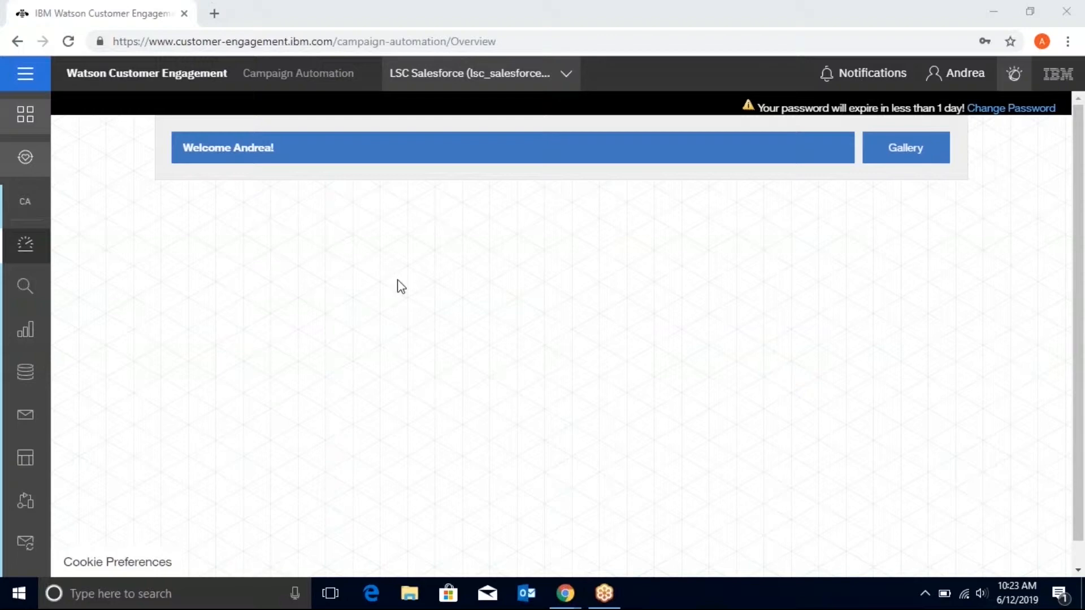
{"action": "mouse_move", "coordinate": [140, 120]}
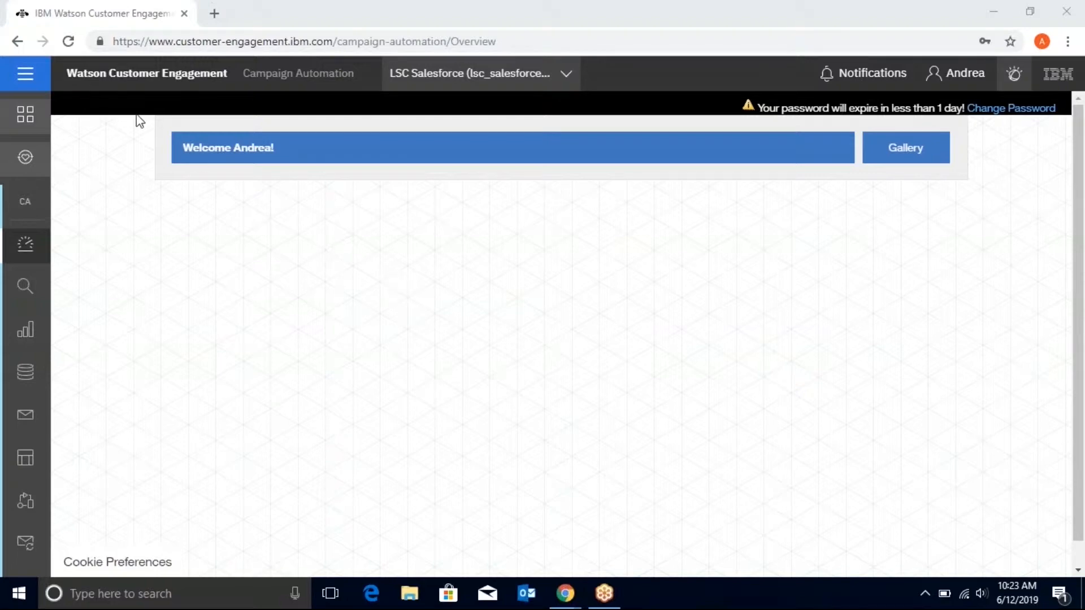
Step: Show the saved queries list in the contact data management area
{"action": "left_click", "coordinate": [25, 73]}
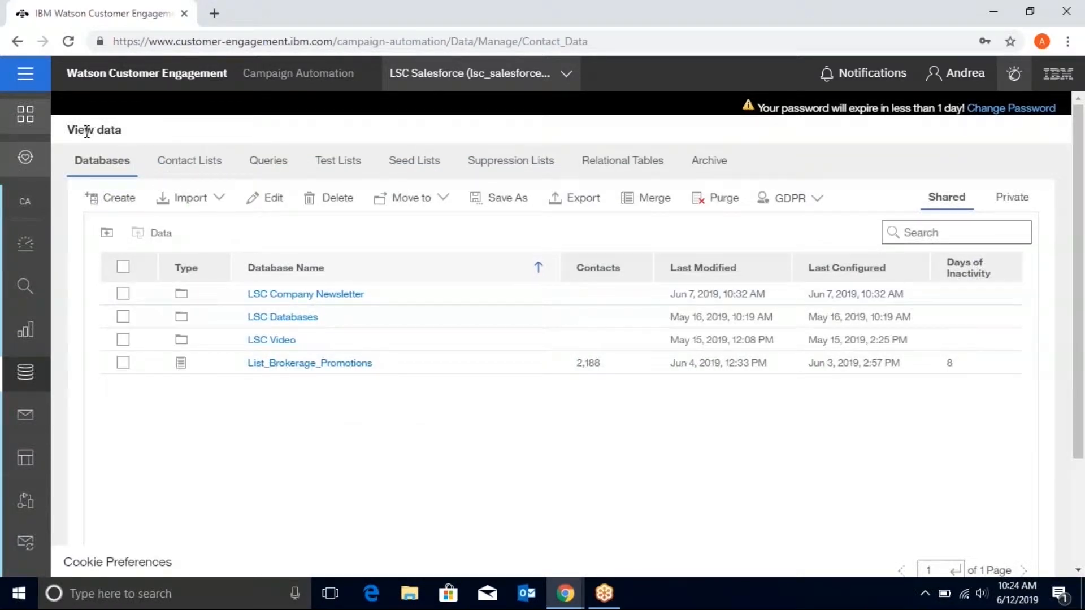
{"action": "mouse_move", "coordinate": [268, 159]}
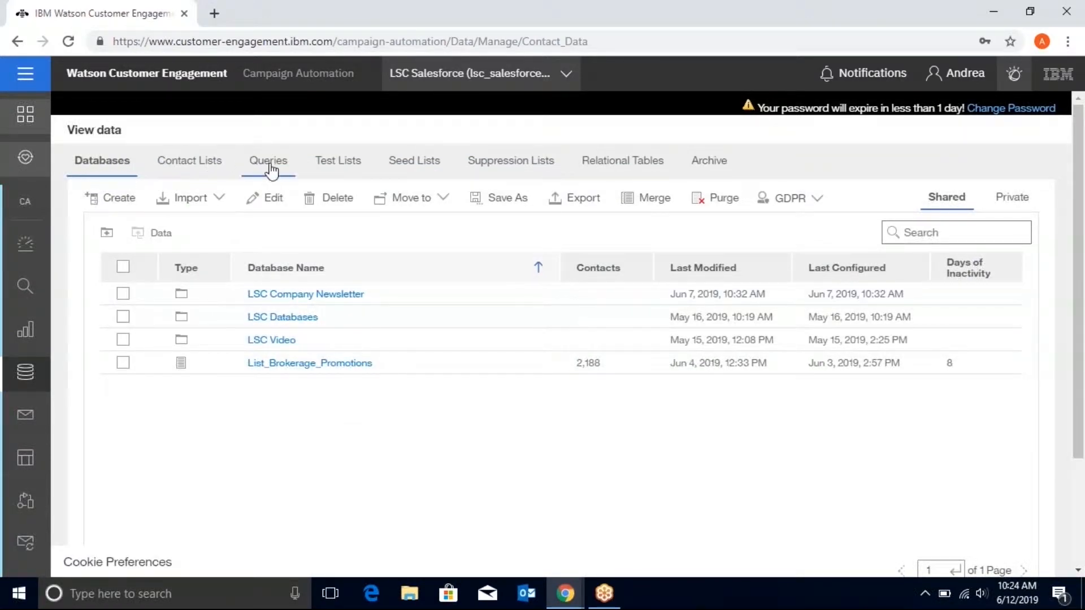
{"action": "mouse_move", "coordinate": [212, 176]}
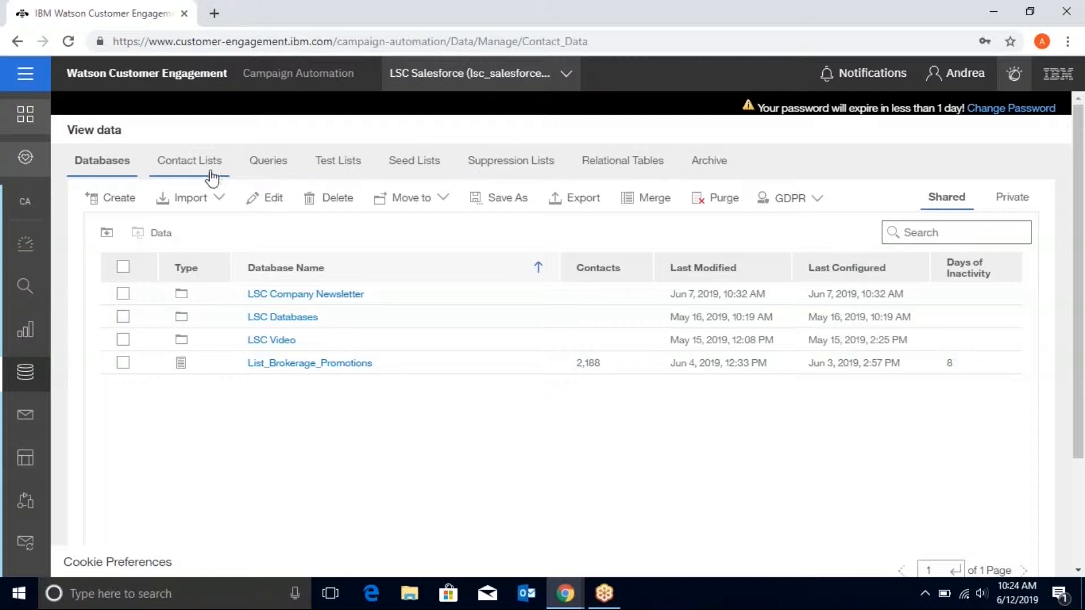
{"action": "left_click", "coordinate": [266, 160]}
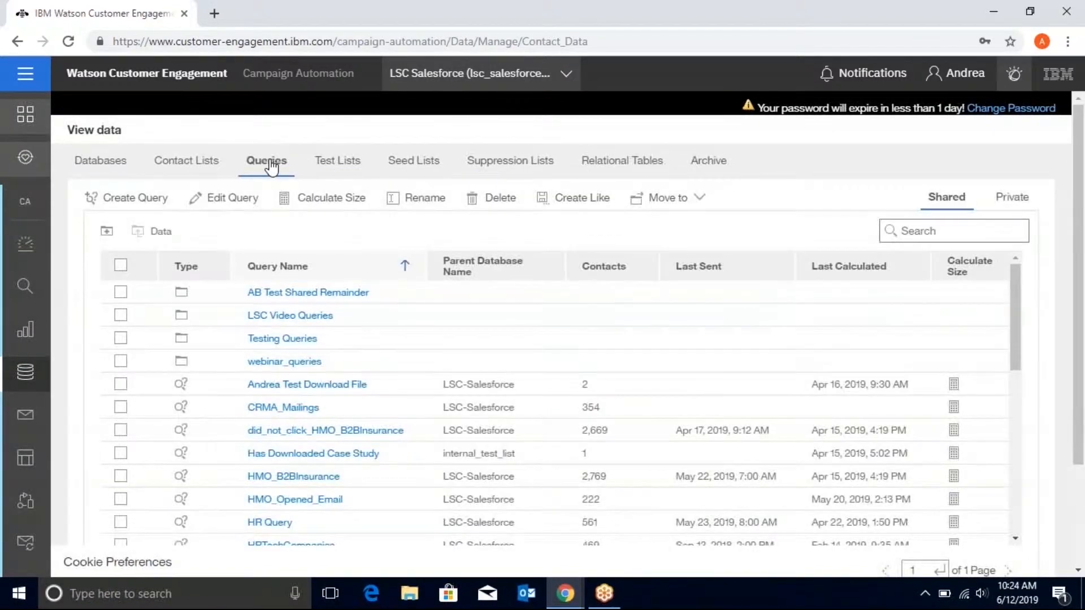
{"action": "mouse_move", "coordinate": [136, 198]}
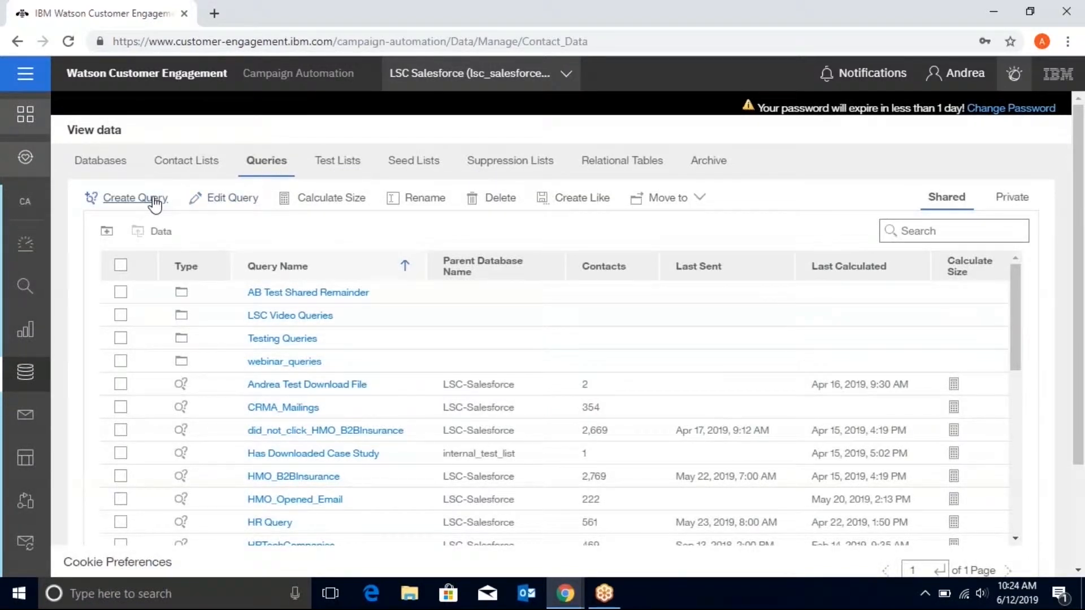
Step: Start a new query and review the available query types (Query, Classic Query)
{"action": "left_click", "coordinate": [135, 198]}
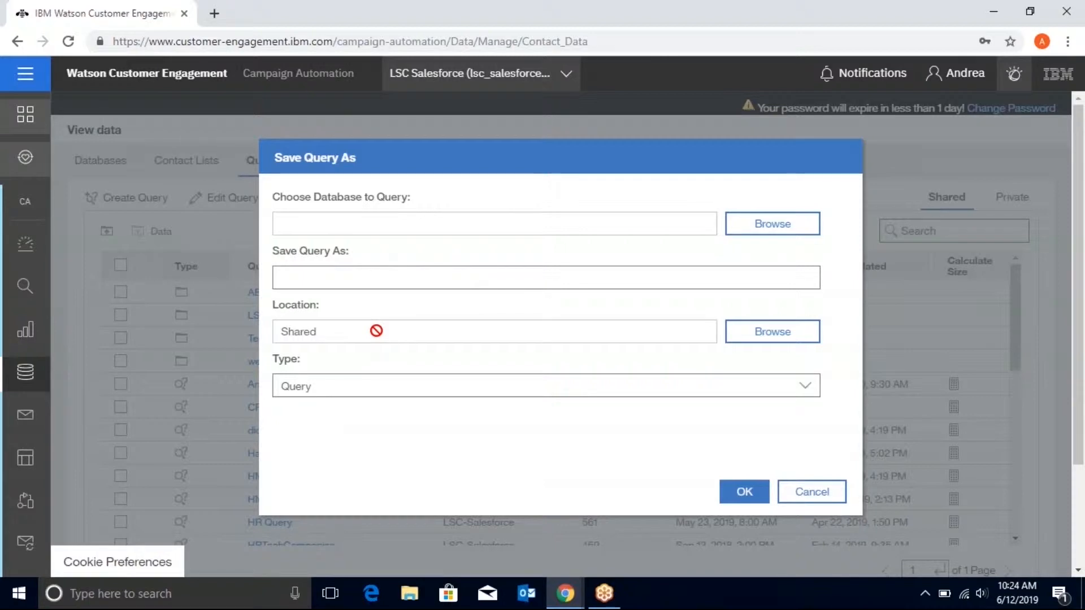
{"action": "left_click", "coordinate": [804, 385]}
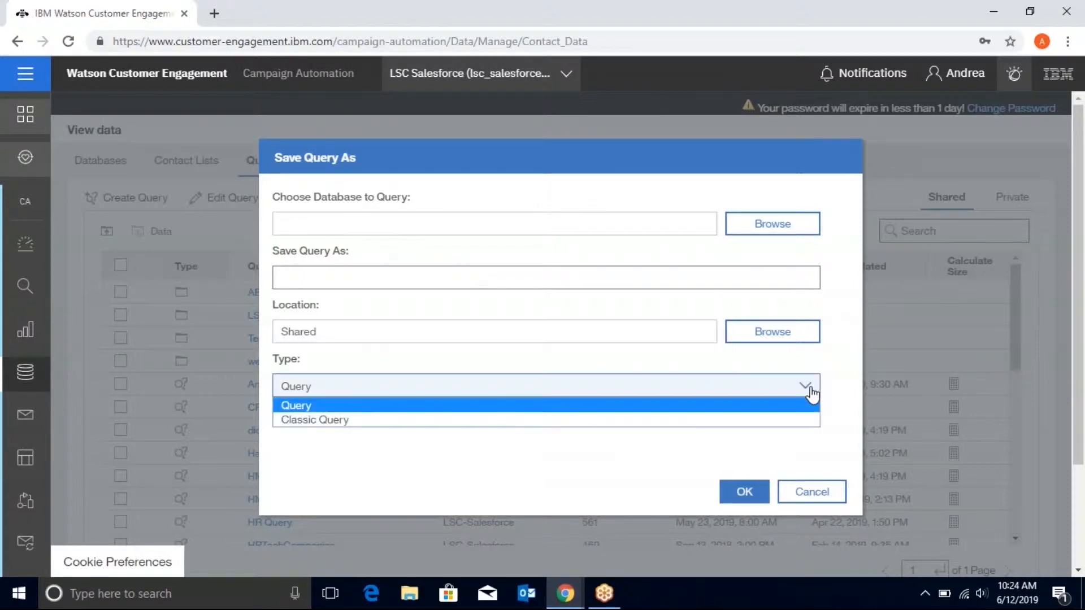
{"action": "mouse_move", "coordinate": [315, 421]}
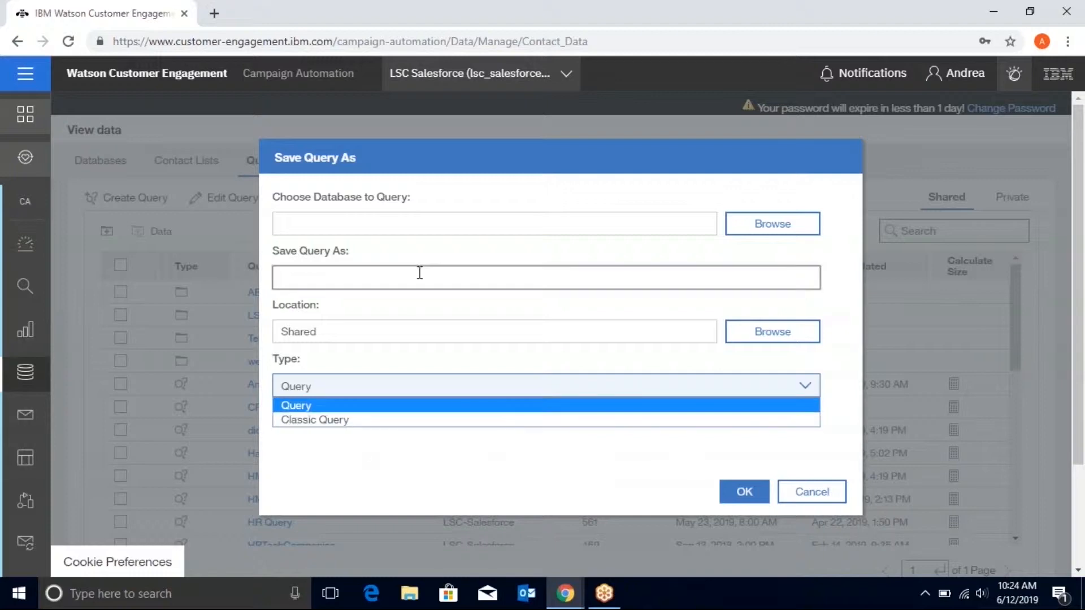
{"action": "mouse_move", "coordinate": [772, 224]}
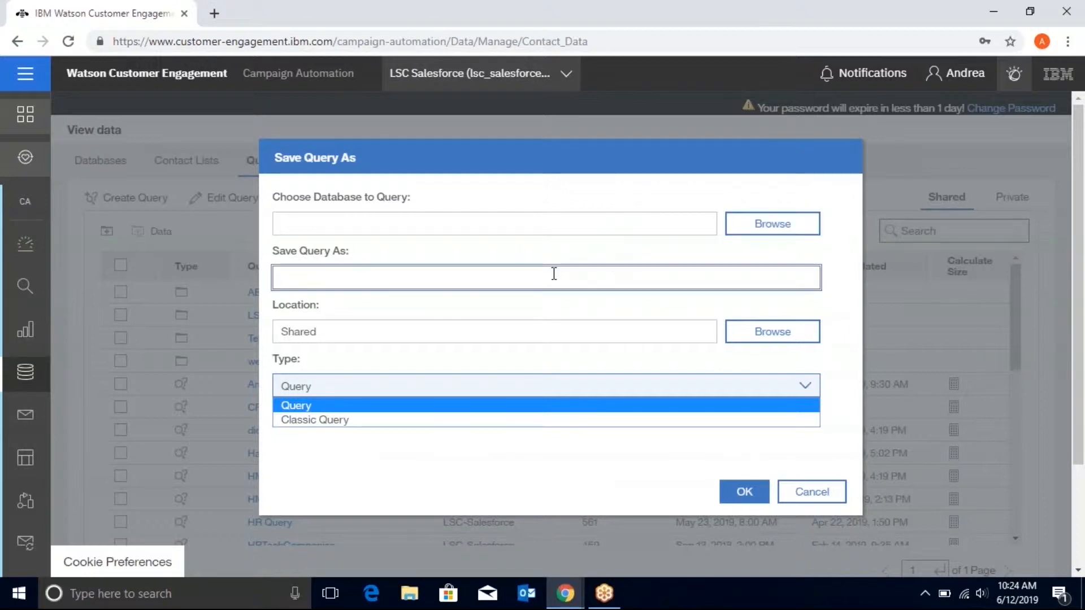
{"action": "mouse_move", "coordinate": [772, 223]}
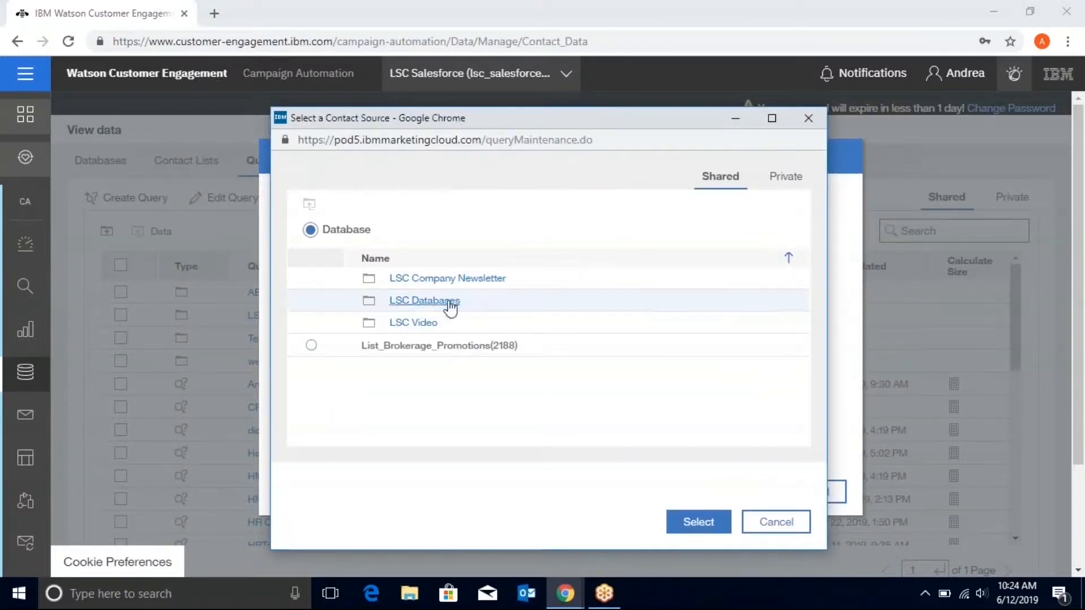
Step: Choose LSCVideo5292019 from the LSC Video folder as the database to query
{"action": "left_click", "coordinate": [424, 300]}
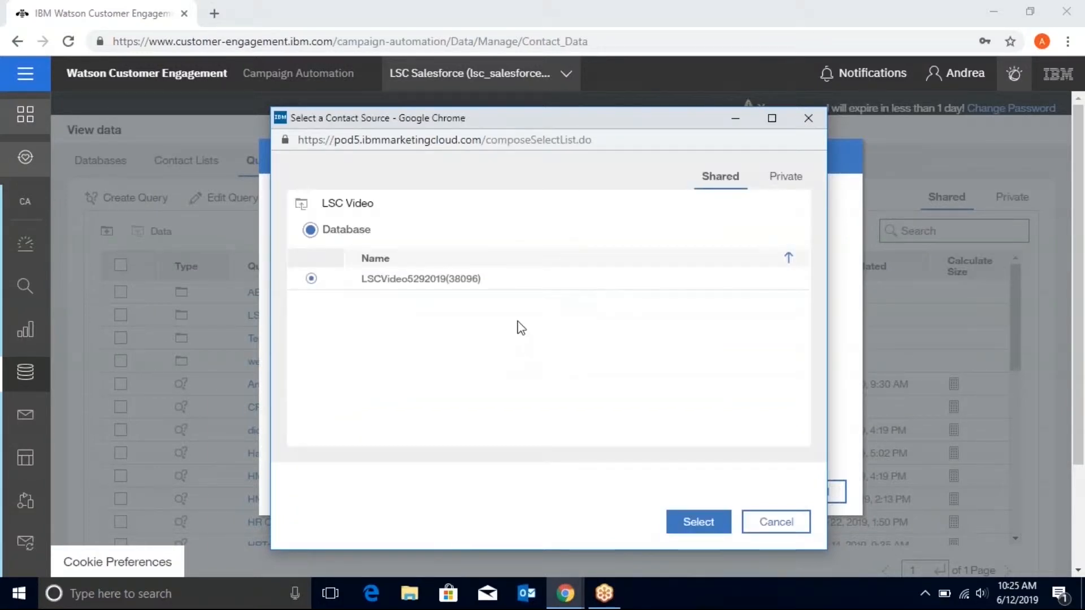
{"action": "mouse_move", "coordinate": [525, 297]}
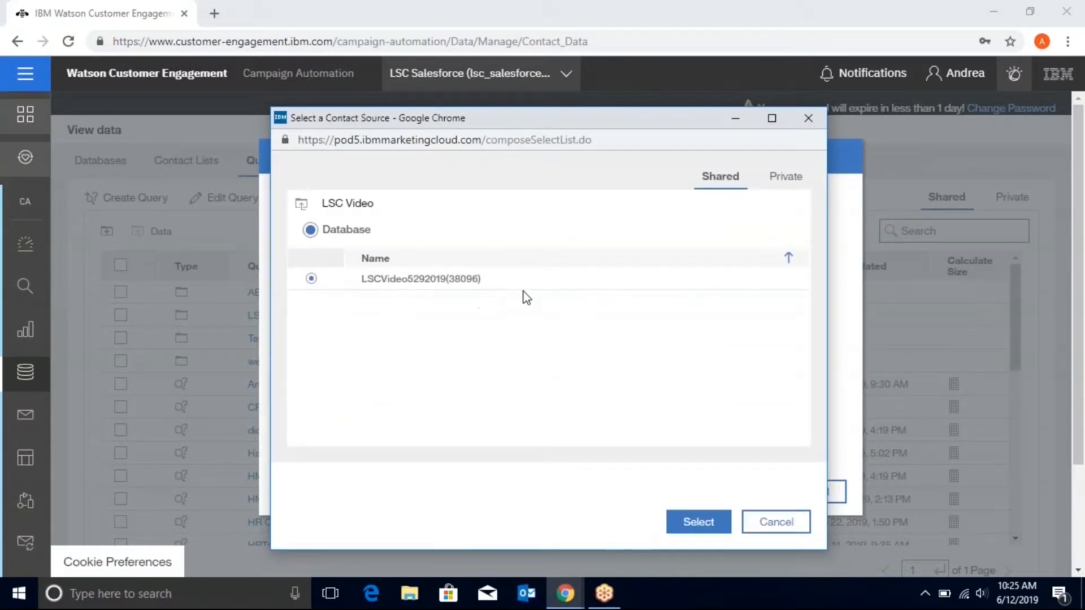
{"action": "left_click", "coordinate": [697, 522]}
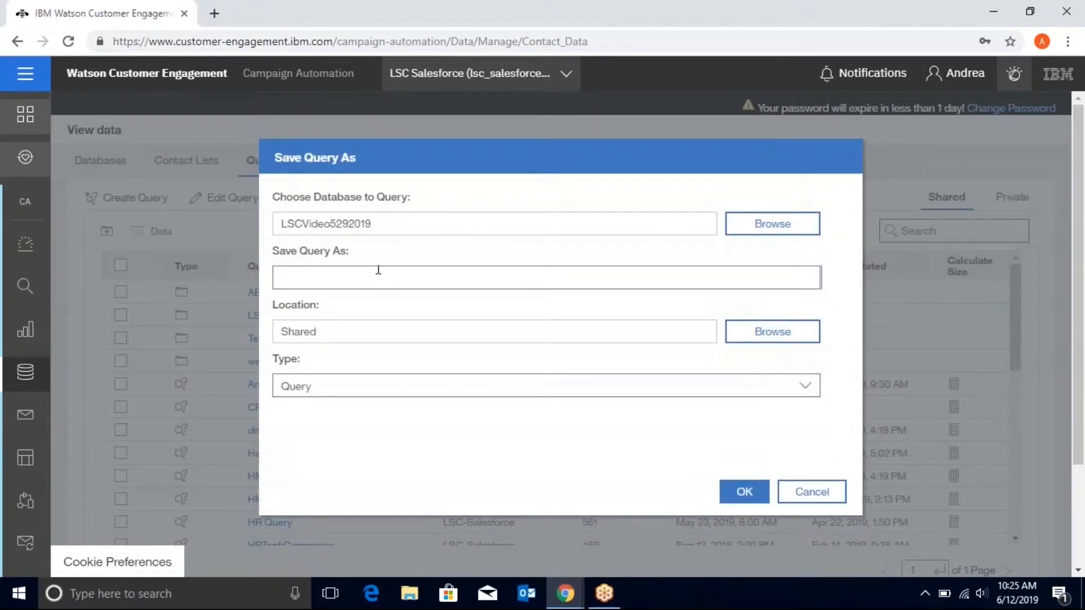
Step: Name the query 'email domain is equal to lscdigital' and save it under Shared / LSC Video Queries
{"action": "type", "text": "email"}
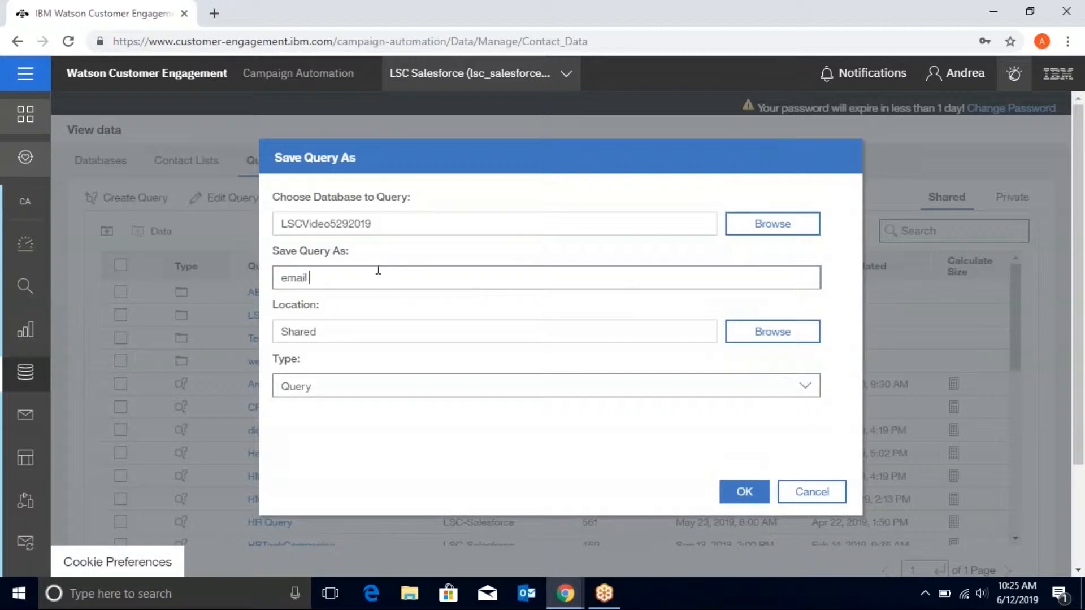
{"action": "type", "text": "domain is eq"}
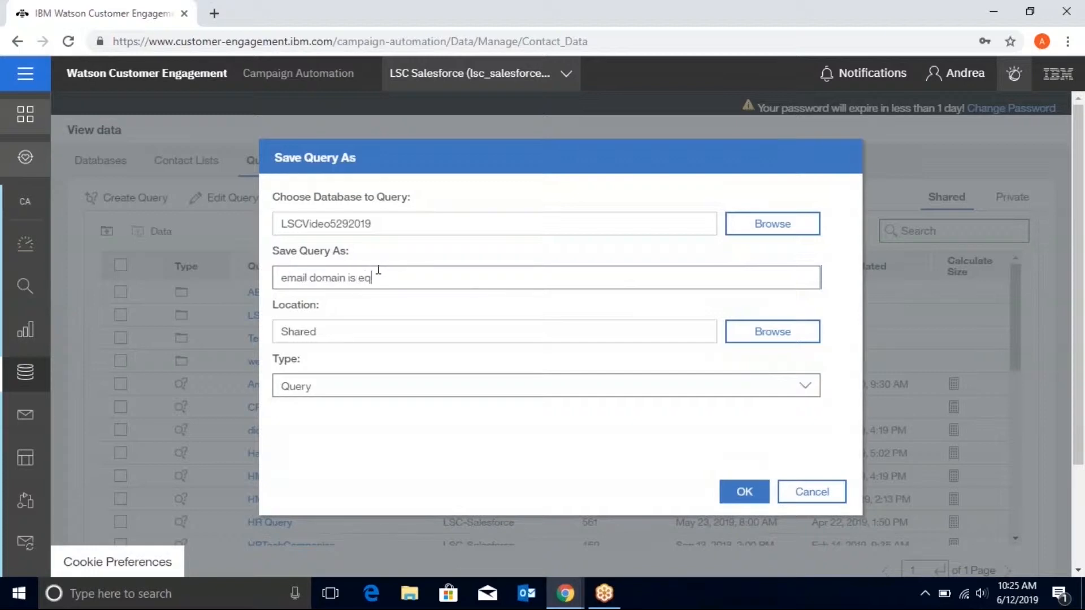
{"action": "type", "text": "ual to lscd"}
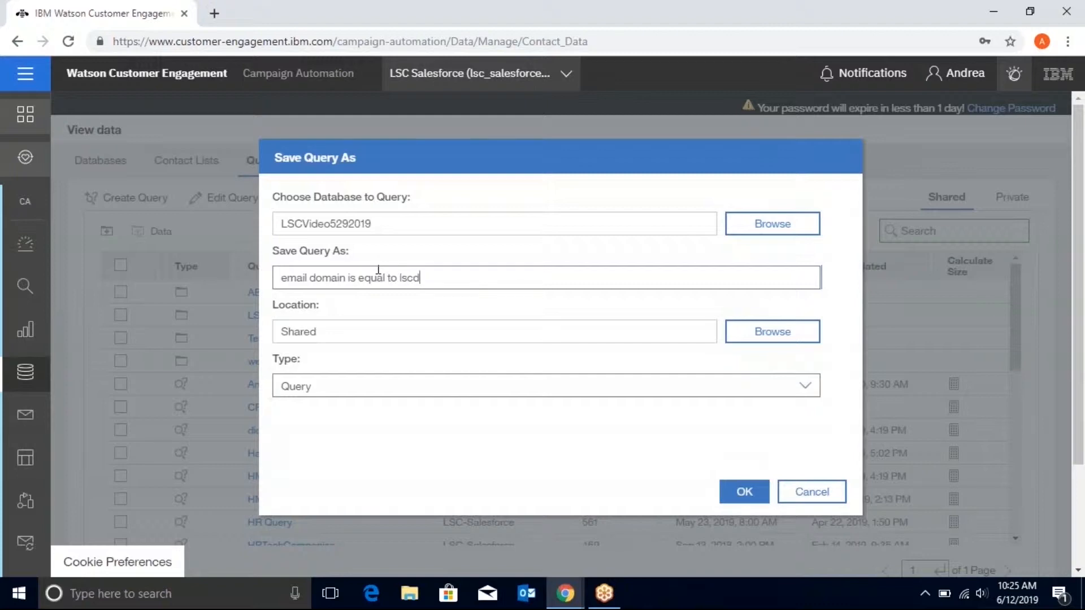
{"action": "type", "text": "igital"}
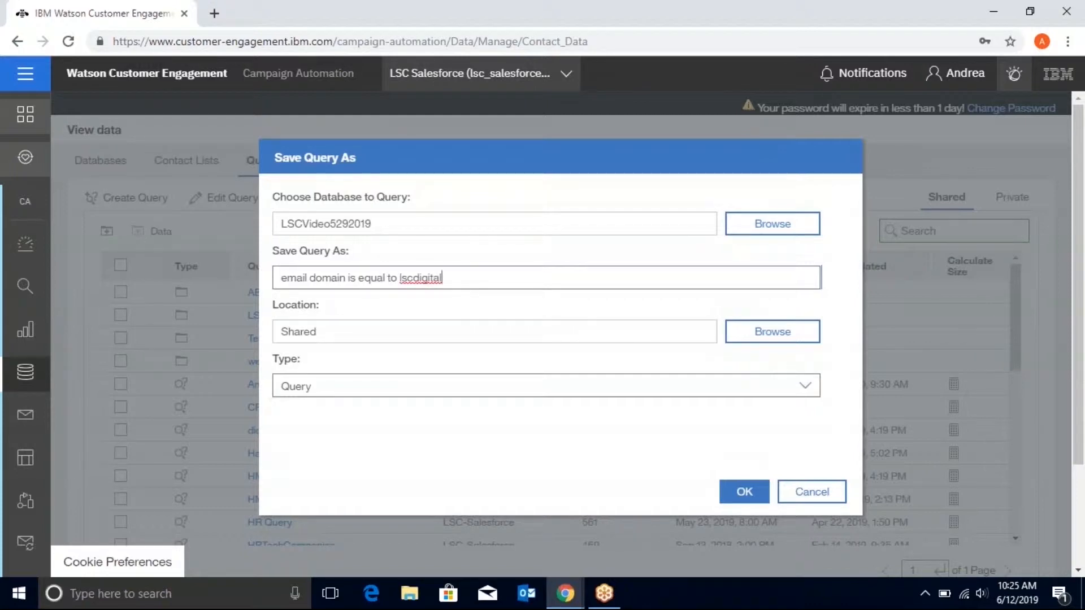
{"action": "left_click", "coordinate": [744, 491]}
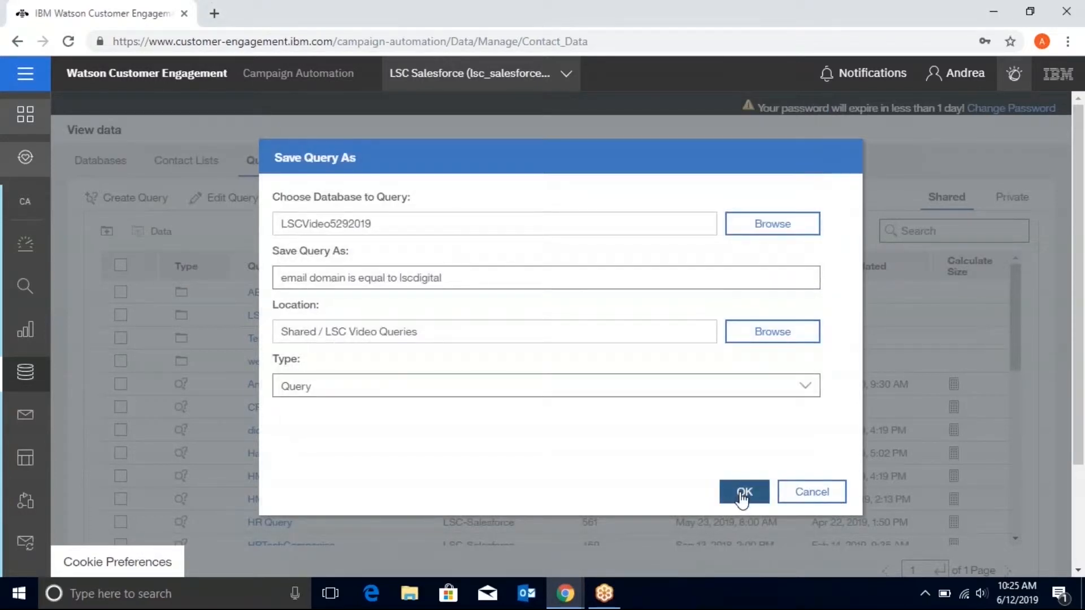
{"action": "mouse_move", "coordinate": [739, 477]}
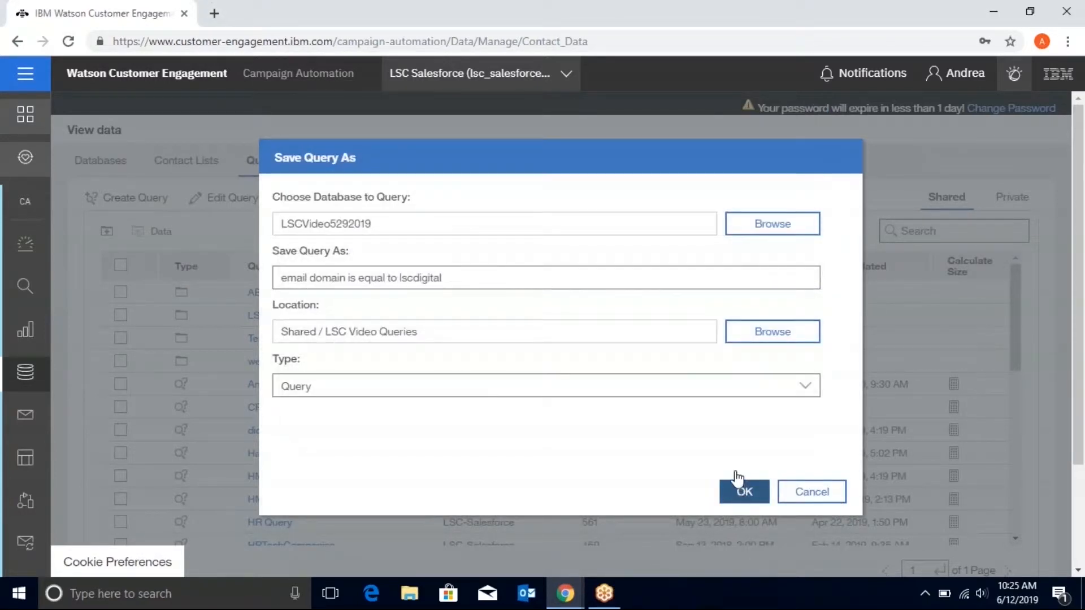
Step: Add a data-field rule: EMAIL_DOMAIN_PART is equal to lscdigital.com
{"action": "left_click", "coordinate": [744, 492]}
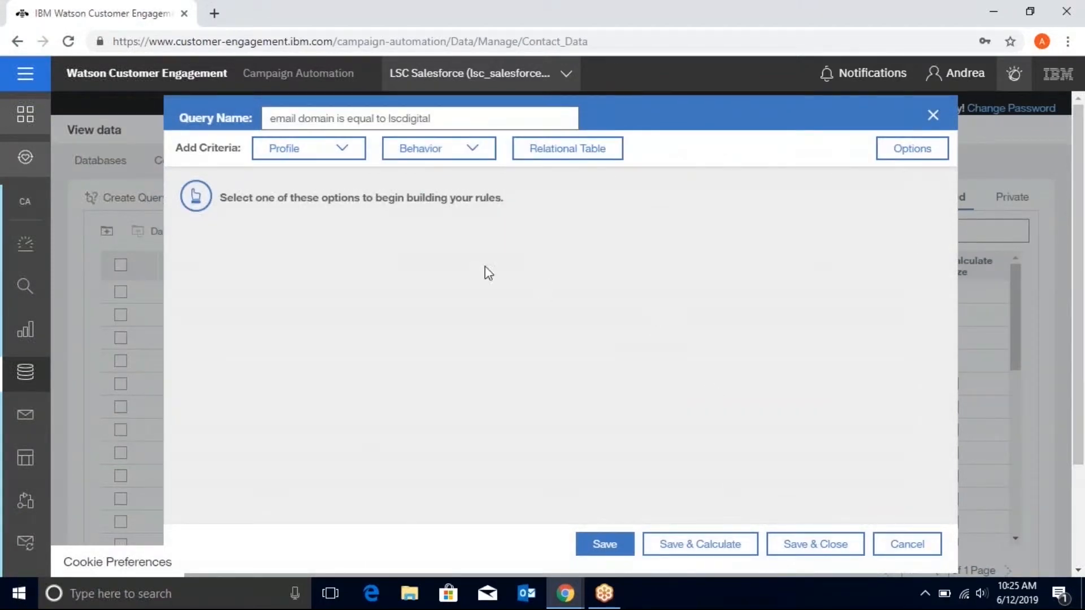
{"action": "mouse_move", "coordinate": [333, 173]}
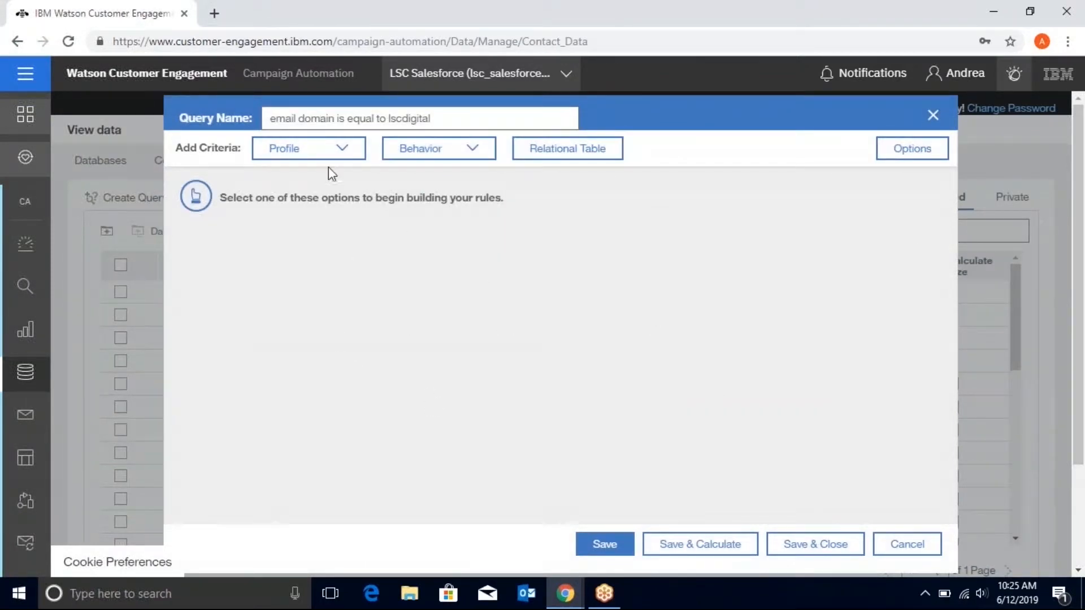
{"action": "left_click", "coordinate": [308, 148]}
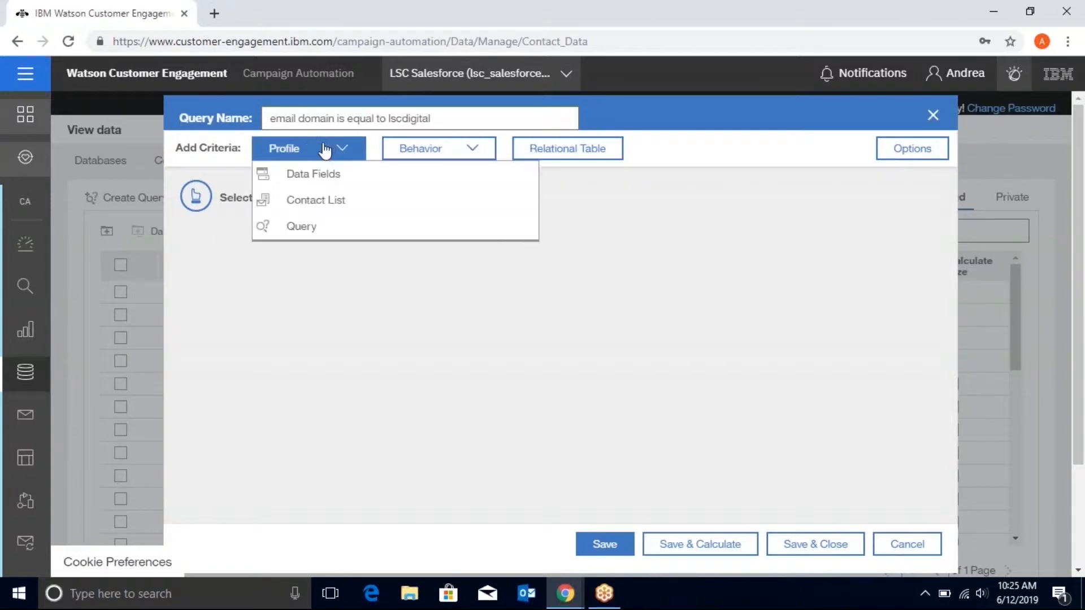
{"action": "mouse_move", "coordinate": [335, 174]}
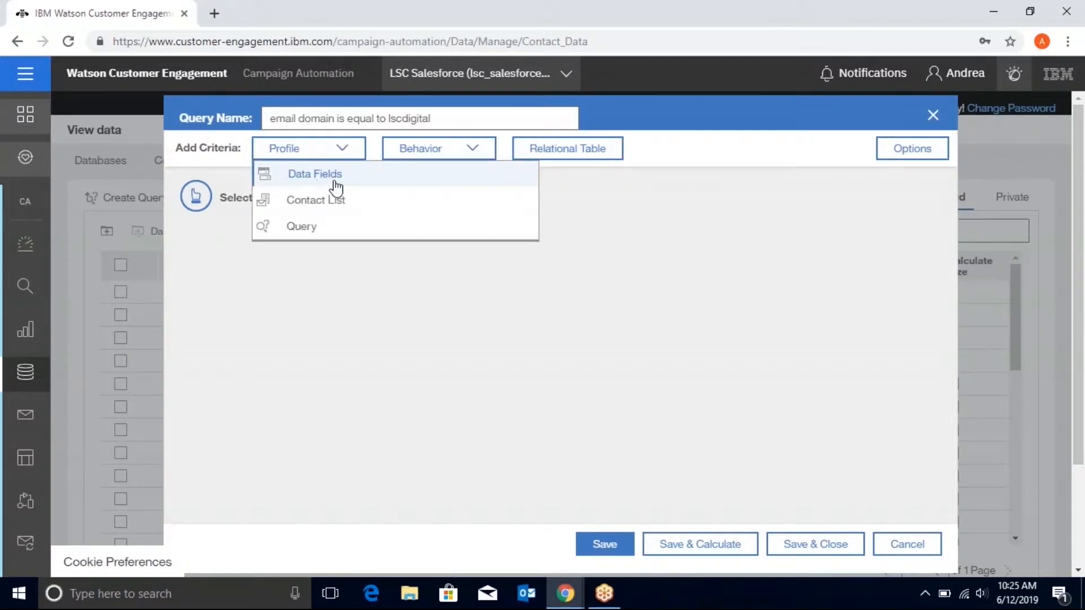
{"action": "left_click", "coordinate": [315, 174]}
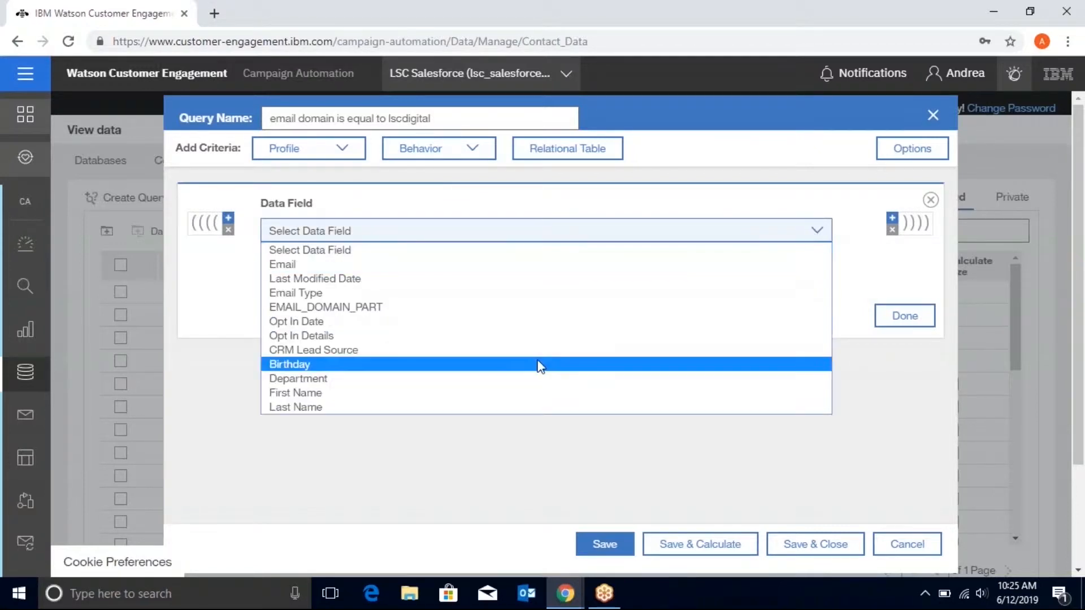
{"action": "left_click", "coordinate": [326, 306]}
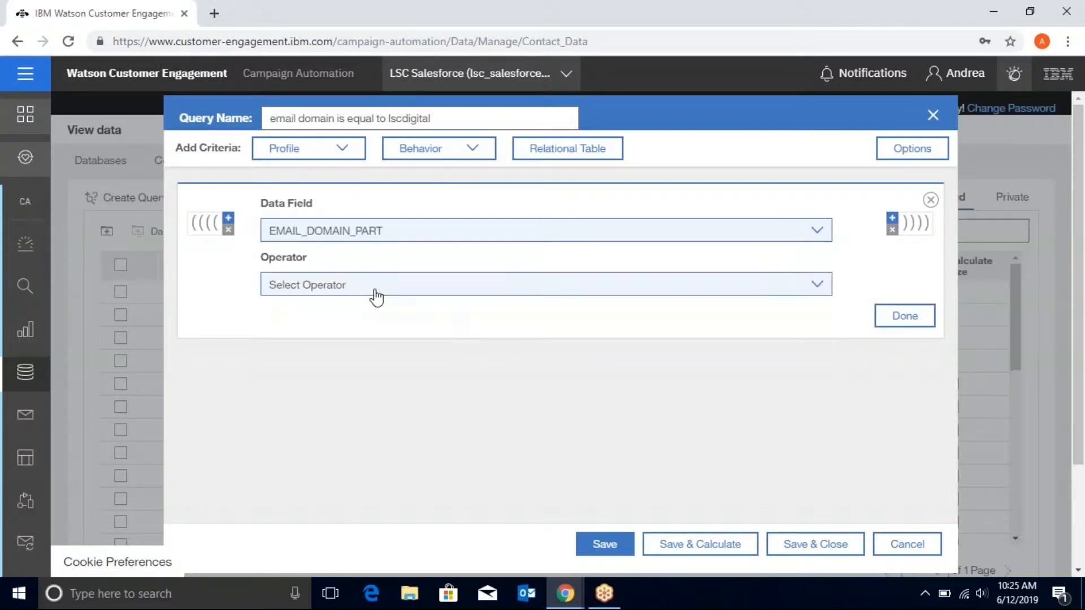
{"action": "mouse_move", "coordinate": [829, 294]}
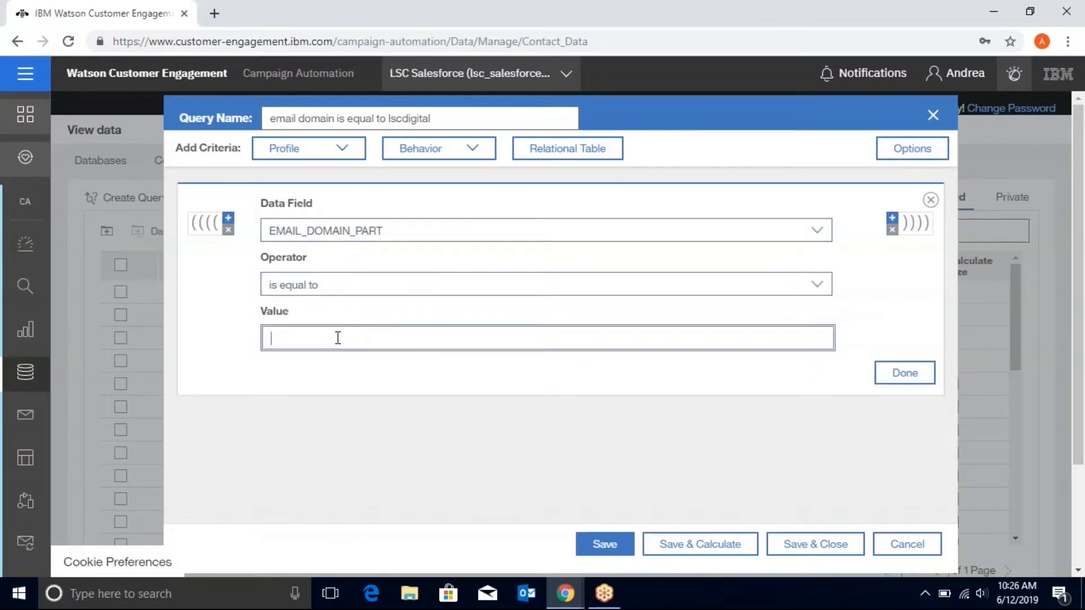
{"action": "type", "text": "lscdigital."}
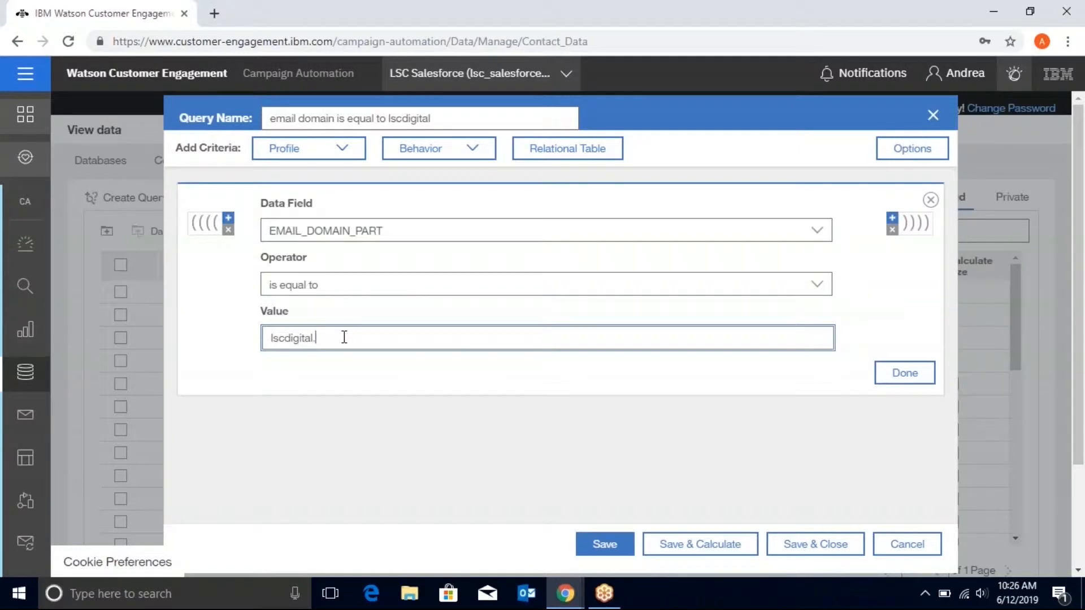
{"action": "type", "text": "com"}
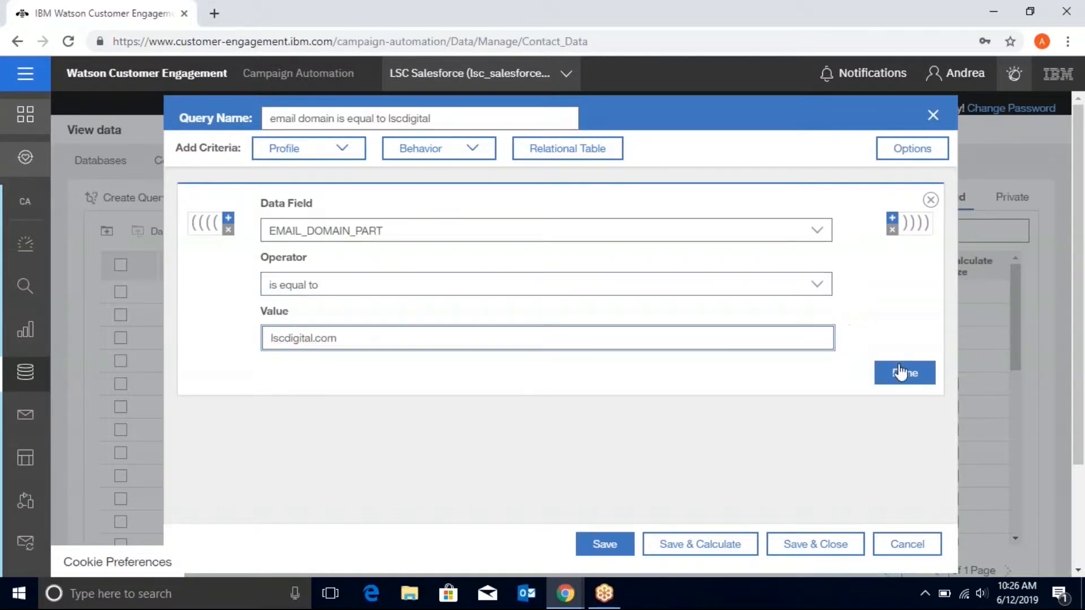
{"action": "left_click", "coordinate": [904, 372]}
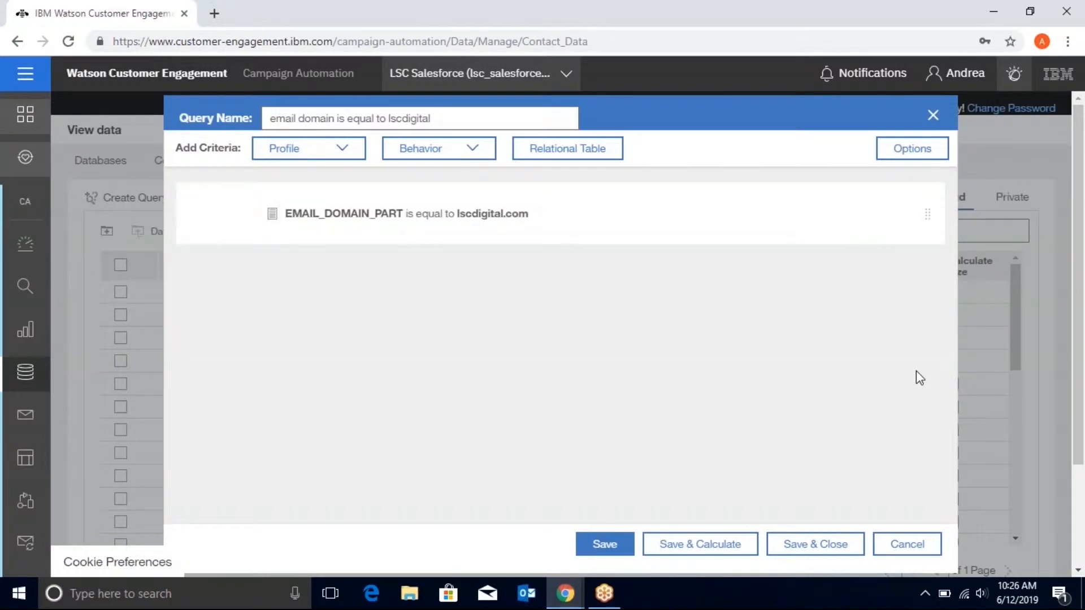
{"action": "mouse_move", "coordinate": [665, 505]}
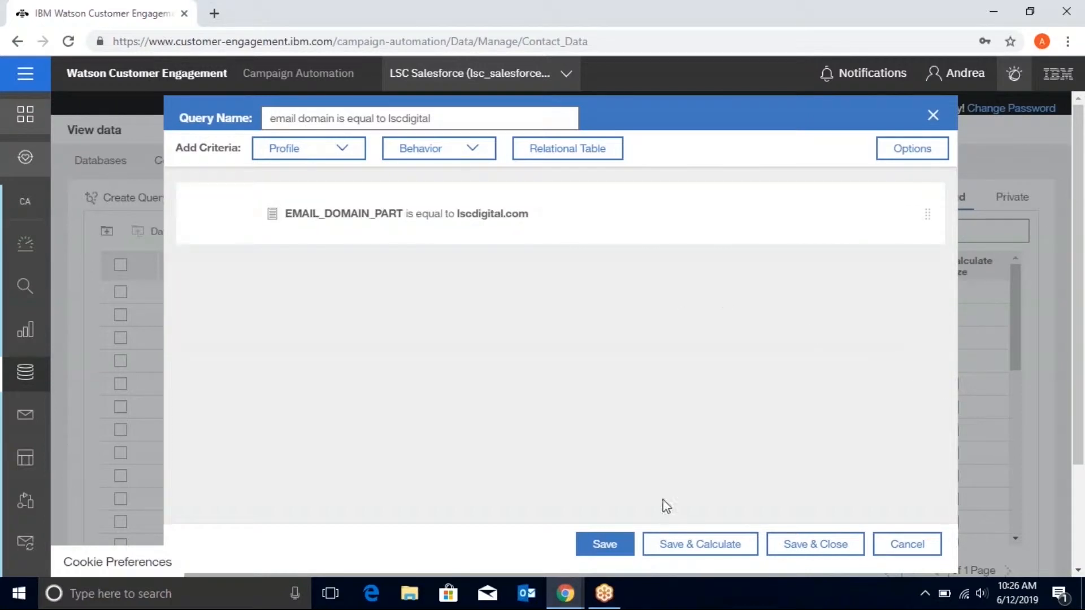
{"action": "mouse_move", "coordinate": [908, 544]}
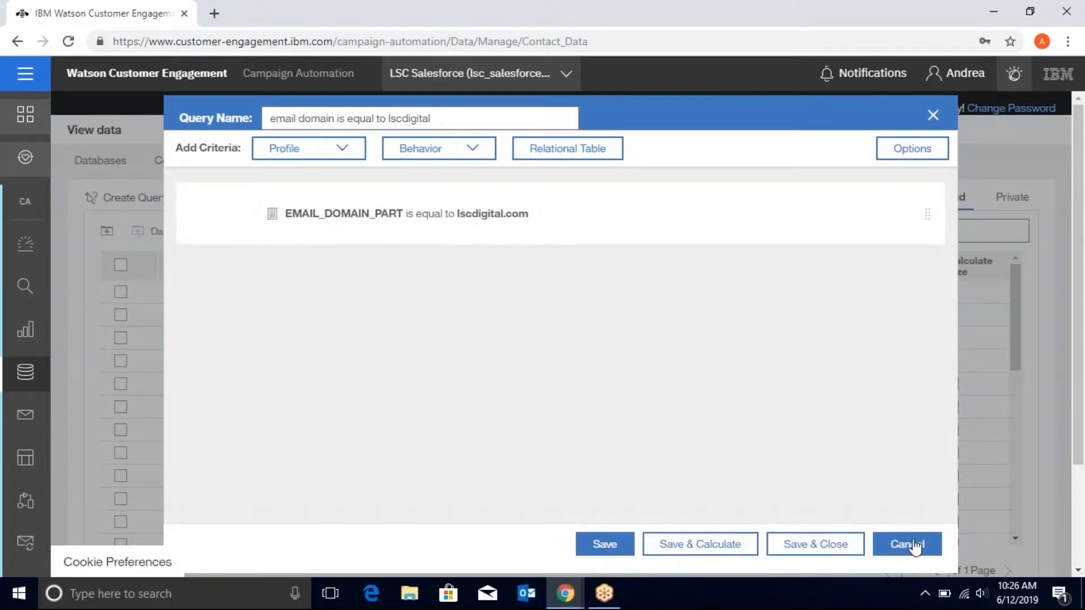
{"action": "mouse_move", "coordinate": [700, 543]}
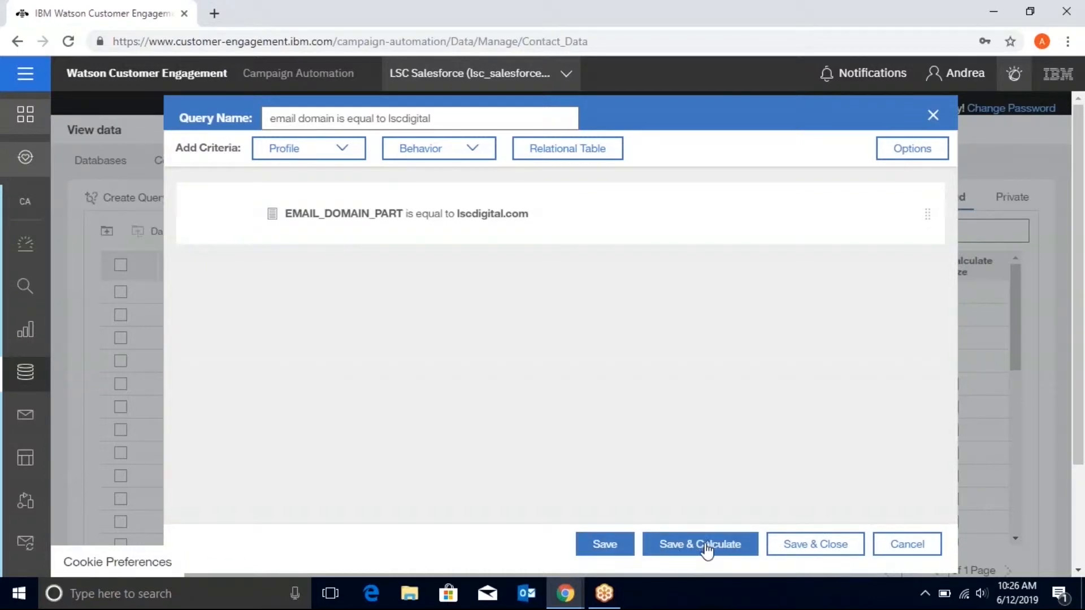
{"action": "mouse_move", "coordinate": [604, 544]}
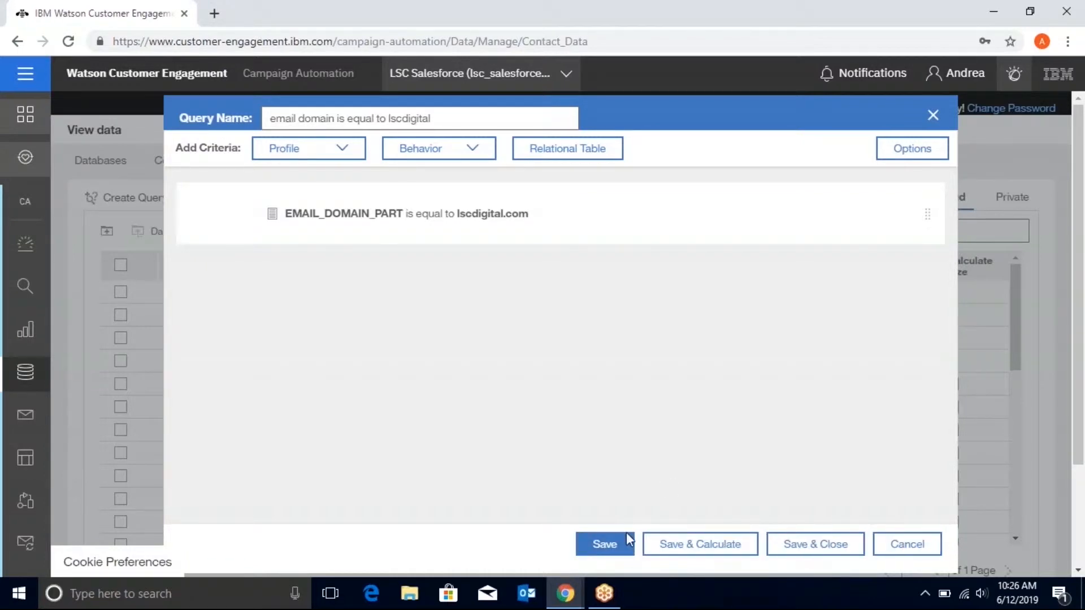
{"action": "mouse_move", "coordinate": [636, 492]}
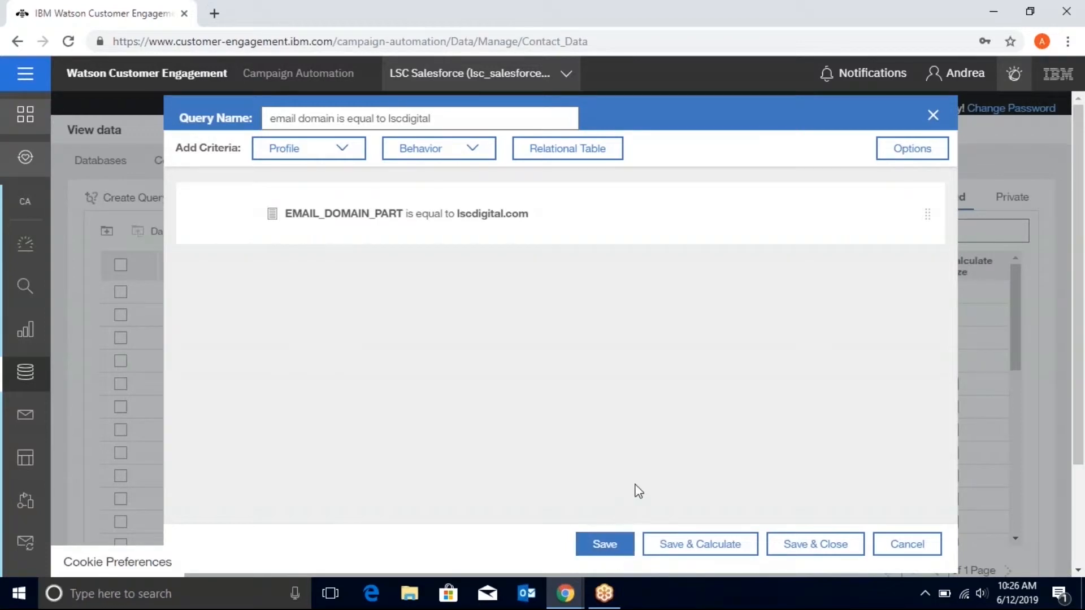
{"action": "mouse_move", "coordinate": [732, 572]}
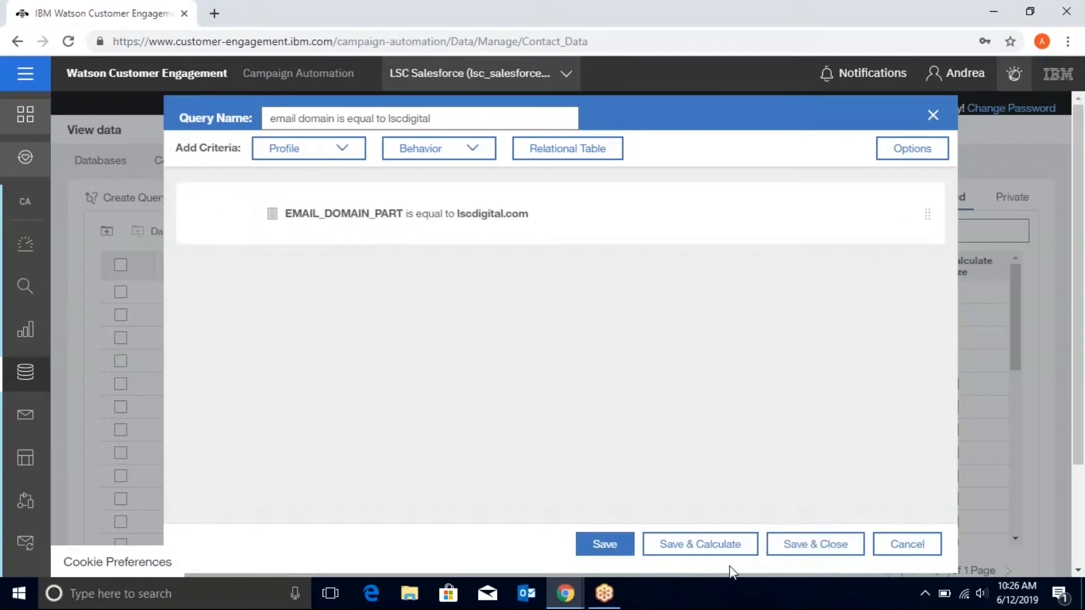
{"action": "mouse_move", "coordinate": [522, 411]}
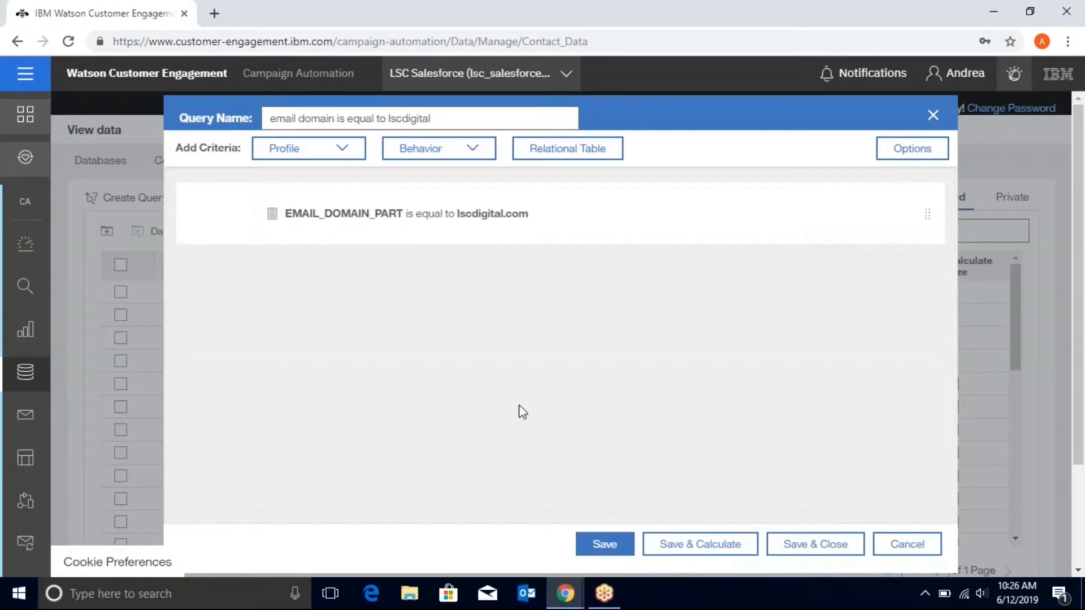
{"action": "mouse_move", "coordinate": [765, 497]}
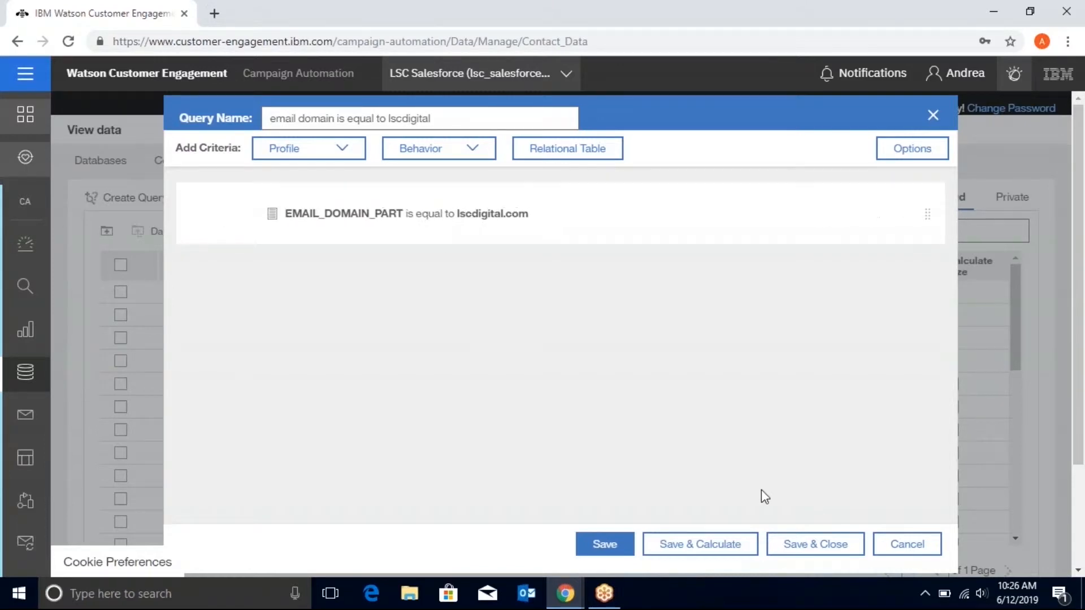
{"action": "mouse_move", "coordinate": [700, 544]}
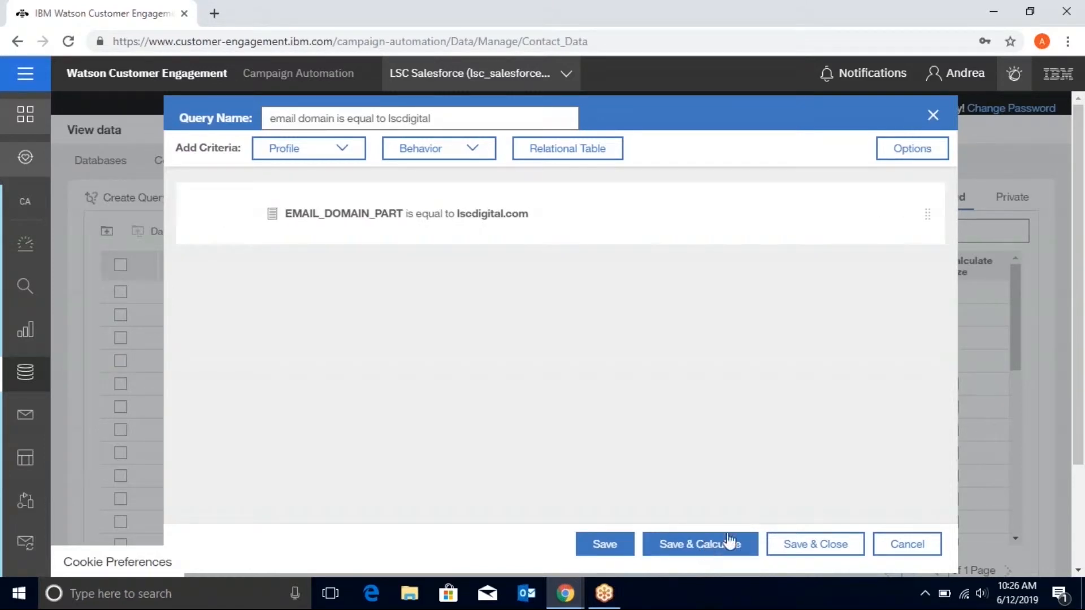
Step: Save the query and submit the size calculation job with email notification on completion
{"action": "left_click", "coordinate": [700, 543]}
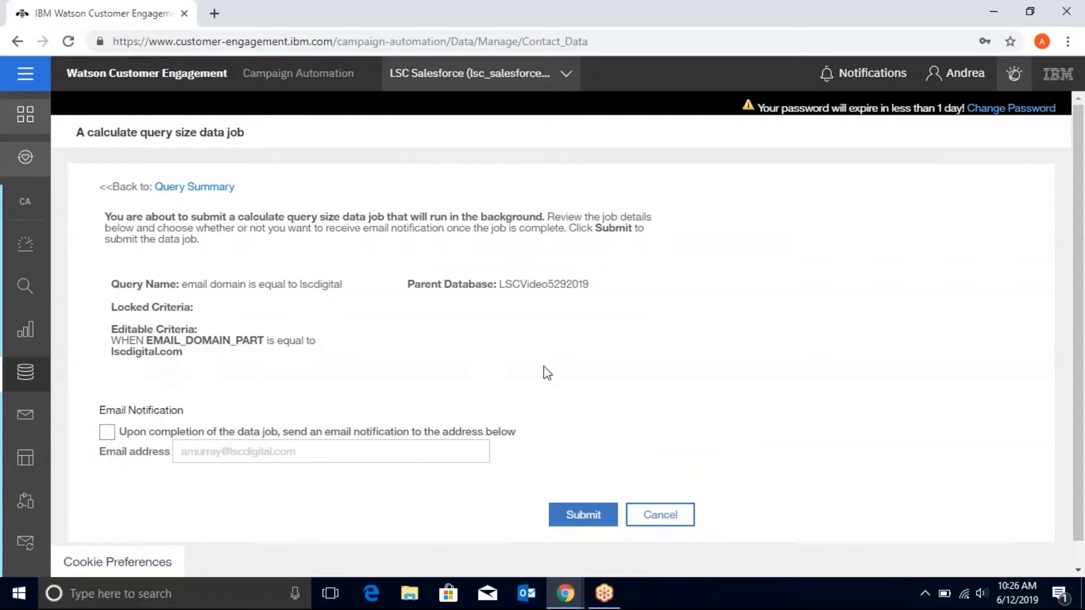
{"action": "mouse_move", "coordinate": [309, 374]}
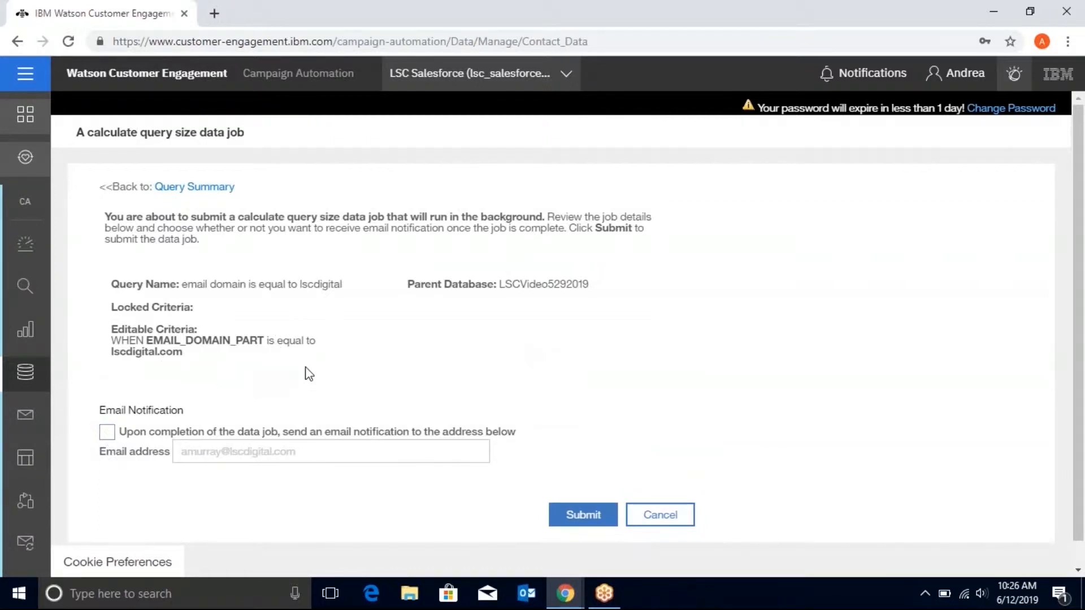
{"action": "left_click", "coordinate": [107, 430]}
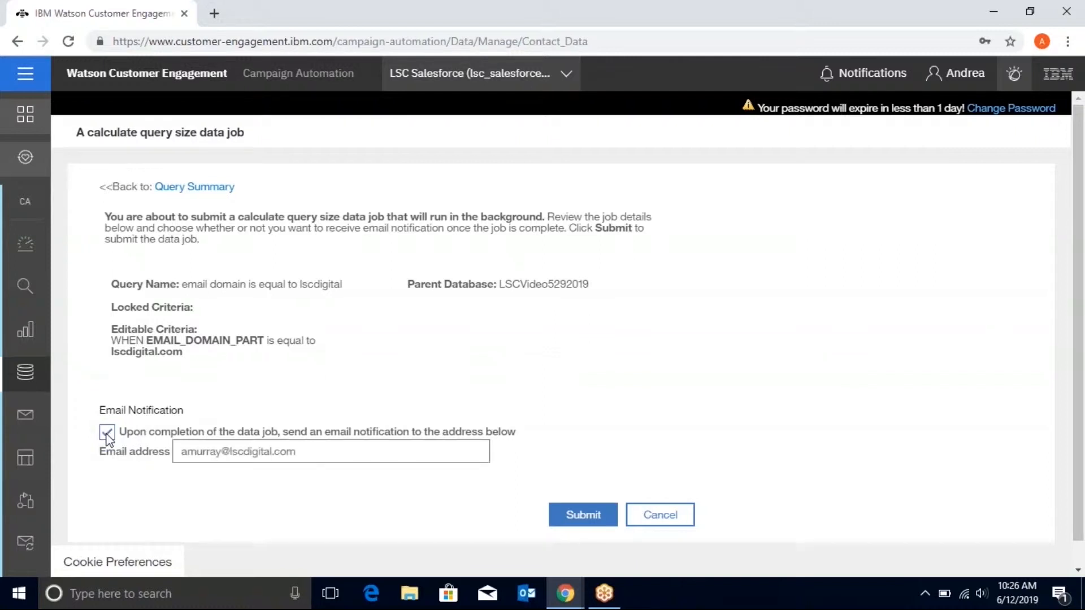
{"action": "left_click", "coordinate": [107, 430]}
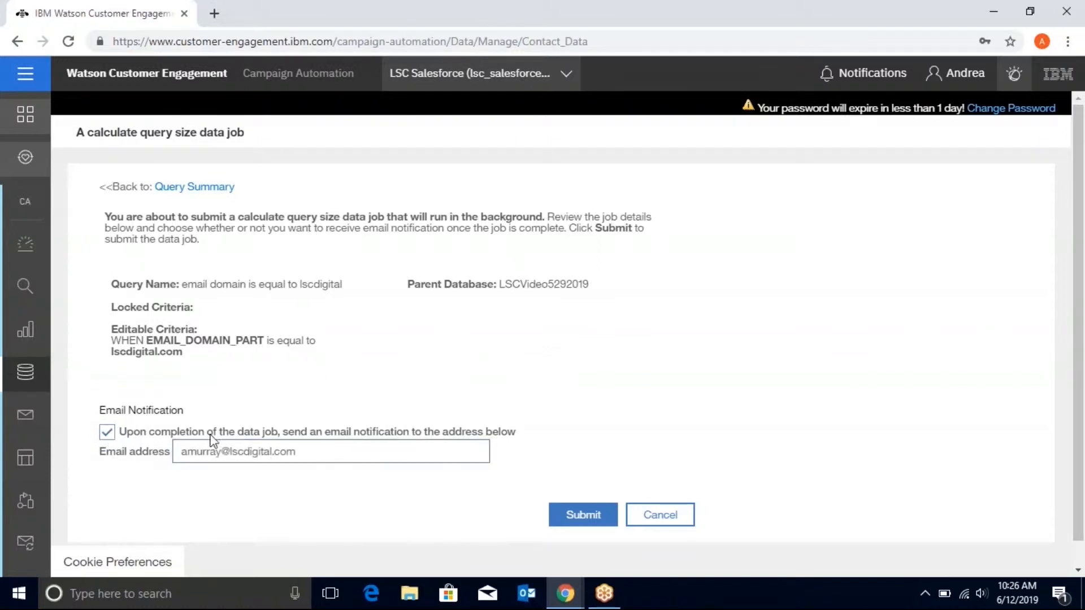
{"action": "mouse_move", "coordinate": [391, 318]}
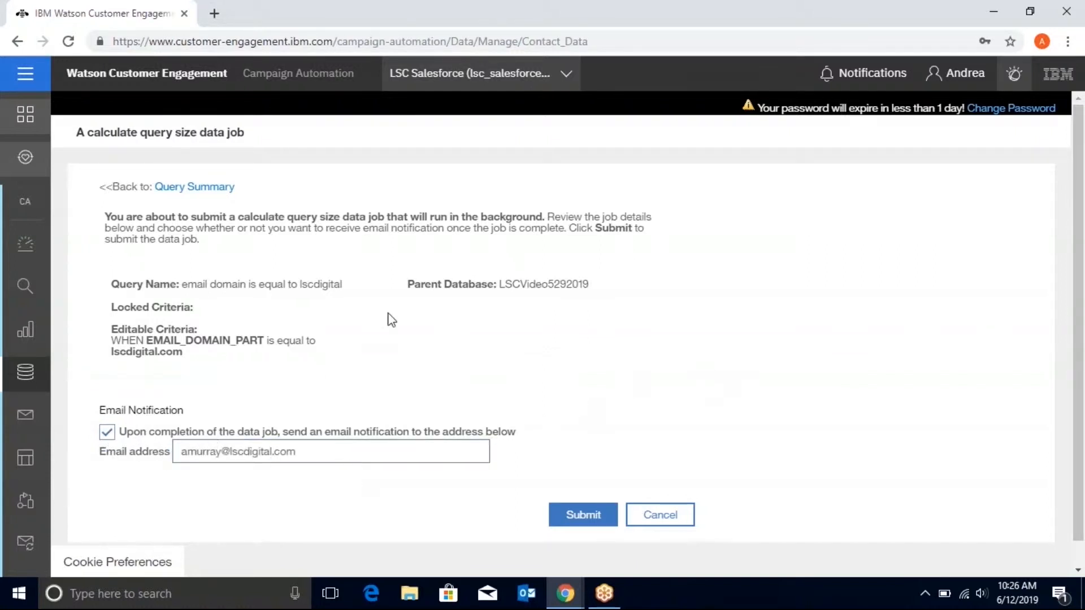
{"action": "left_click", "coordinate": [582, 514]}
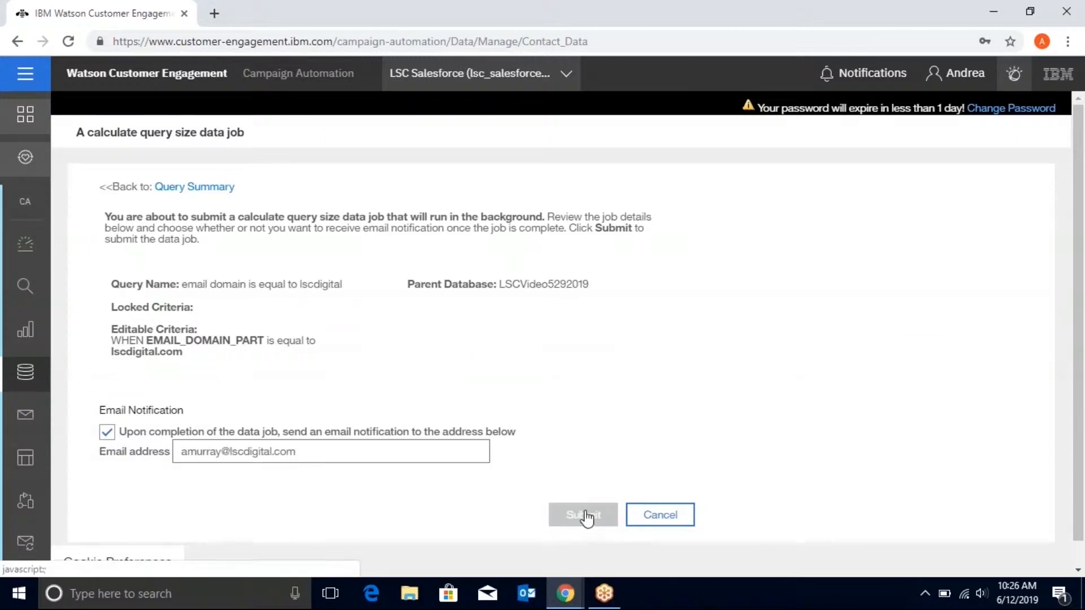
{"action": "left_click", "coordinate": [583, 515]}
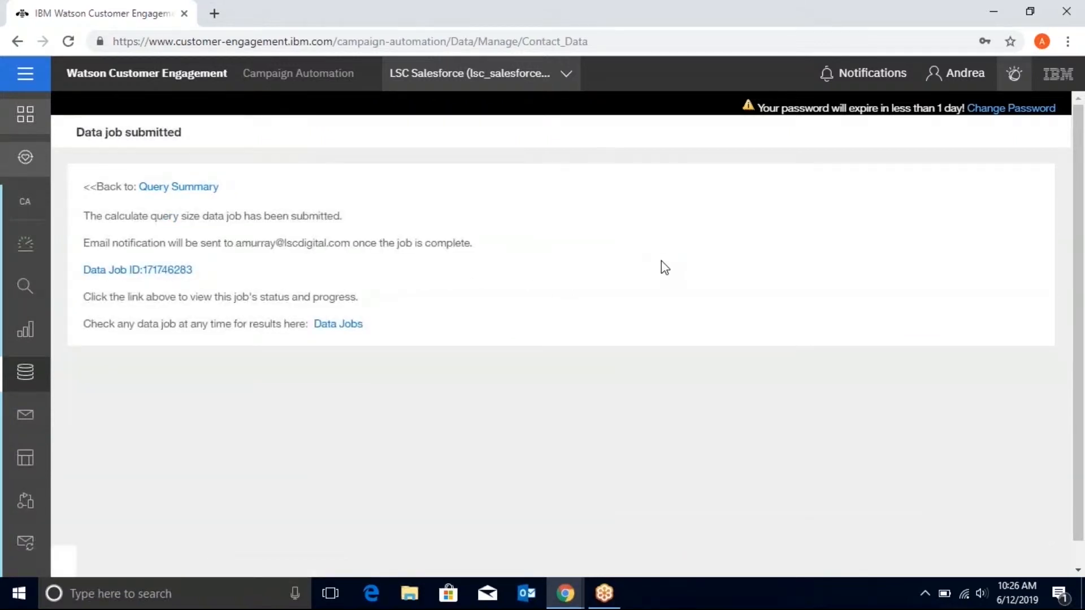
{"action": "mouse_move", "coordinate": [137, 270]}
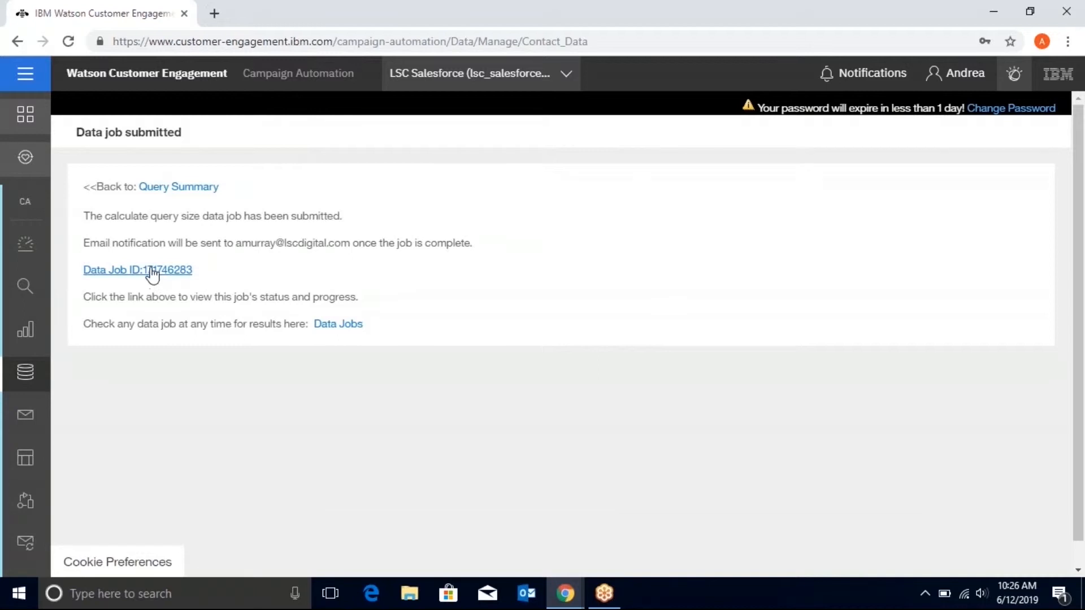
{"action": "mouse_move", "coordinate": [137, 270]}
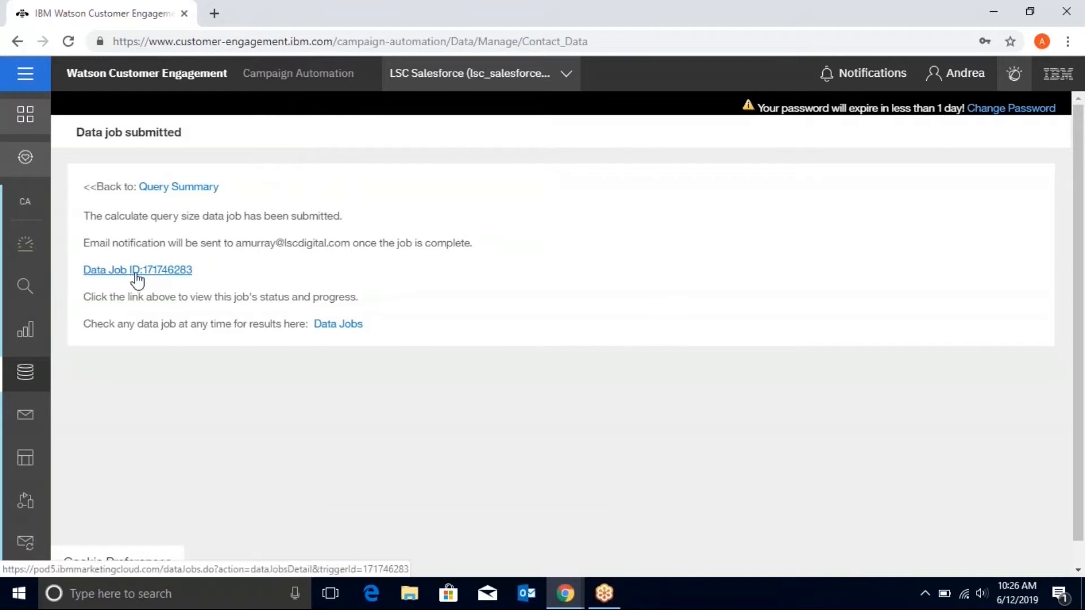
{"action": "left_click", "coordinate": [137, 270]}
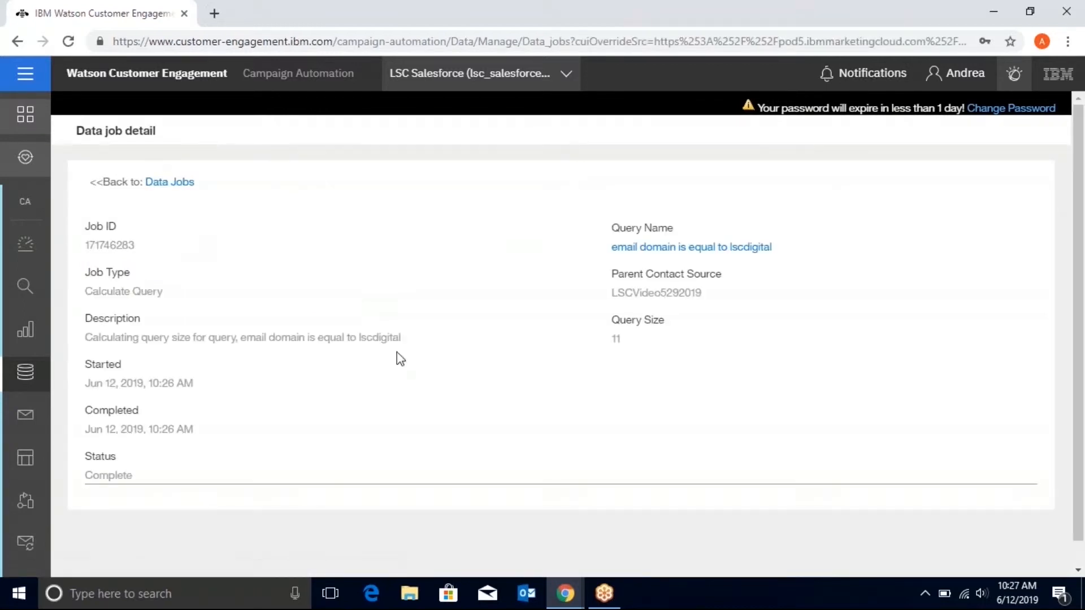
{"action": "mouse_move", "coordinate": [678, 365]}
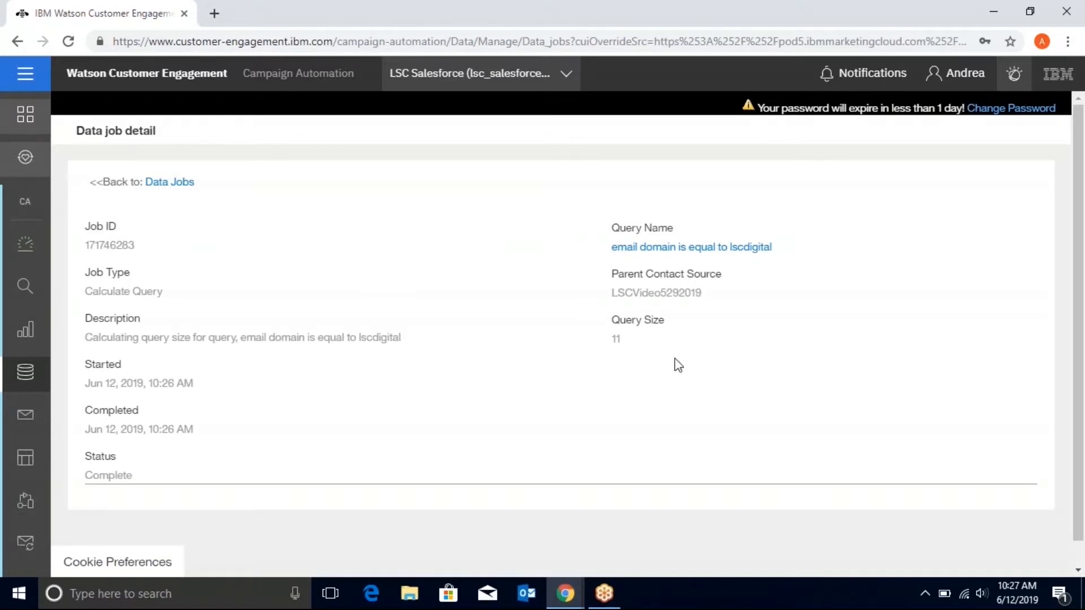
{"action": "mouse_move", "coordinate": [701, 238]}
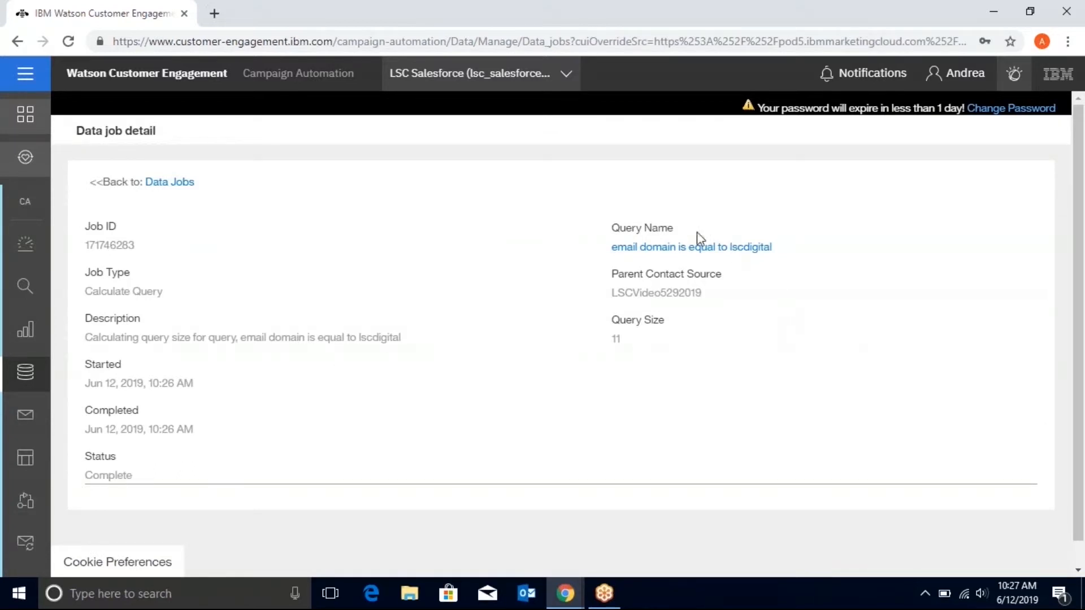
{"action": "mouse_move", "coordinate": [82, 479]}
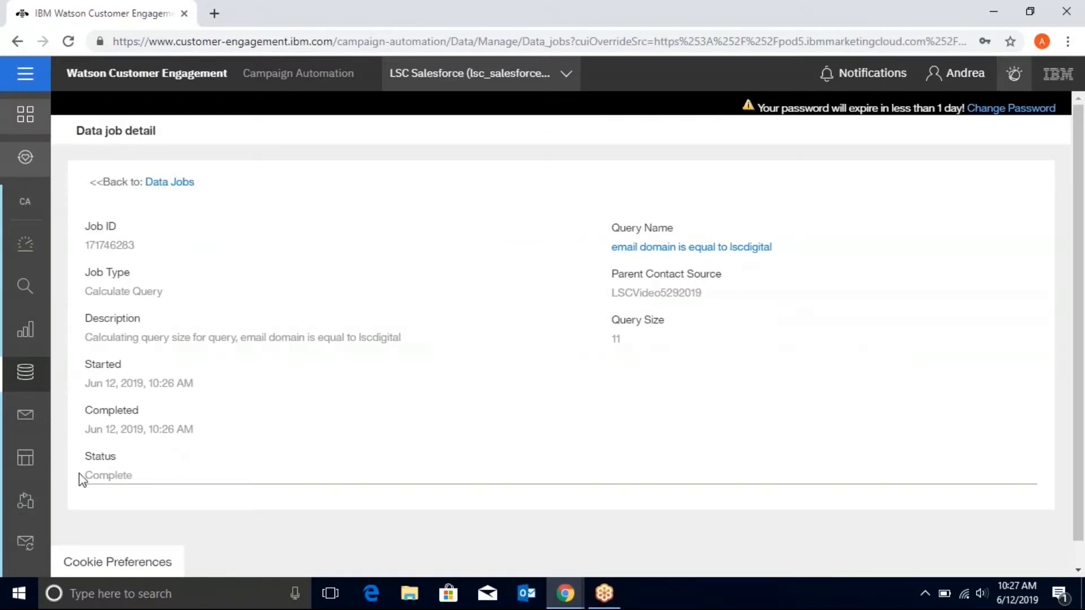
{"action": "mouse_move", "coordinate": [130, 472]}
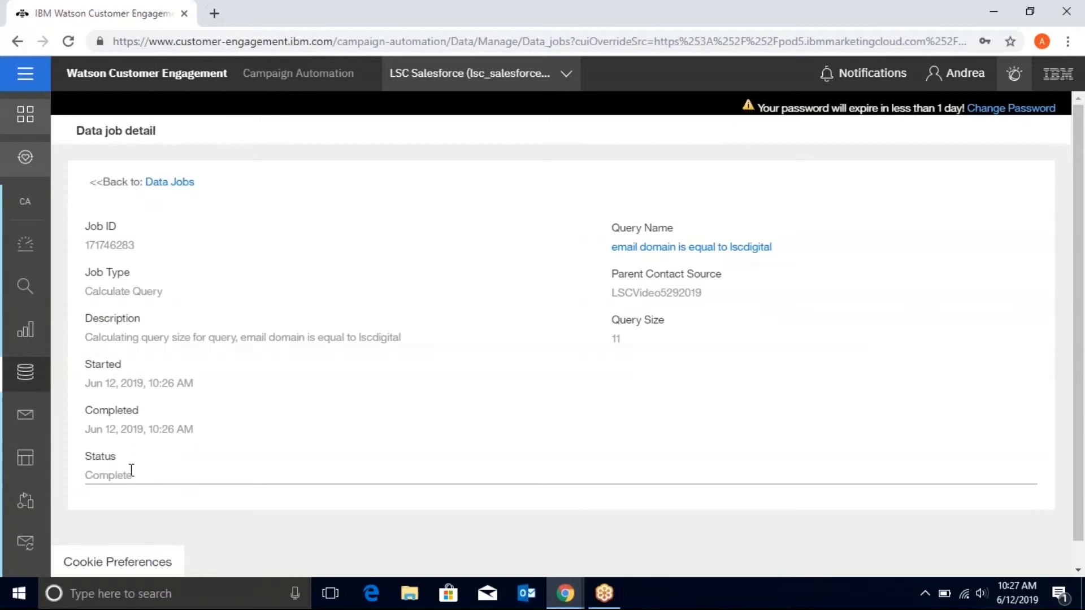
{"action": "mouse_move", "coordinate": [522, 461]}
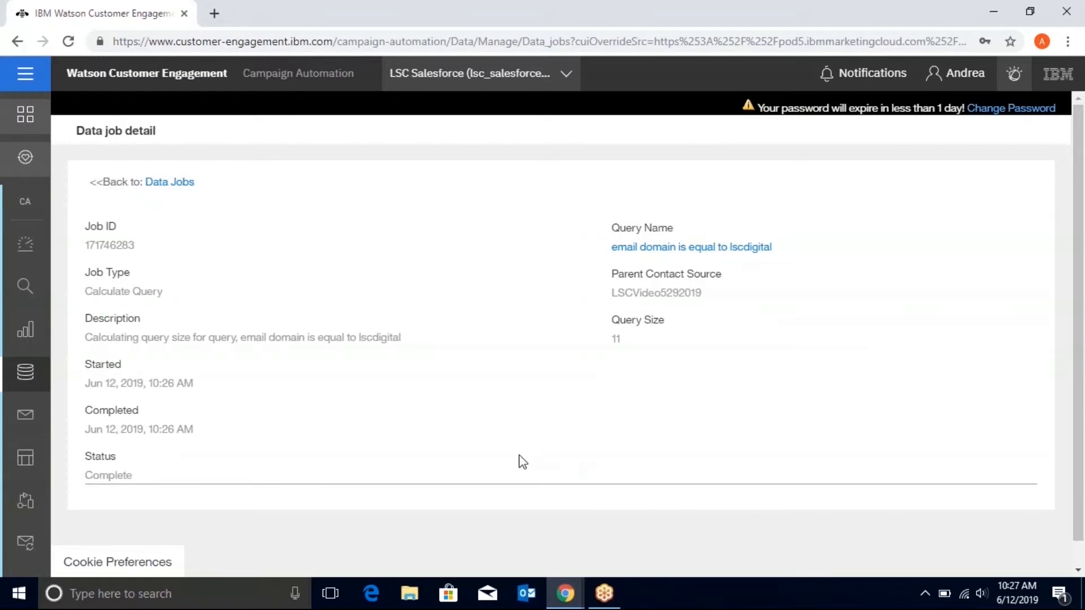
{"action": "mouse_move", "coordinate": [881, 462]}
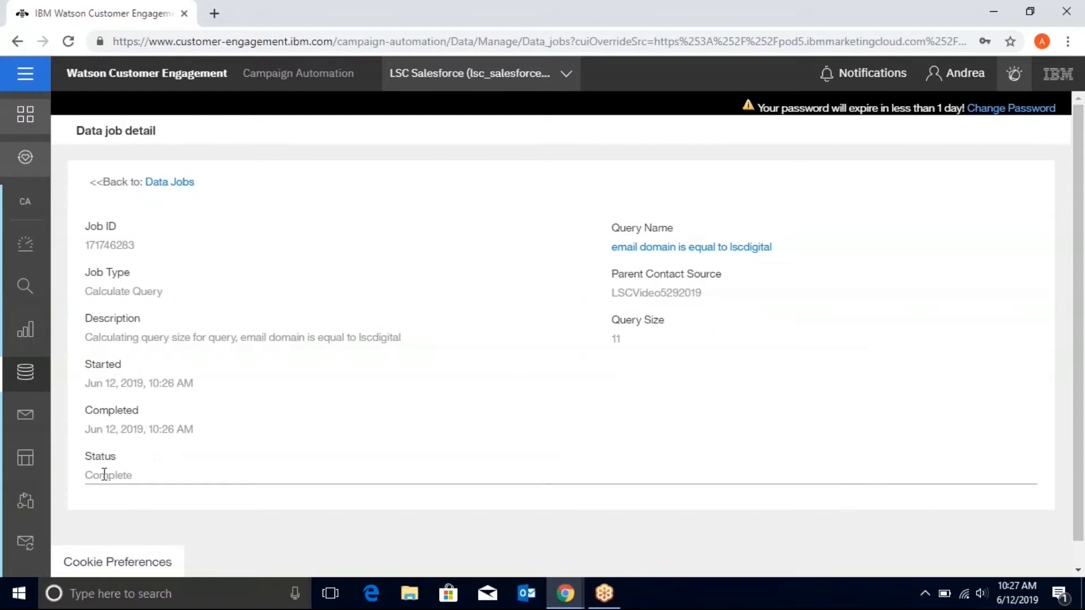
{"action": "mouse_move", "coordinate": [608, 386]}
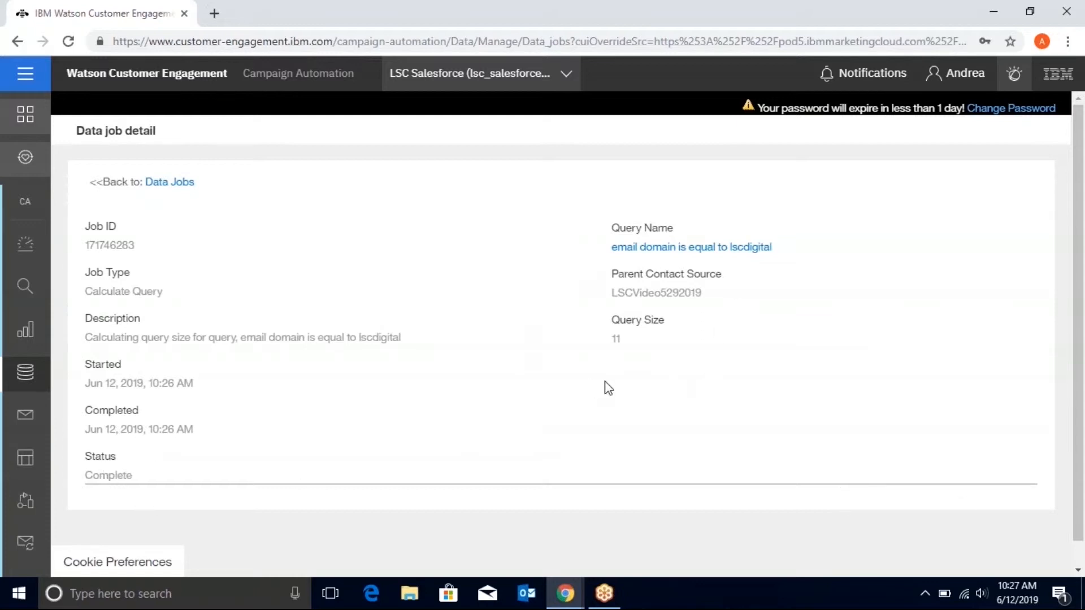
{"action": "mouse_move", "coordinate": [751, 293]}
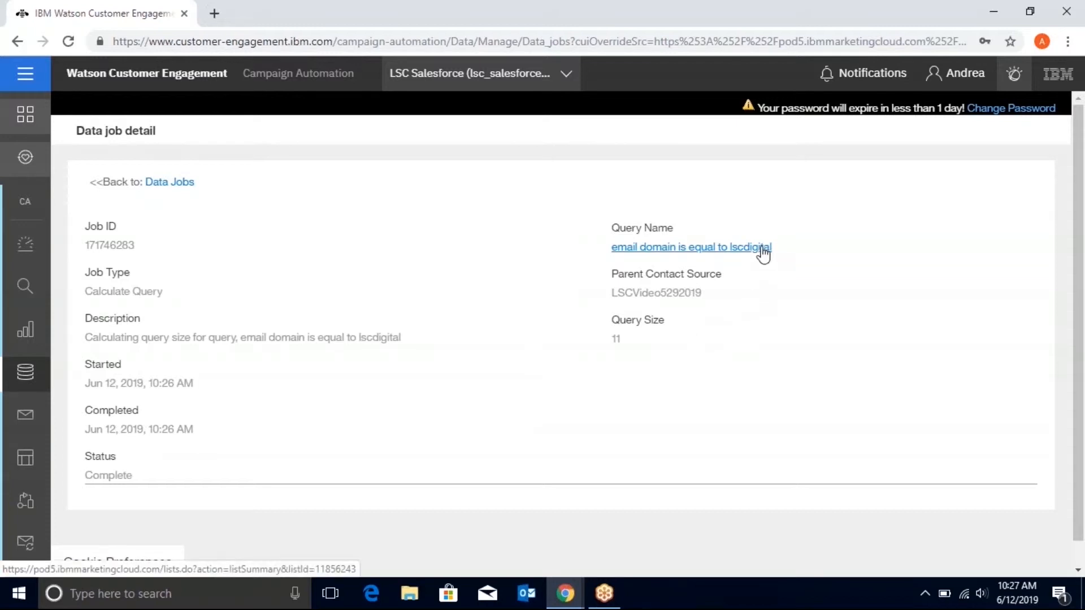
{"action": "mouse_move", "coordinate": [741, 280]}
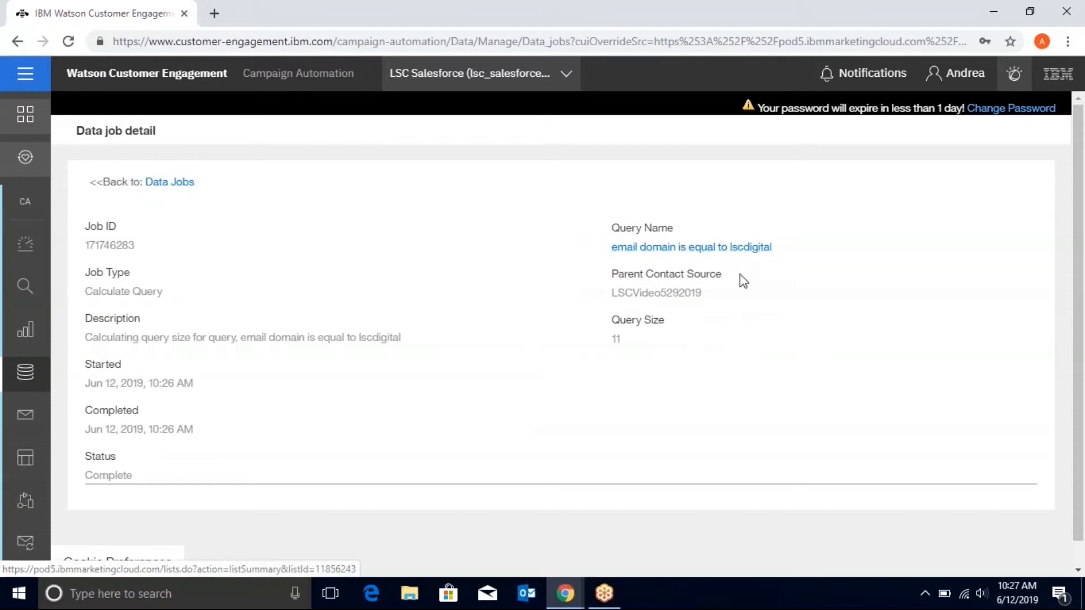
{"action": "mouse_move", "coordinate": [782, 281]}
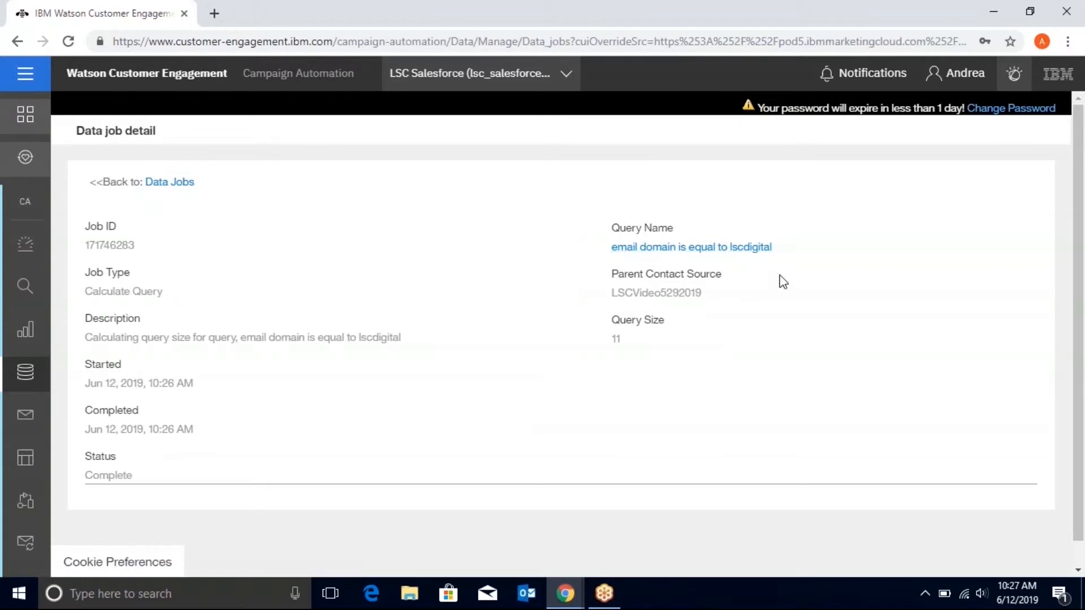
{"action": "mouse_move", "coordinate": [492, 420]}
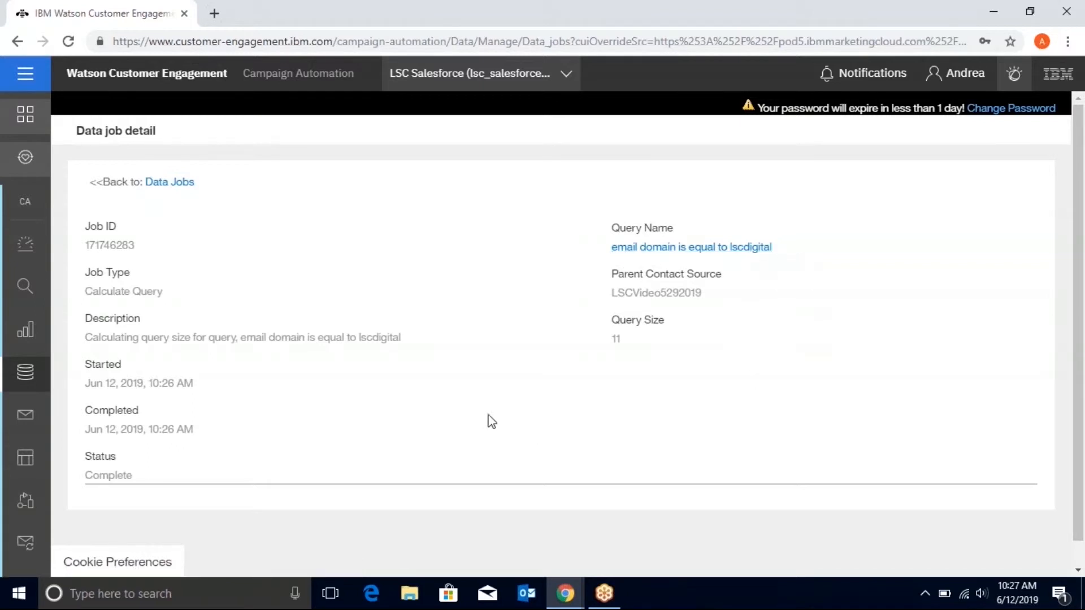
{"action": "mouse_move", "coordinate": [878, 292]}
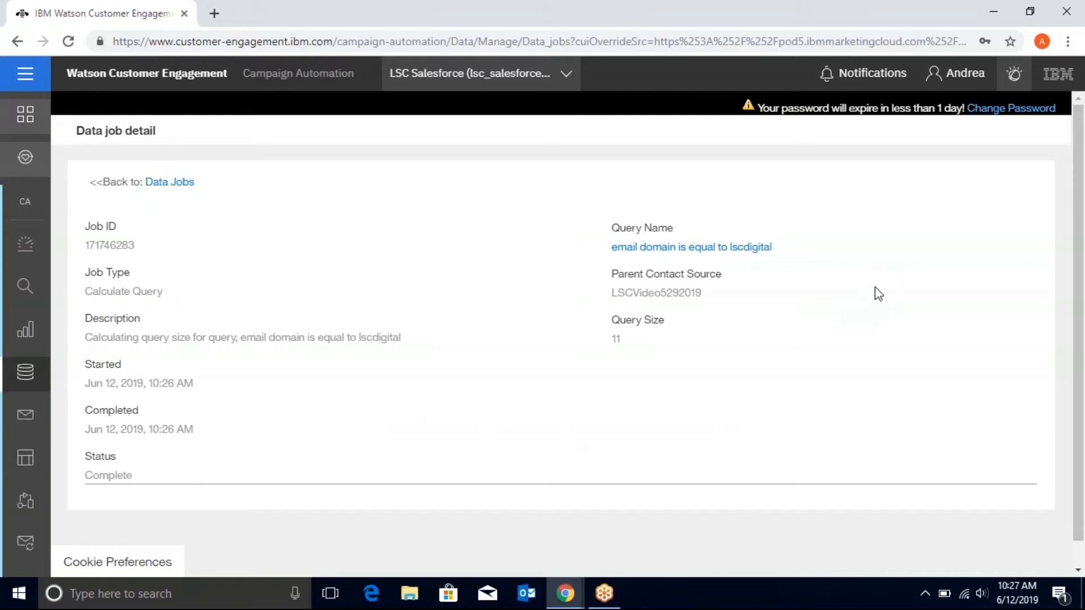
{"action": "mouse_move", "coordinate": [636, 297]}
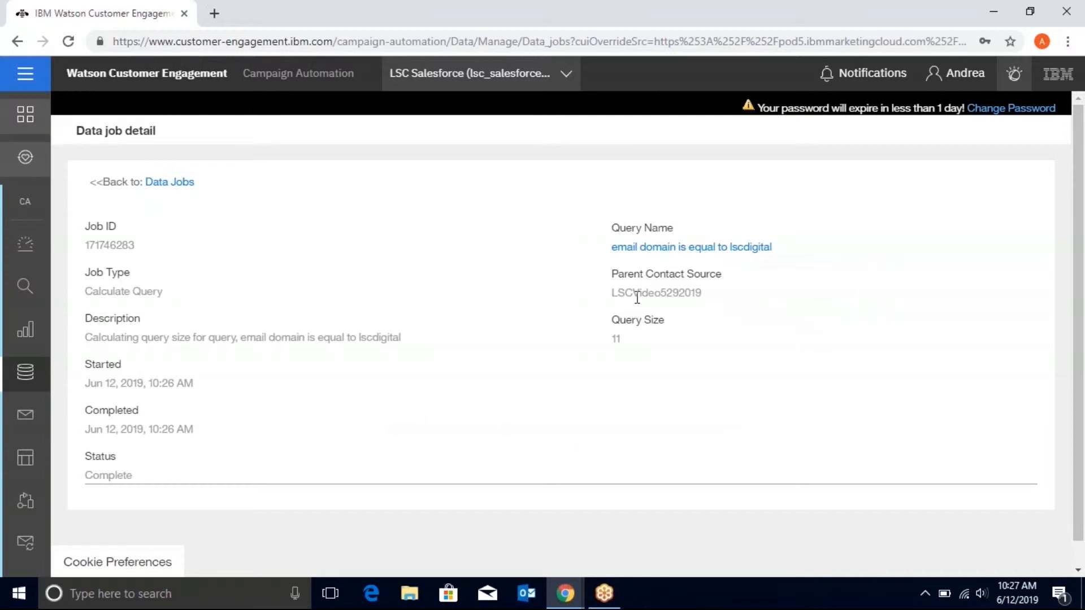
{"action": "mouse_move", "coordinate": [655, 322]}
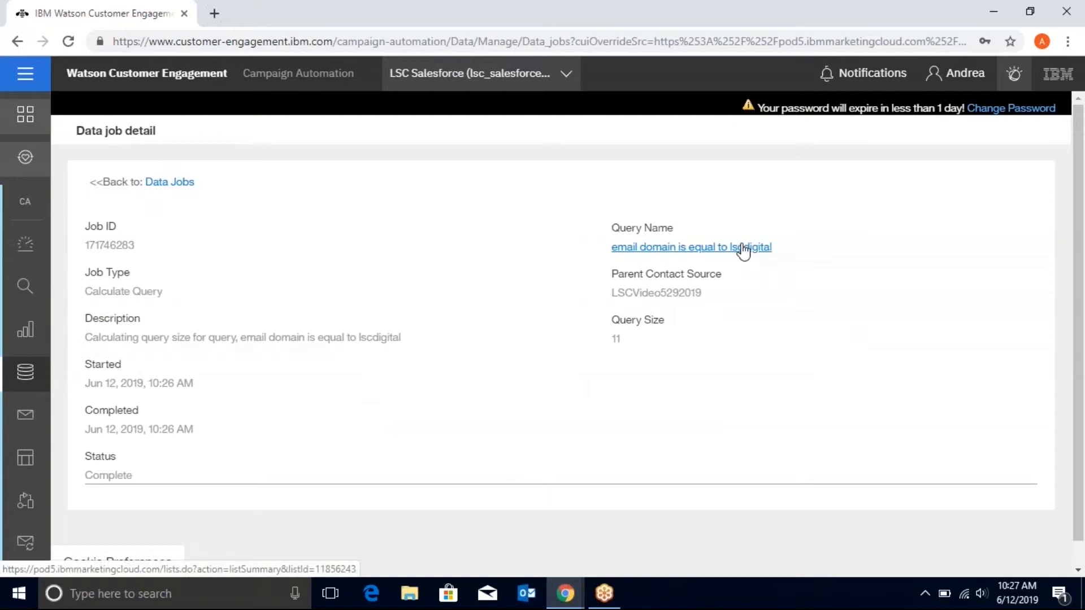
{"action": "mouse_move", "coordinate": [324, 192]}
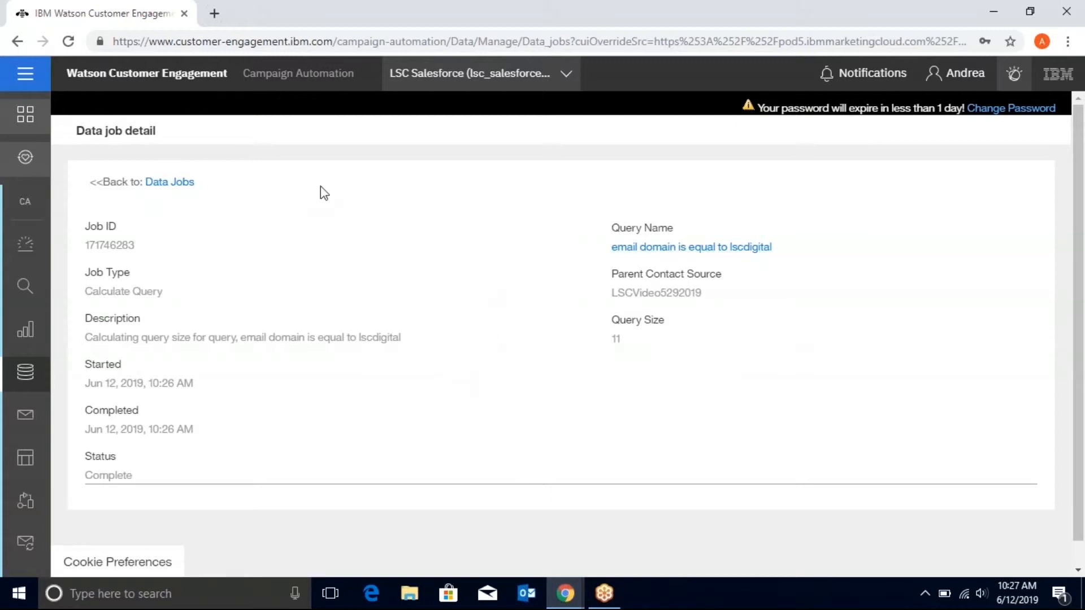
{"action": "mouse_move", "coordinate": [25, 74]}
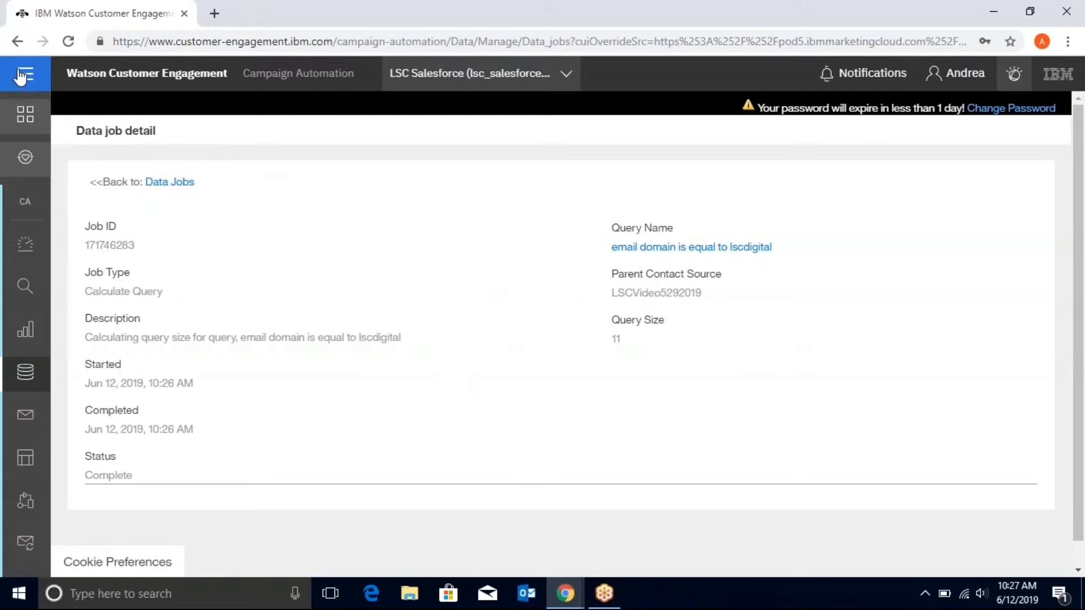
Step: Return to the data area via the main navigation and show the saved queries list
{"action": "left_click", "coordinate": [25, 73]}
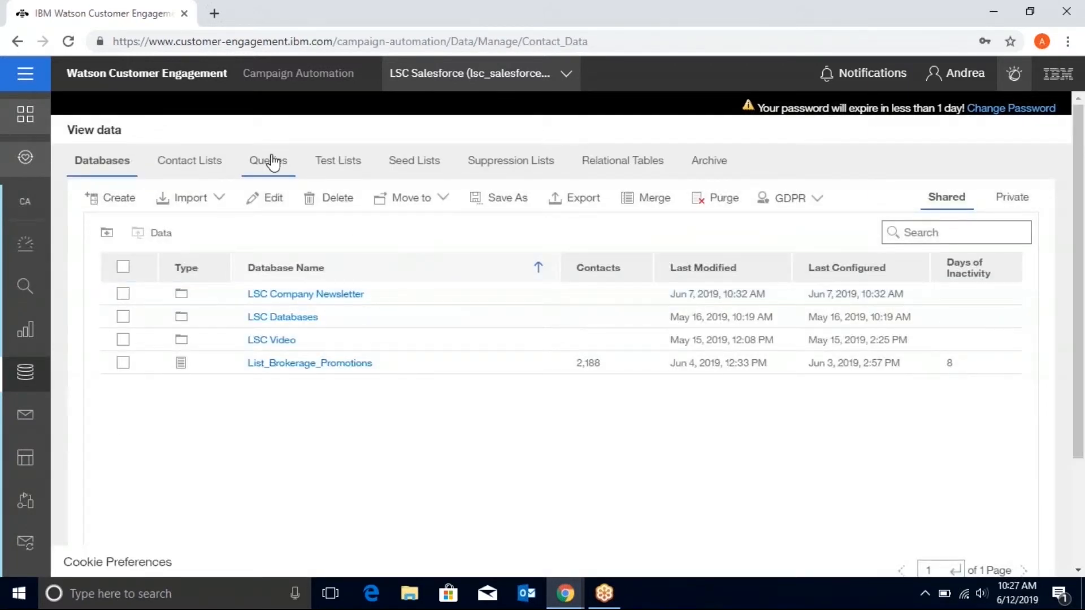
{"action": "left_click", "coordinate": [267, 160]}
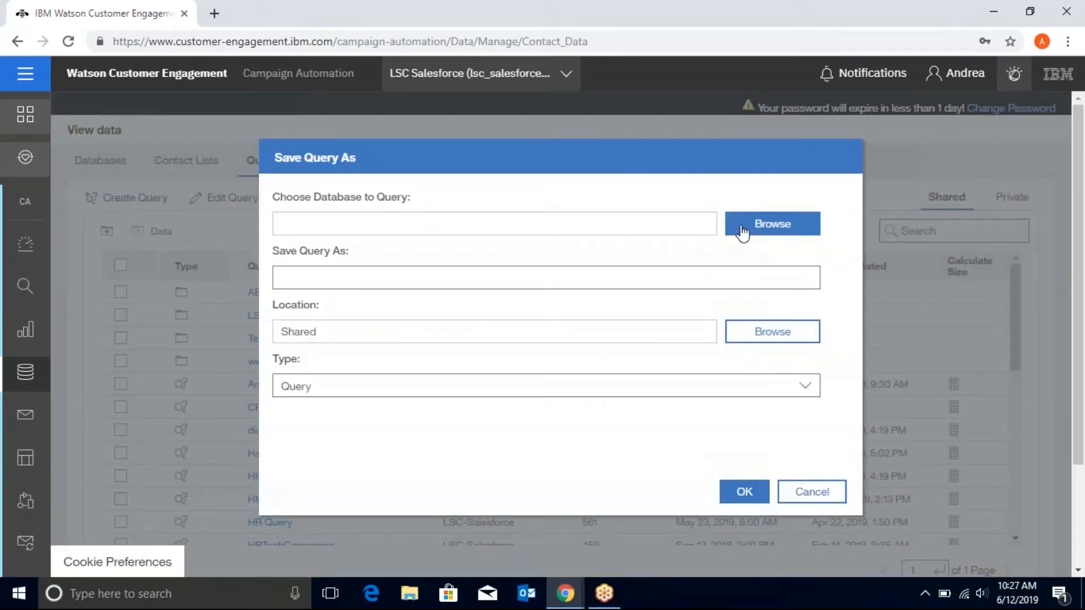
{"action": "mouse_move", "coordinate": [750, 228]}
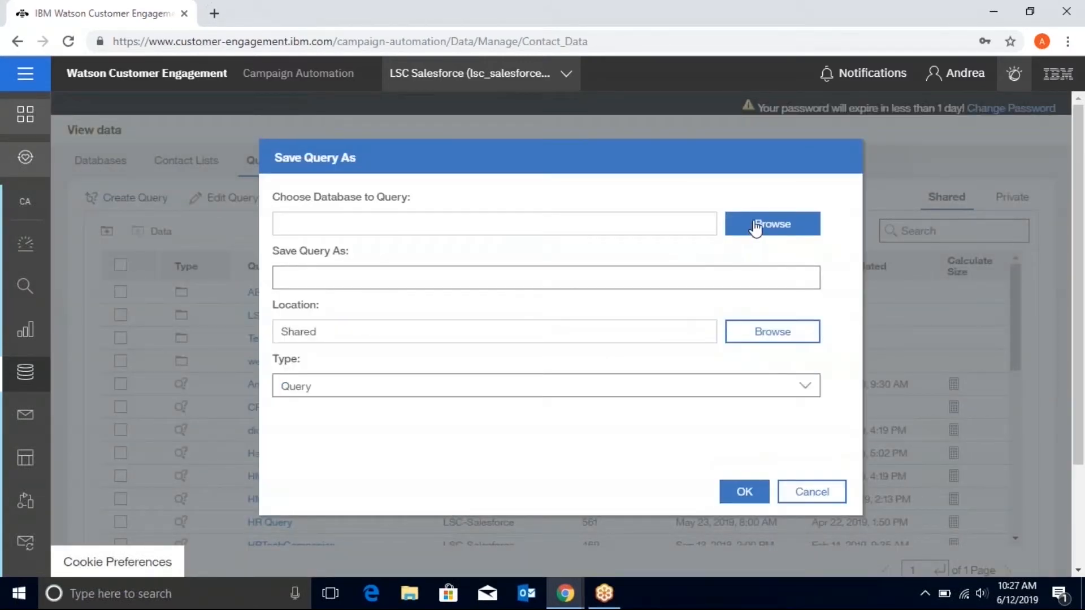
Step: Select LSCVideo5292019 from the LSC Video folder as the new query's database
{"action": "left_click", "coordinate": [771, 224]}
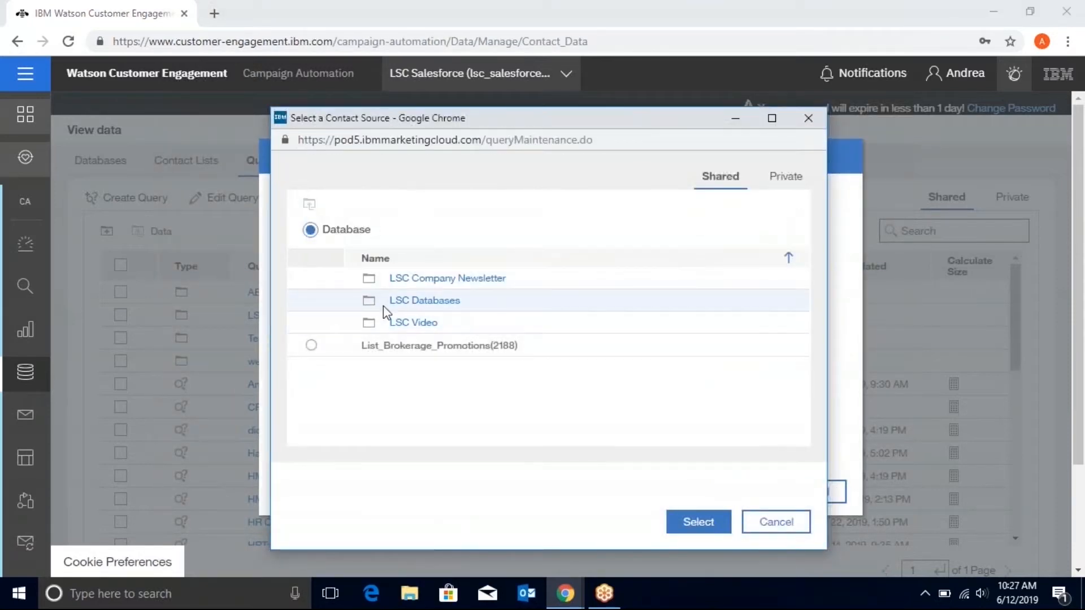
{"action": "left_click", "coordinate": [413, 322]}
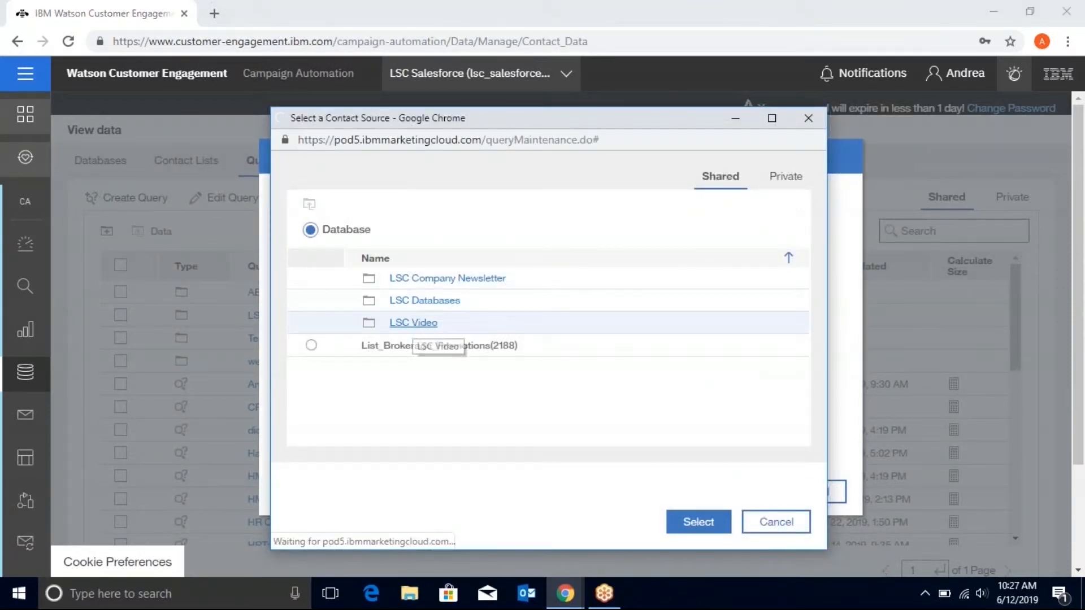
{"action": "left_click", "coordinate": [413, 322]}
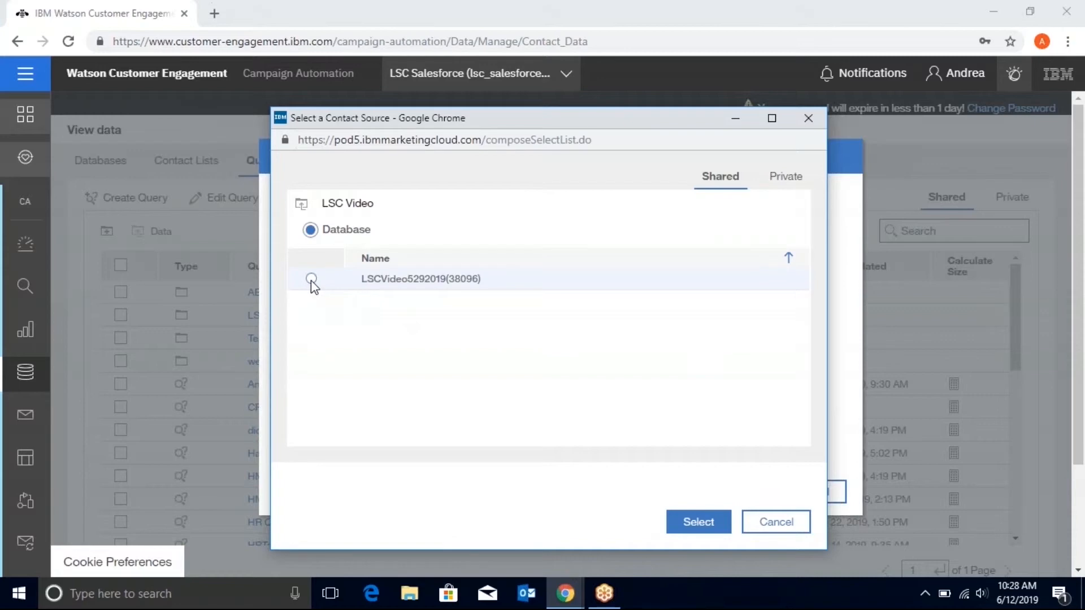
{"action": "left_click", "coordinate": [310, 278]}
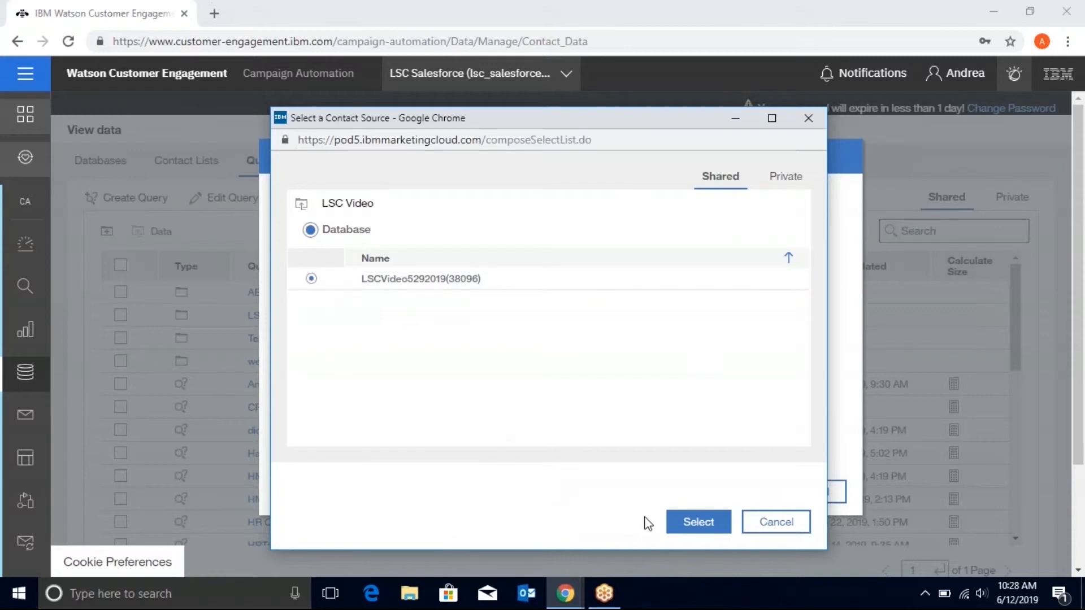
{"action": "left_click", "coordinate": [698, 522]}
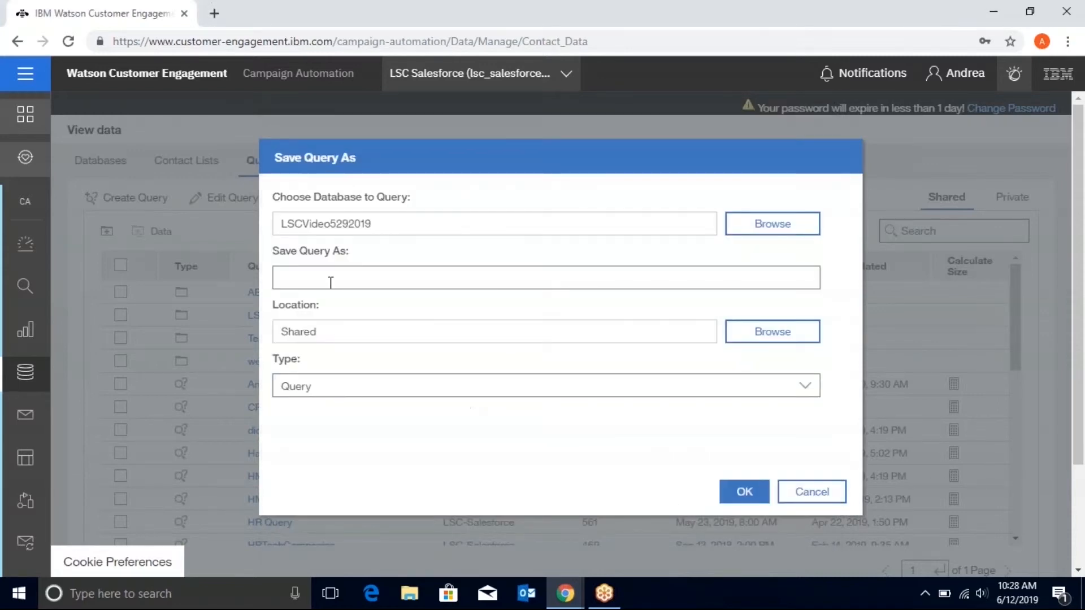
Step: Name the query 'Department is equal to marketing'
{"action": "type", "text": "Departm"}
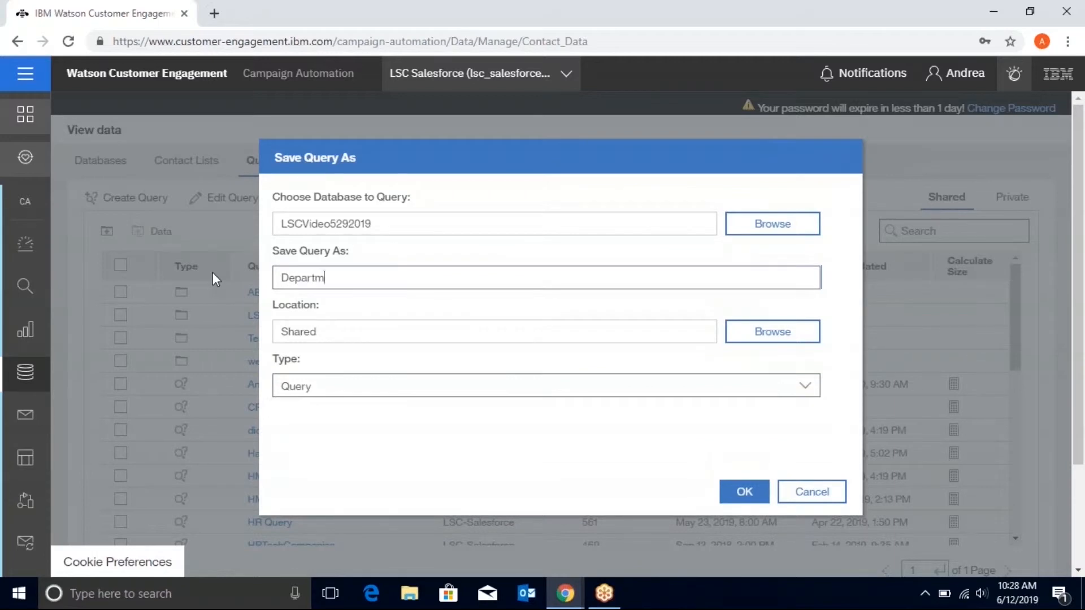
{"action": "type", "text": "ent is e"}
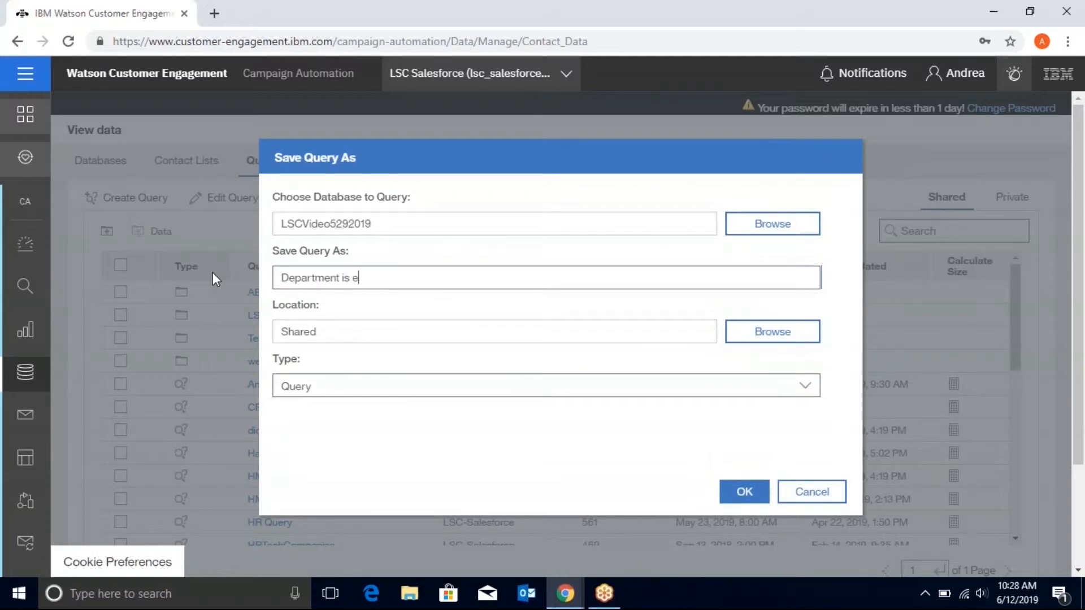
{"action": "type", "text": "qual t"}
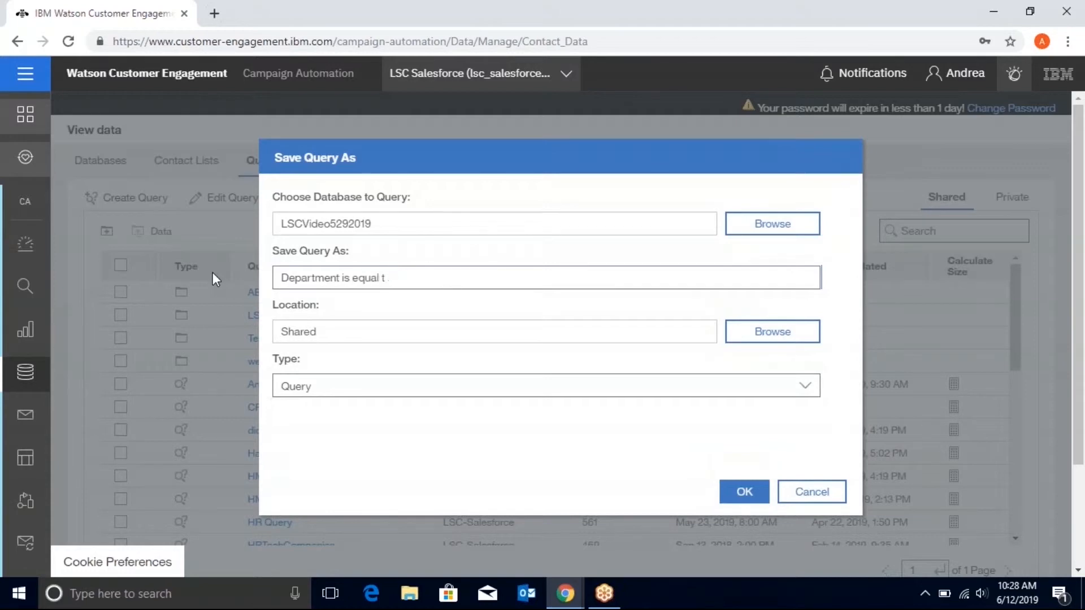
{"action": "type", "text": "o"}
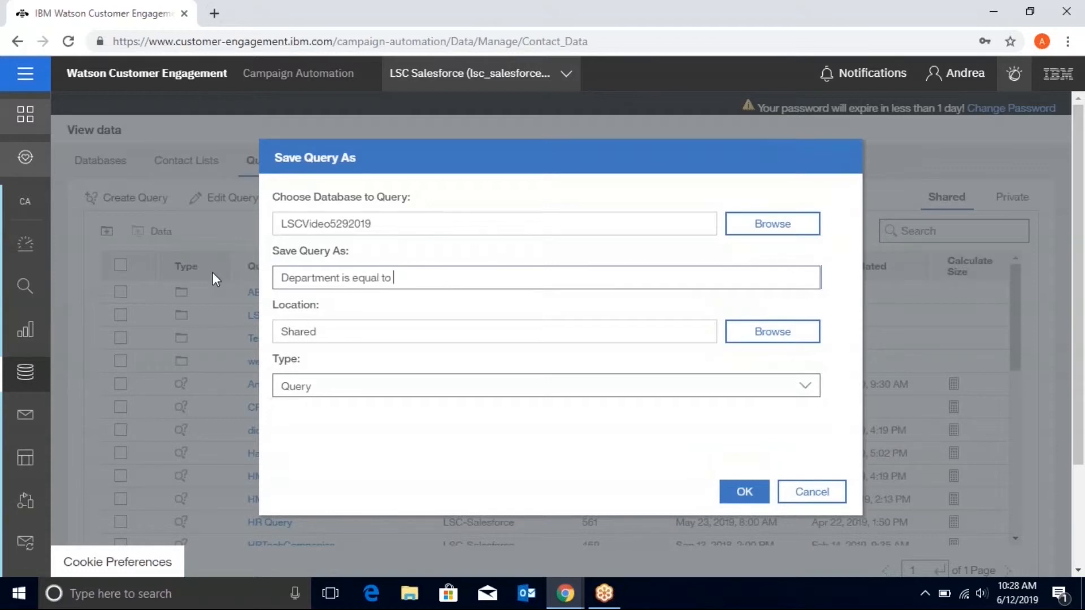
{"action": "type", "text": "marketing"}
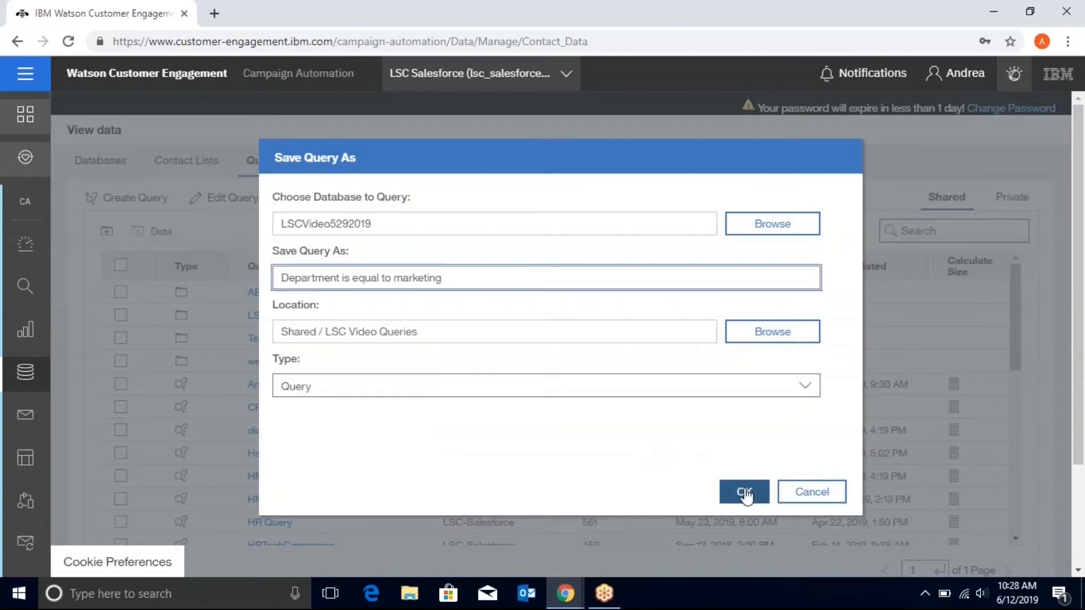
Step: Add a query-based rule referencing the 'email domain is equal to lscdigital' query from LSC Video Queries
{"action": "left_click", "coordinate": [743, 491]}
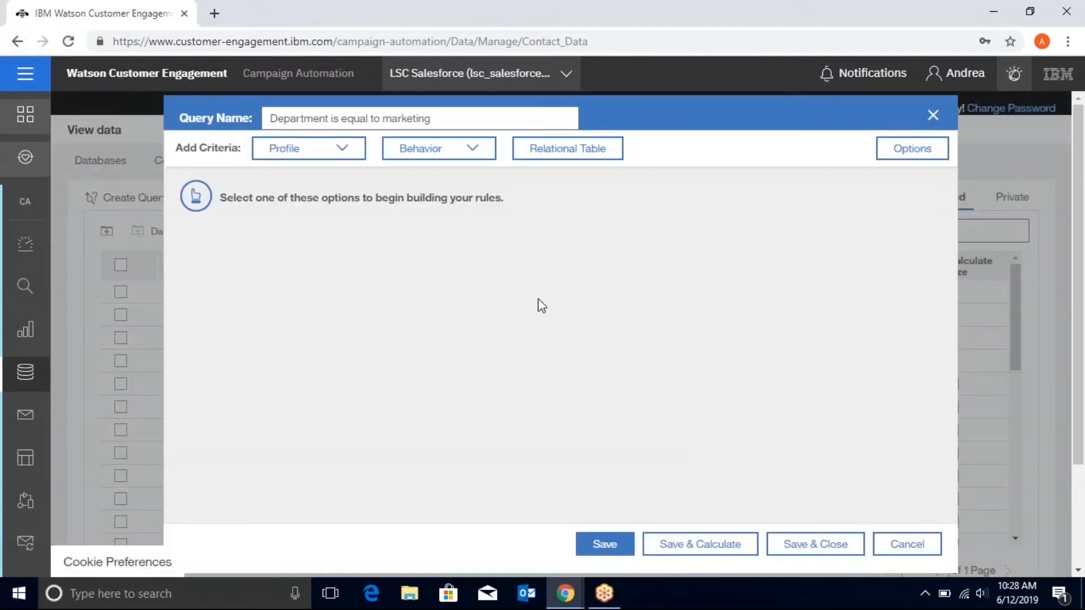
{"action": "left_click", "coordinate": [307, 148]}
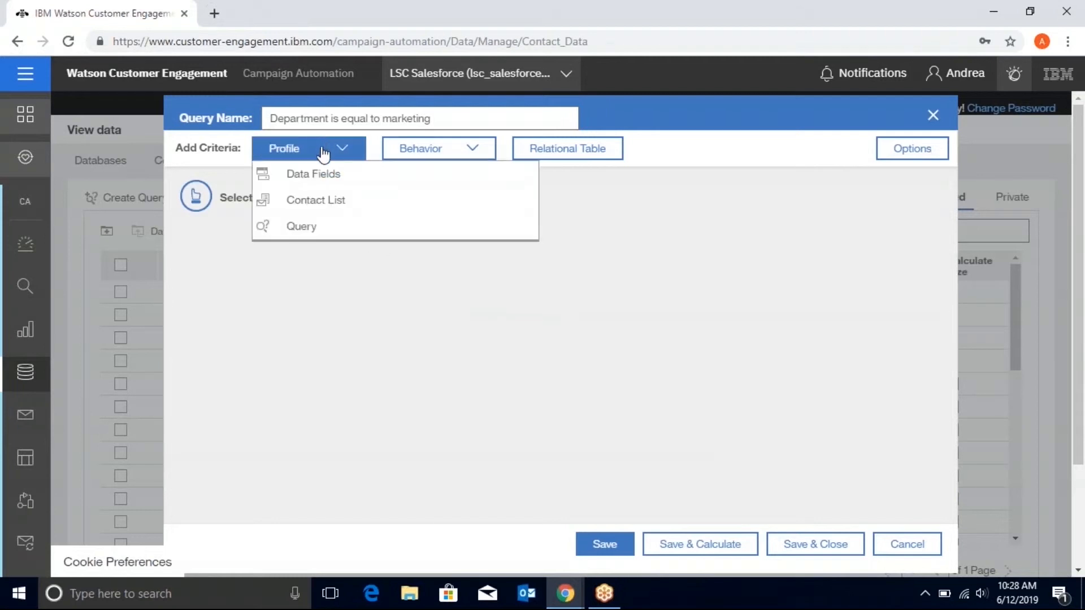
{"action": "mouse_move", "coordinate": [321, 232]}
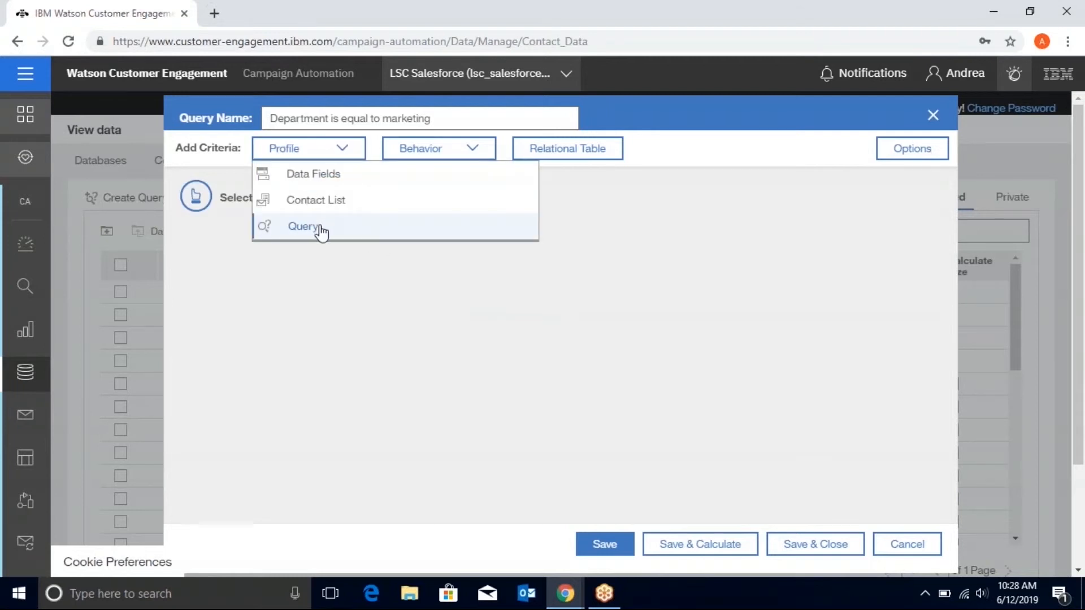
{"action": "left_click", "coordinate": [303, 226]}
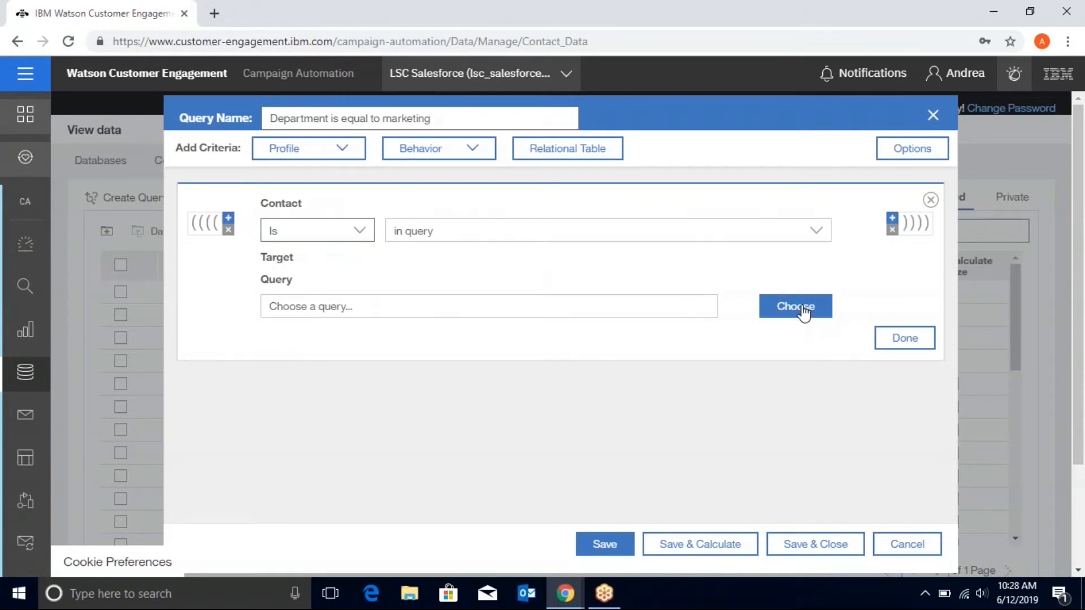
{"action": "left_click", "coordinate": [794, 306]}
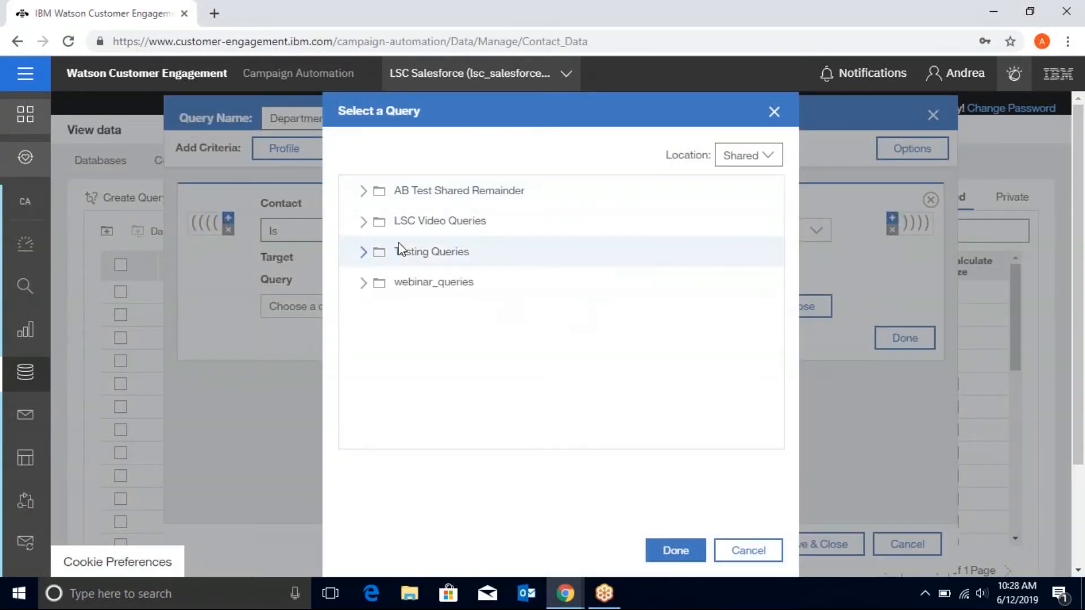
{"action": "left_click", "coordinate": [363, 220]}
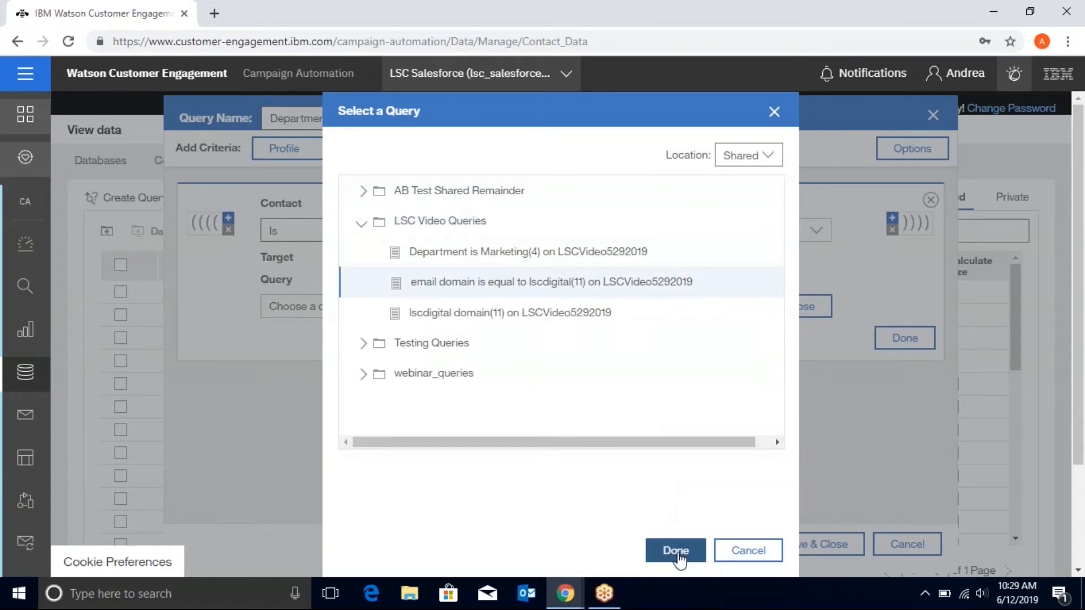
{"action": "left_click", "coordinate": [675, 551]}
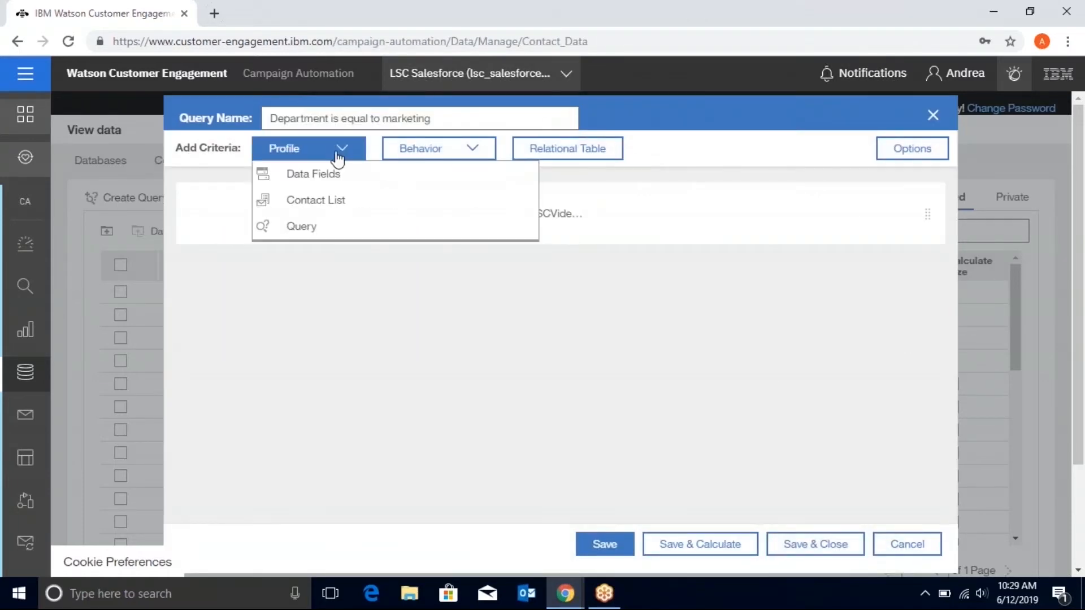
Step: Add an AND data-field rule: Department is equal to marketing
{"action": "left_click", "coordinate": [313, 174]}
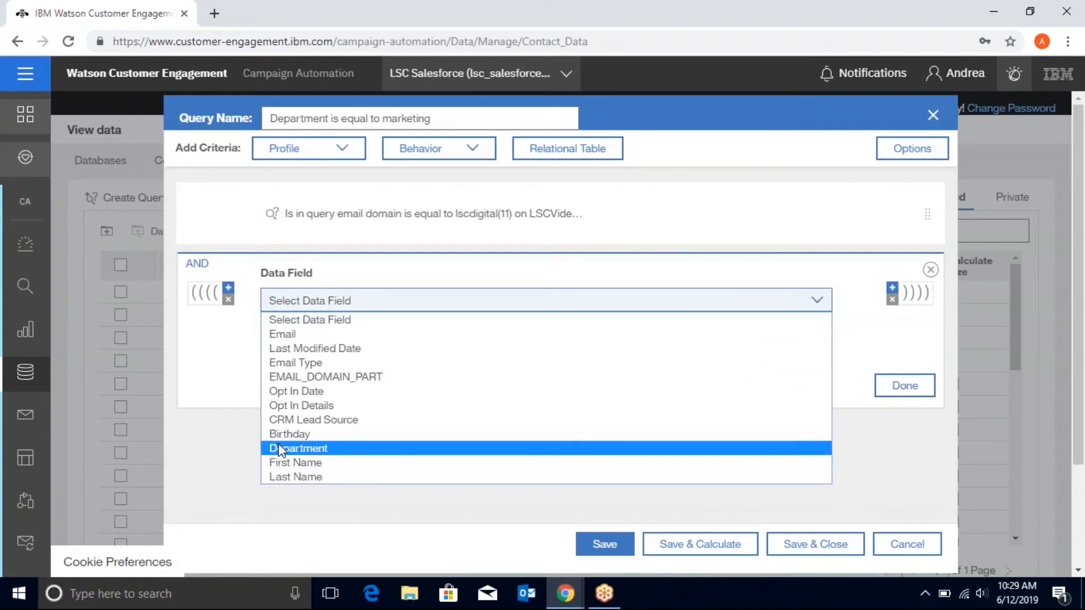
{"action": "left_click", "coordinate": [298, 448]}
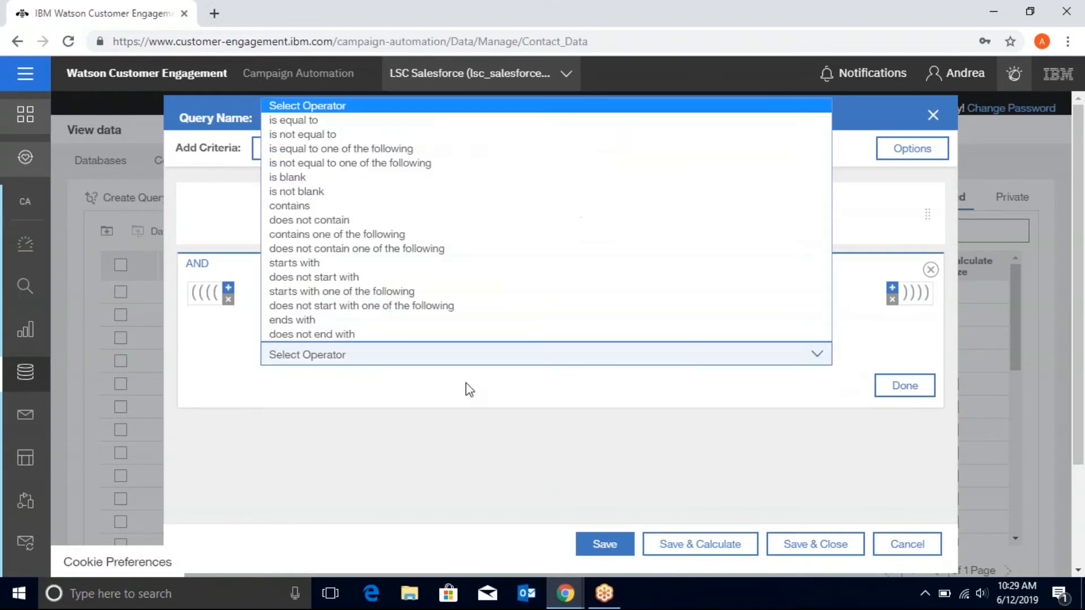
{"action": "mouse_move", "coordinate": [312, 119]}
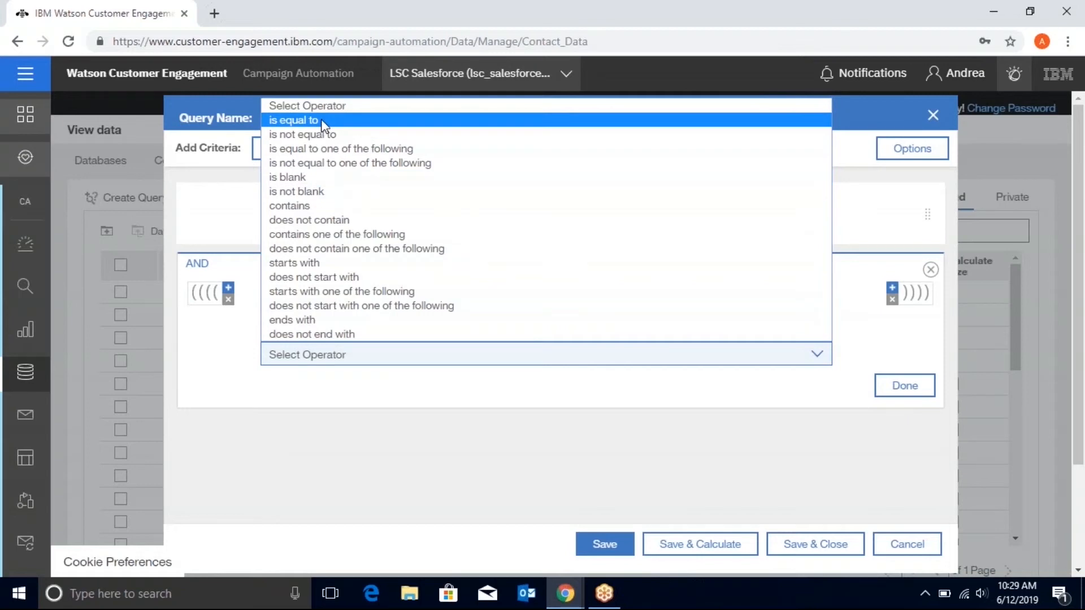
{"action": "left_click", "coordinate": [294, 120]}
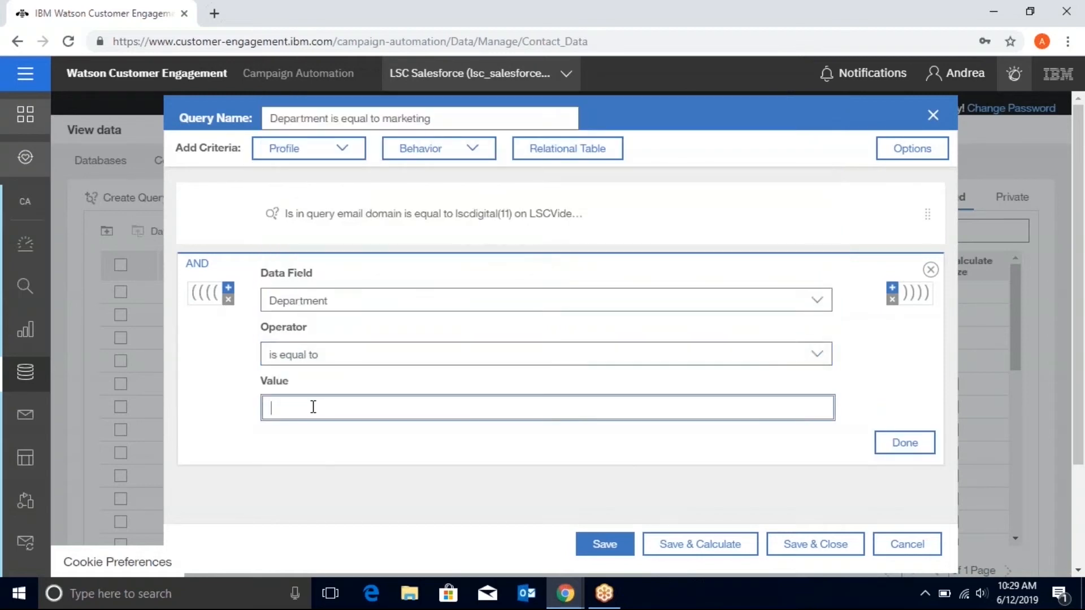
{"action": "type", "text": "marketing"}
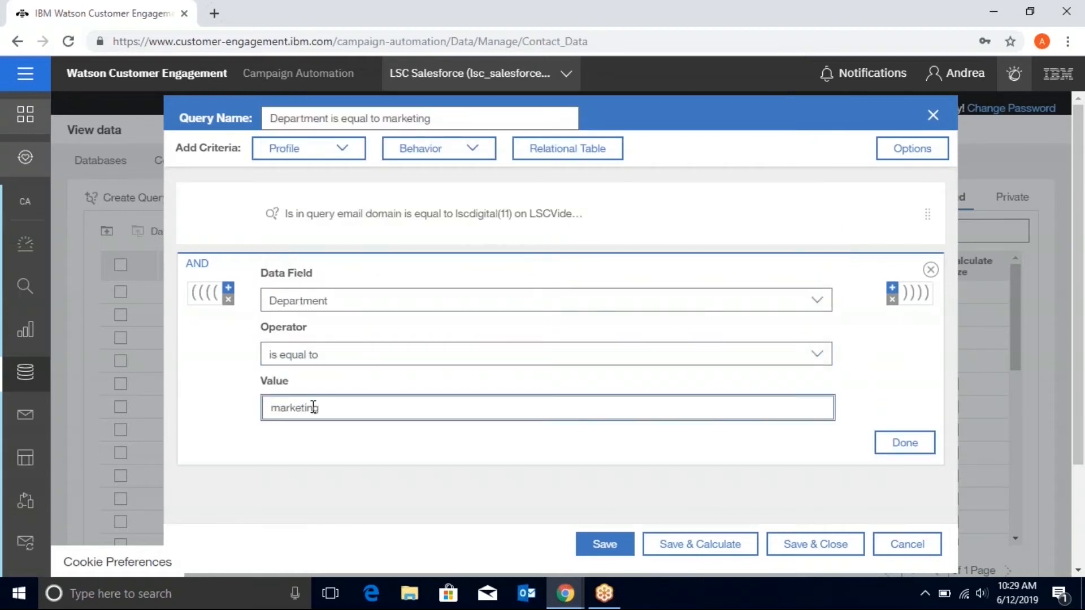
{"action": "left_click", "coordinate": [904, 443]}
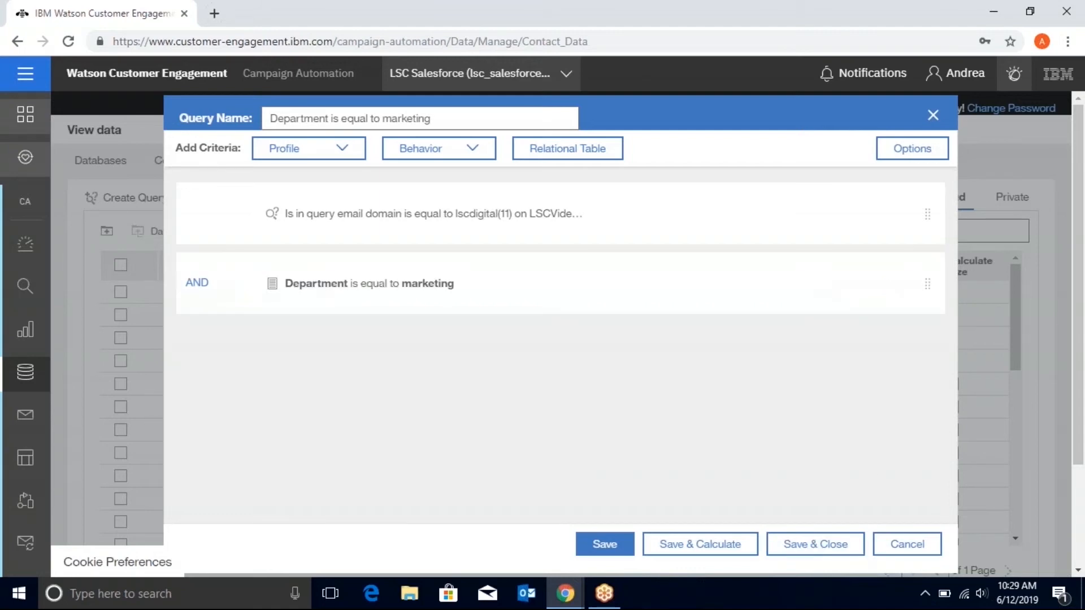
{"action": "mouse_move", "coordinate": [640, 442]}
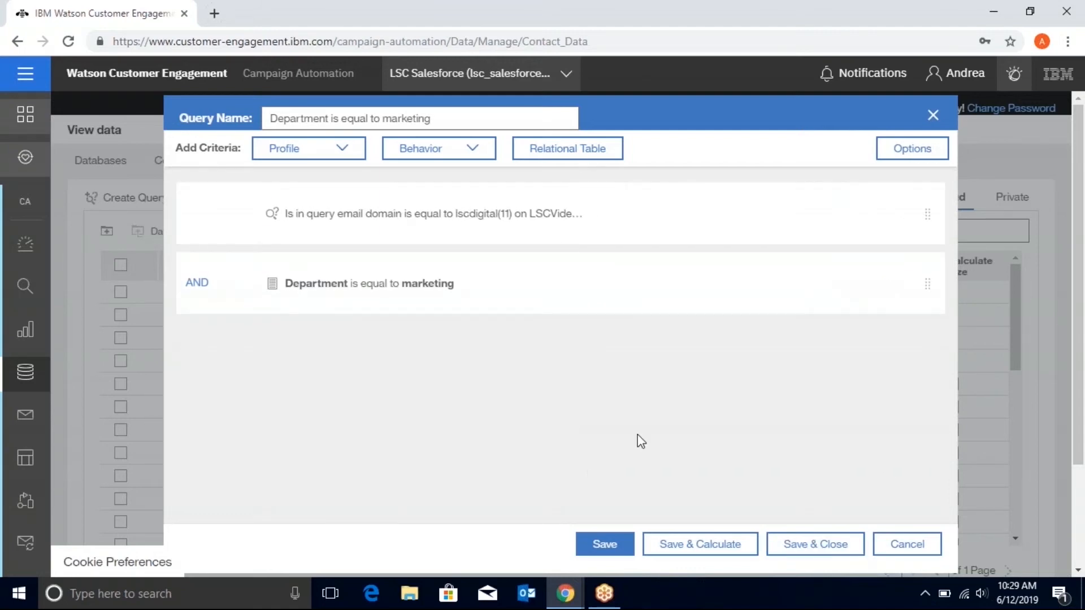
{"action": "mouse_move", "coordinate": [701, 544]}
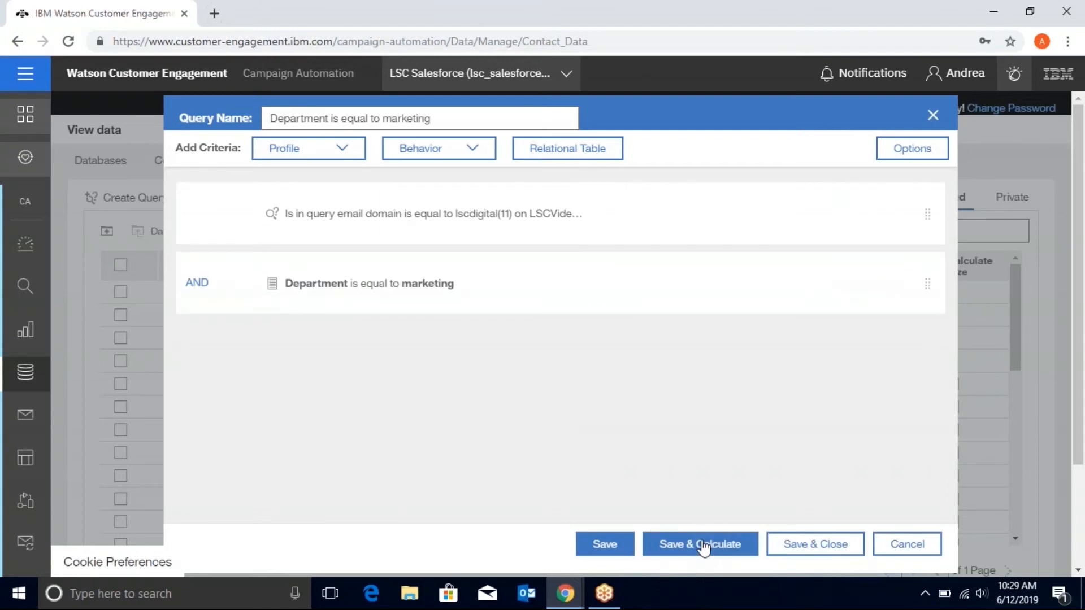
Step: Save and calculate the query's size, requesting an email notification when the job completes
{"action": "left_click", "coordinate": [700, 543]}
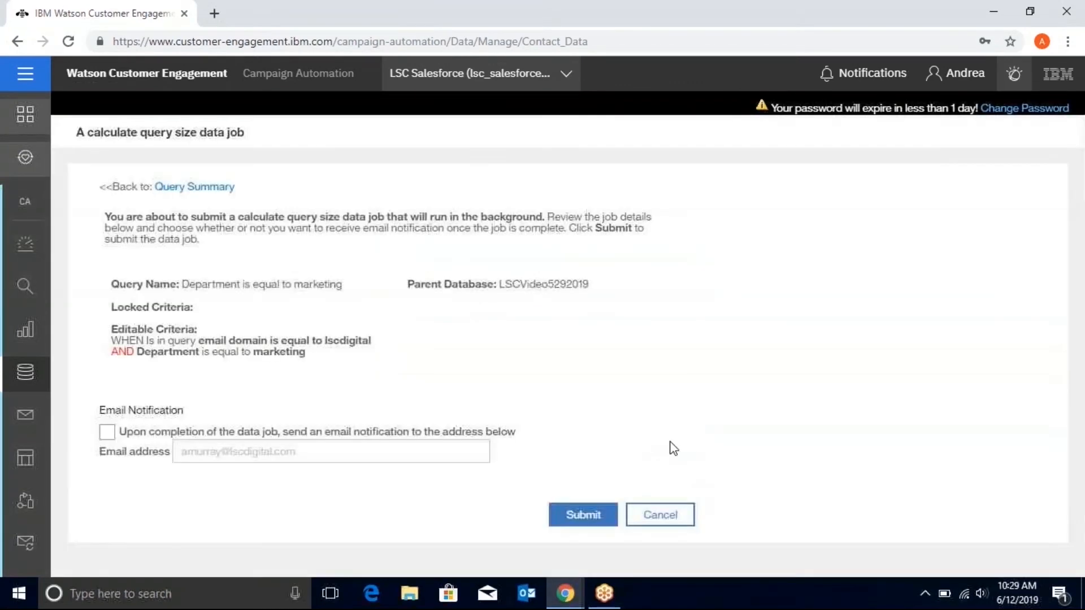
{"action": "left_click", "coordinate": [106, 431]}
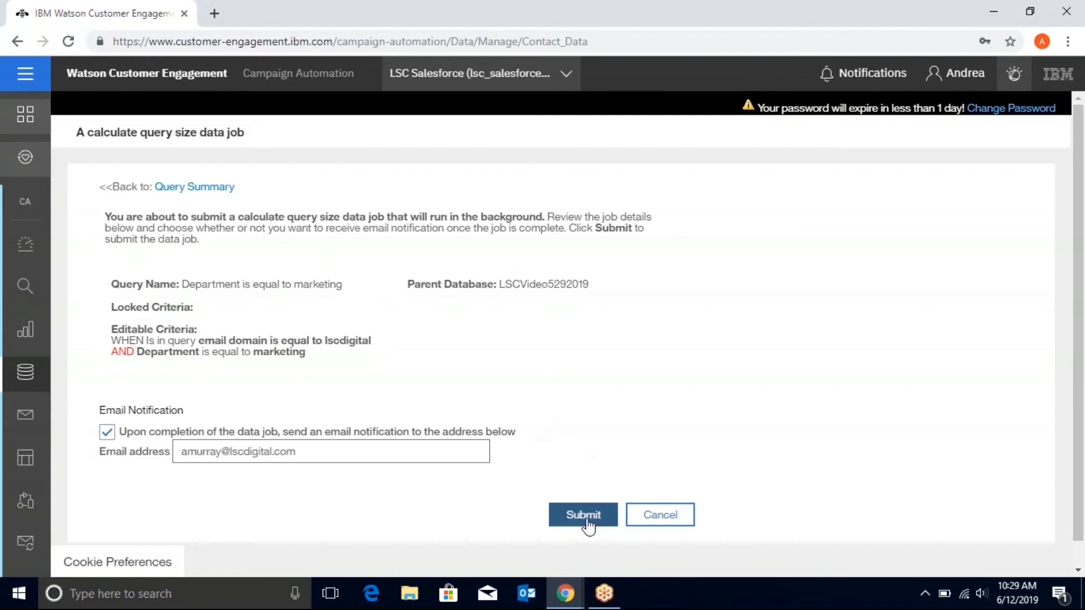
{"action": "mouse_move", "coordinate": [806, 374]}
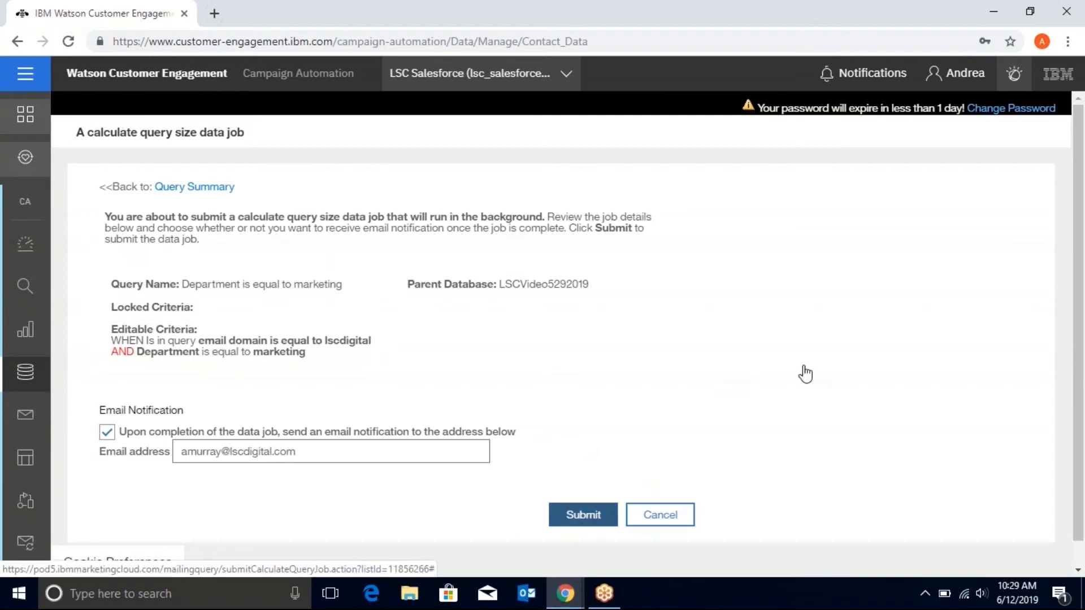
{"action": "left_click", "coordinate": [582, 514]}
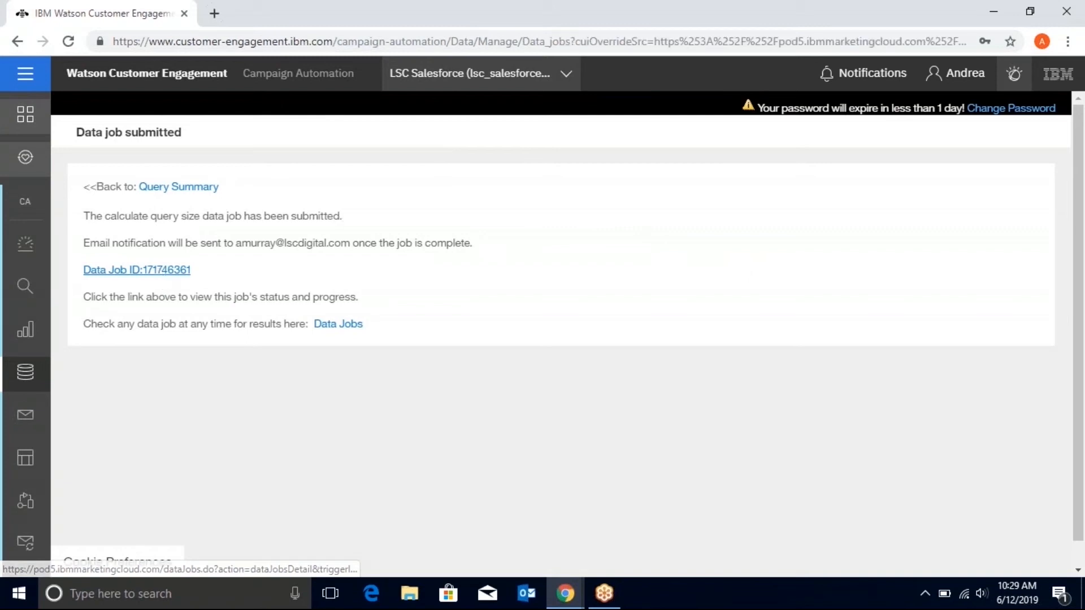
Step: View the Data Job detail showing the calculation complete at 4 contacts
{"action": "left_click", "coordinate": [137, 270]}
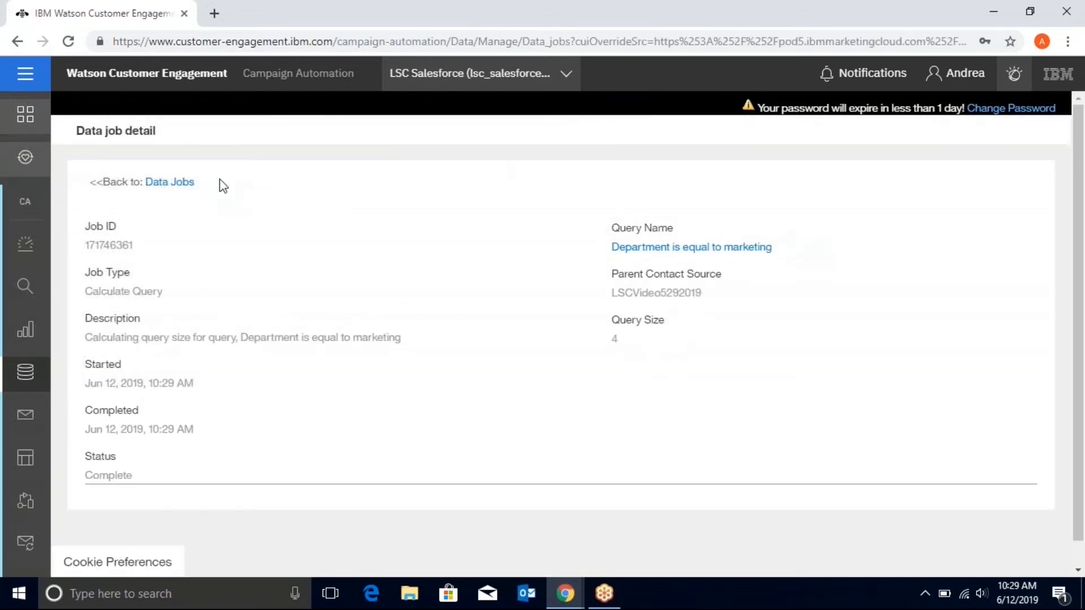
{"action": "mouse_move", "coordinate": [557, 482]}
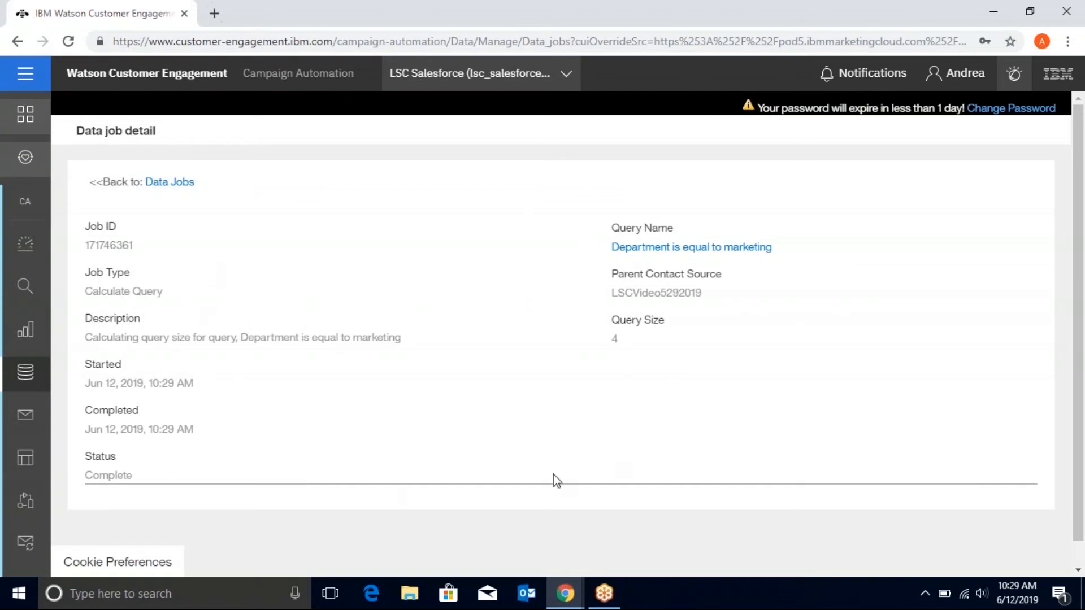
{"action": "mouse_move", "coordinate": [688, 232]}
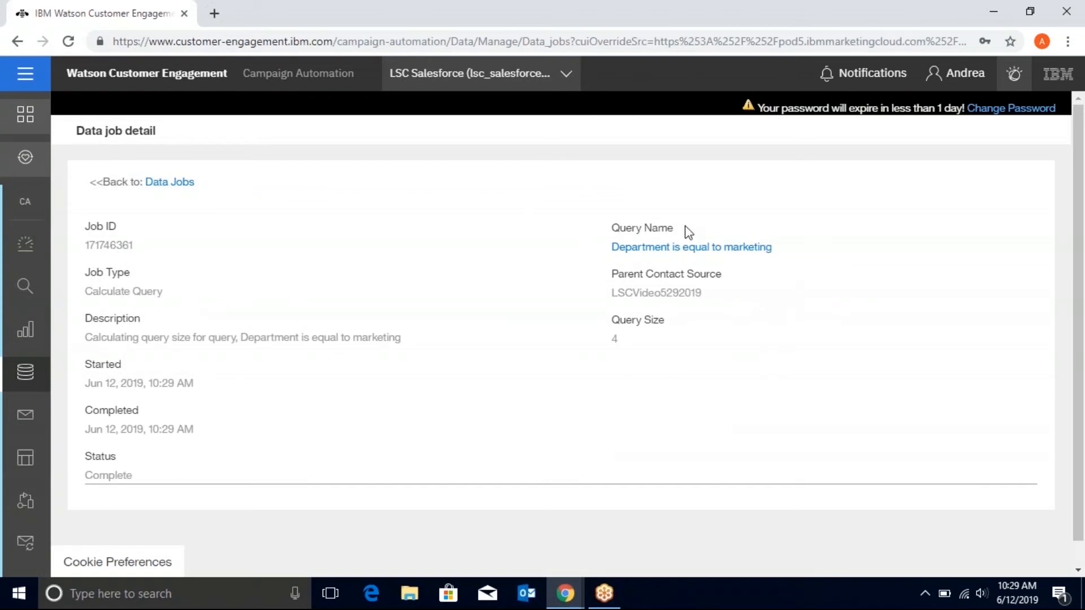
{"action": "mouse_move", "coordinate": [771, 290]}
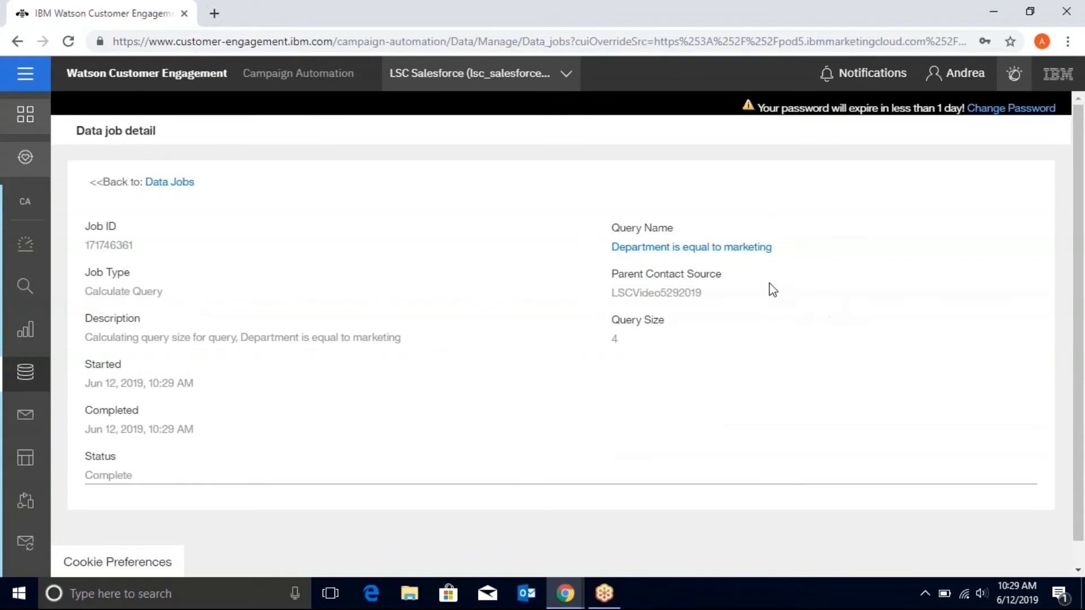